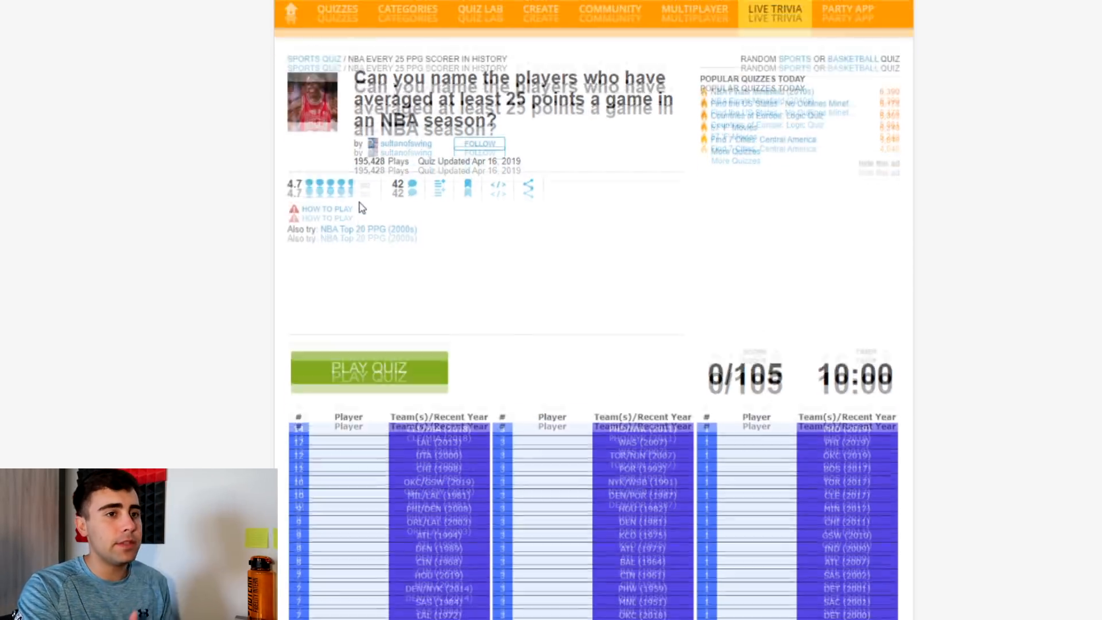
Step: Start the 25+ PPG quiz so its countdown timer begins running
{"action": "scroll", "scroll_direction": "down", "scroll_amount": 3}
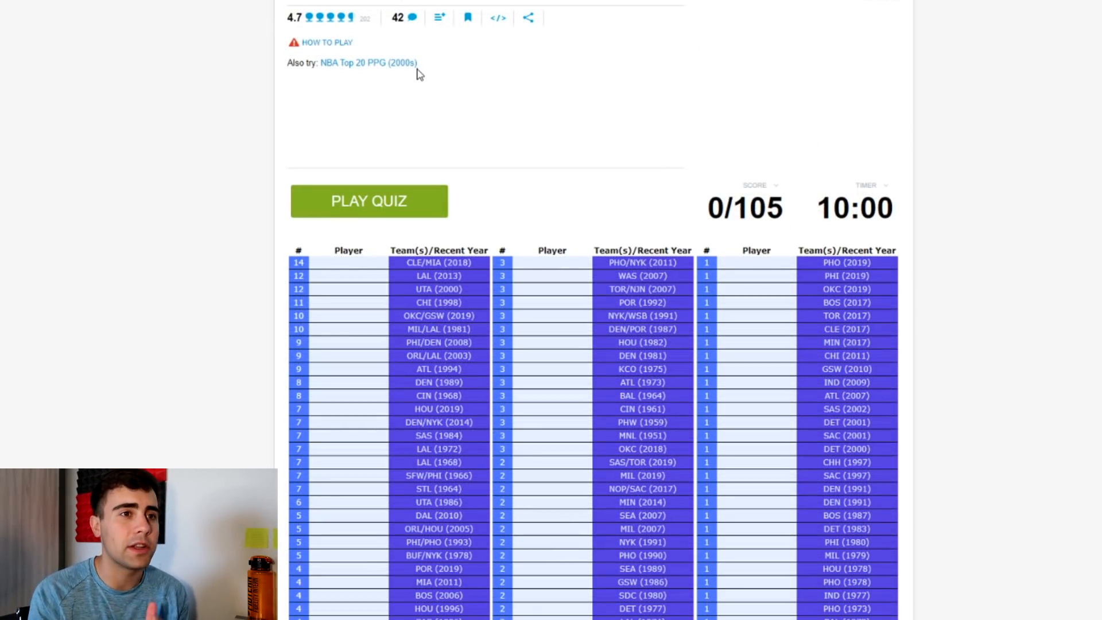
{"action": "scroll", "scroll_direction": "down", "scroll_amount": 3}
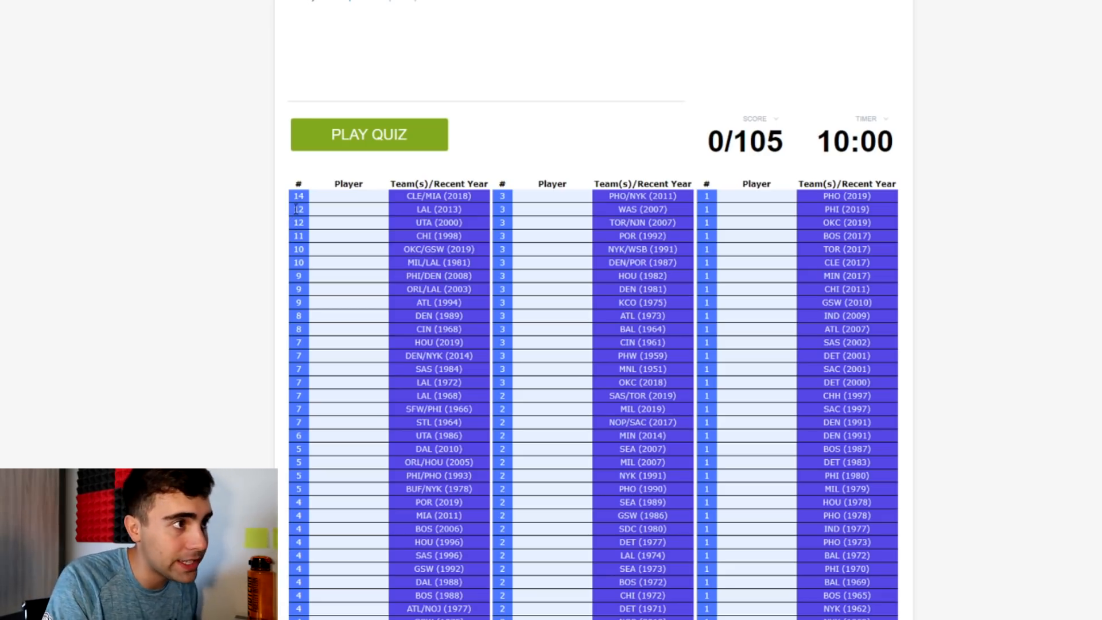
{"action": "mouse_move", "coordinate": [416, 276]}
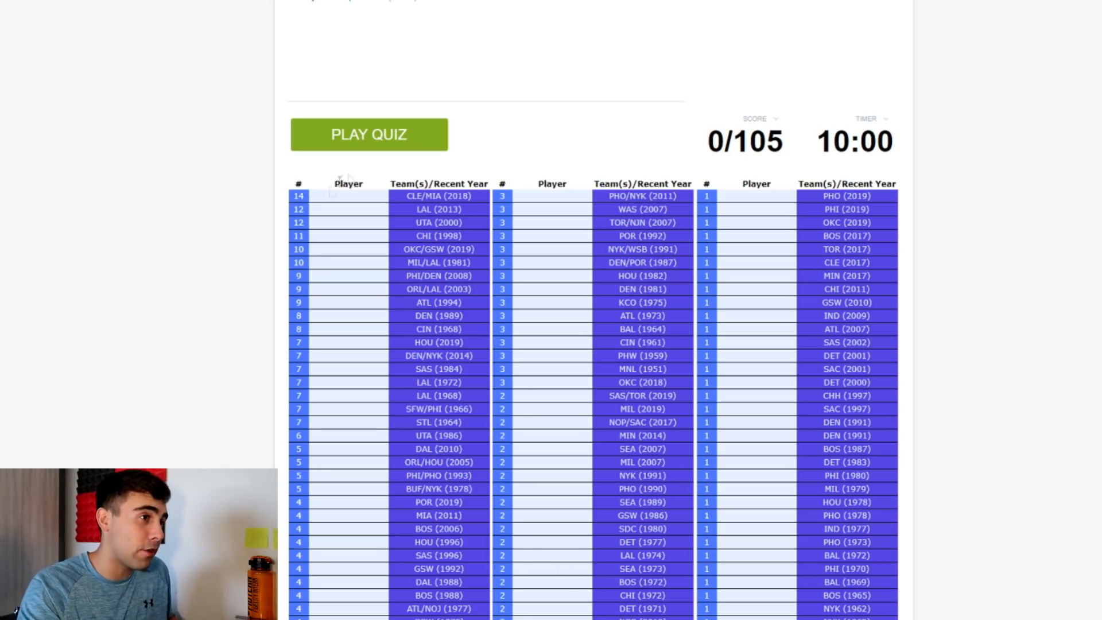
{"action": "left_click", "coordinate": [368, 134]}
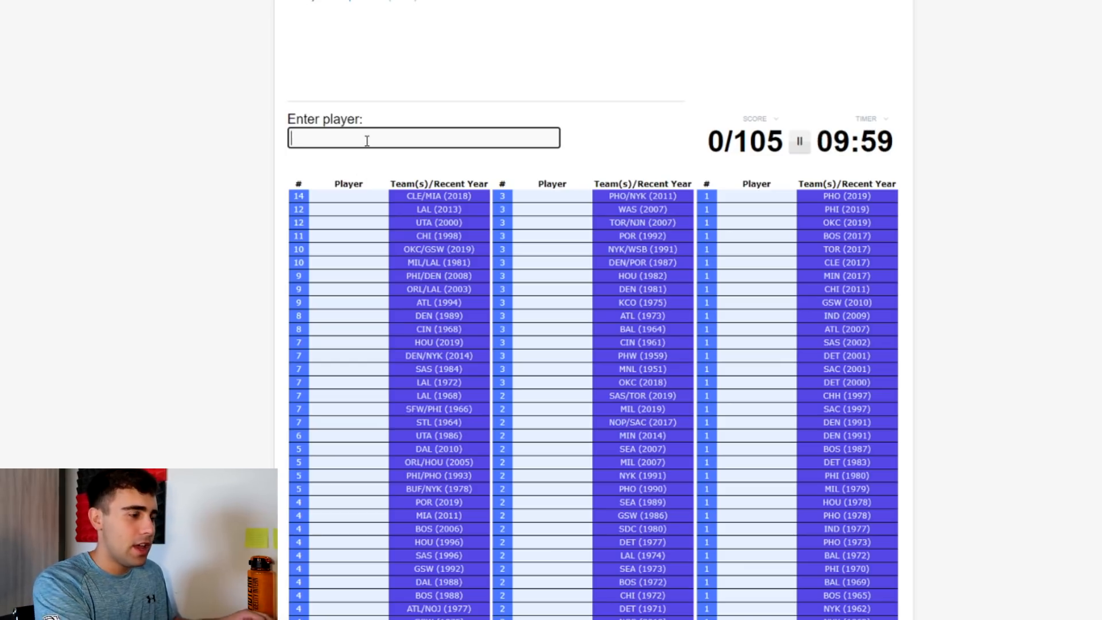
Step: Enter LeBron James, Kobe Bryant, Malone, Kevin Durant, Abdul-Jabbar, Allen Iverson and Shaquille O'Neal
{"action": "type", "text": "LeBron James"}
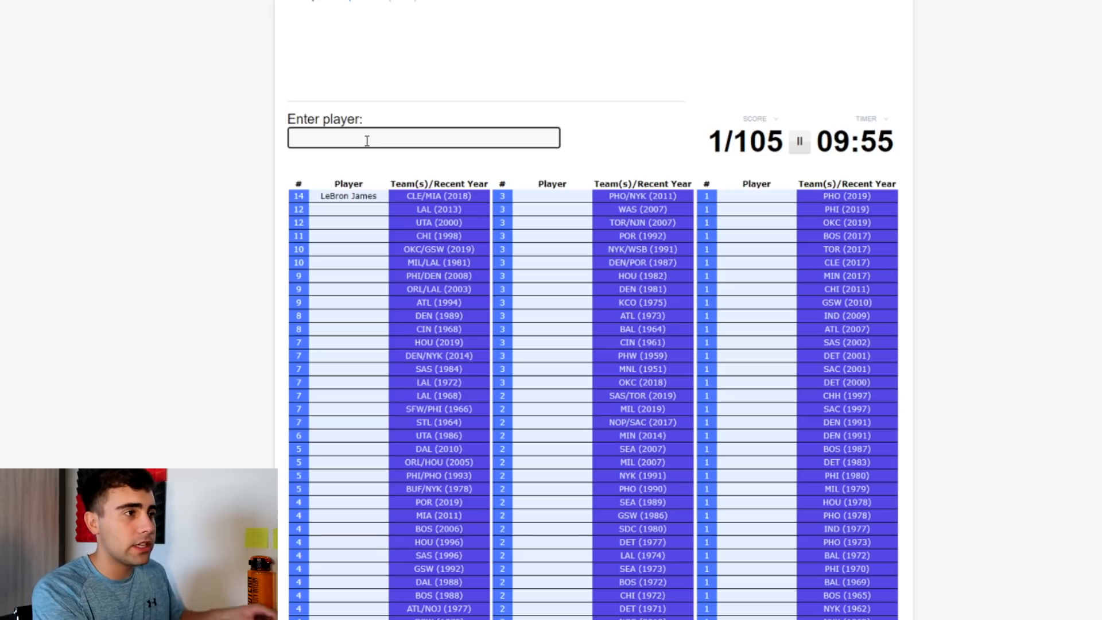
{"action": "type", "text": "Kobe Bryant"}
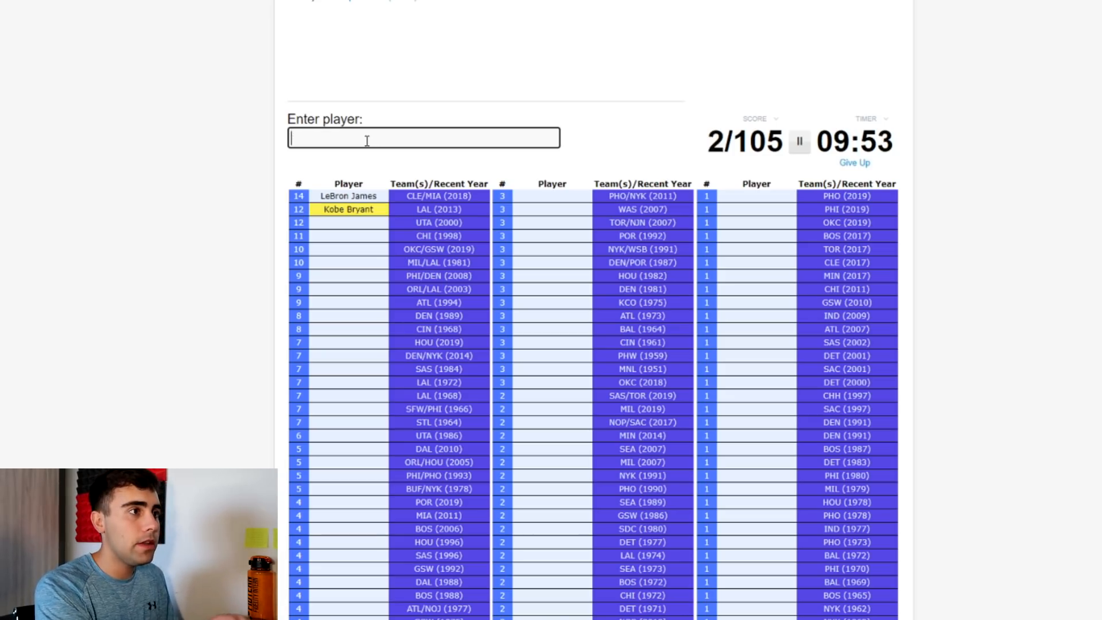
{"action": "type", "text": "malo"}
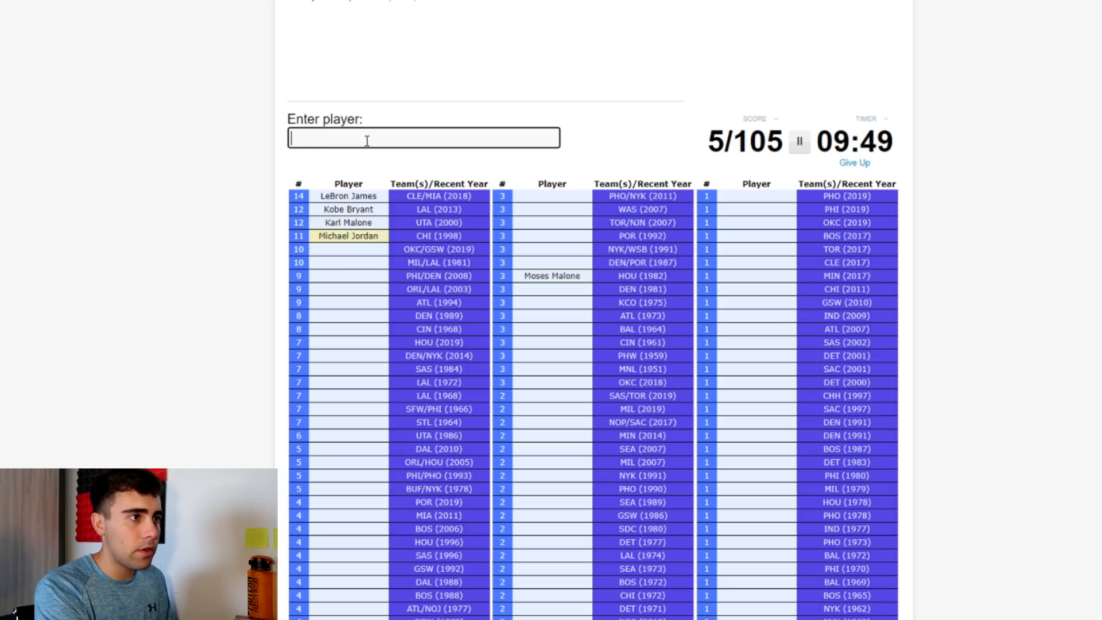
{"action": "type", "text": "Kevin Durant"}
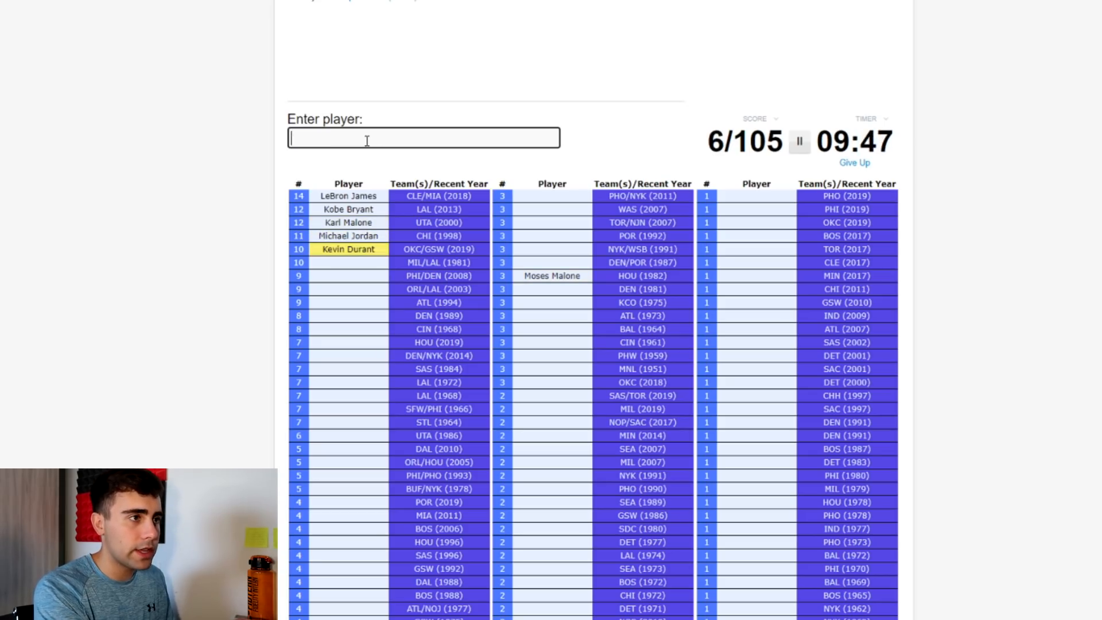
{"action": "type", "text": "abdu"}
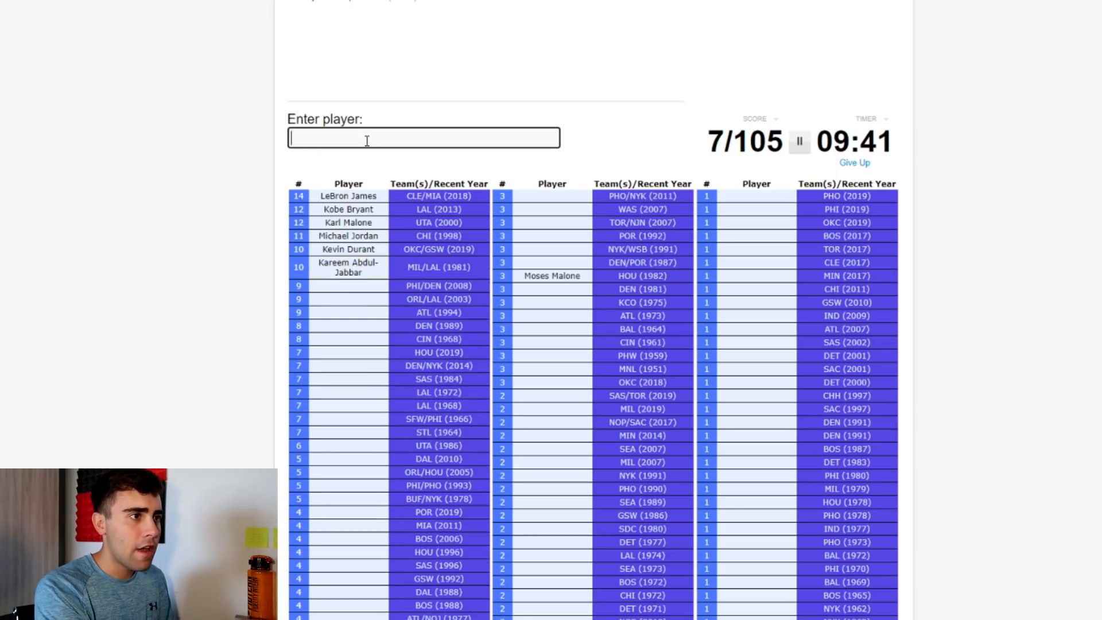
{"action": "type", "text": "Allen Iverson"}
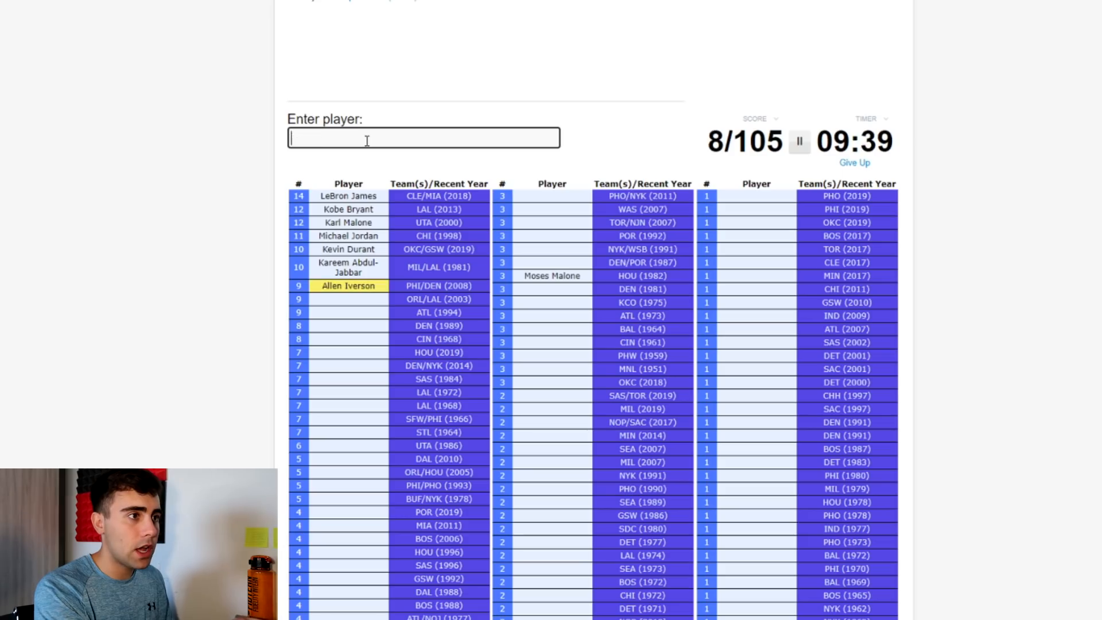
{"action": "type", "text": "one"}
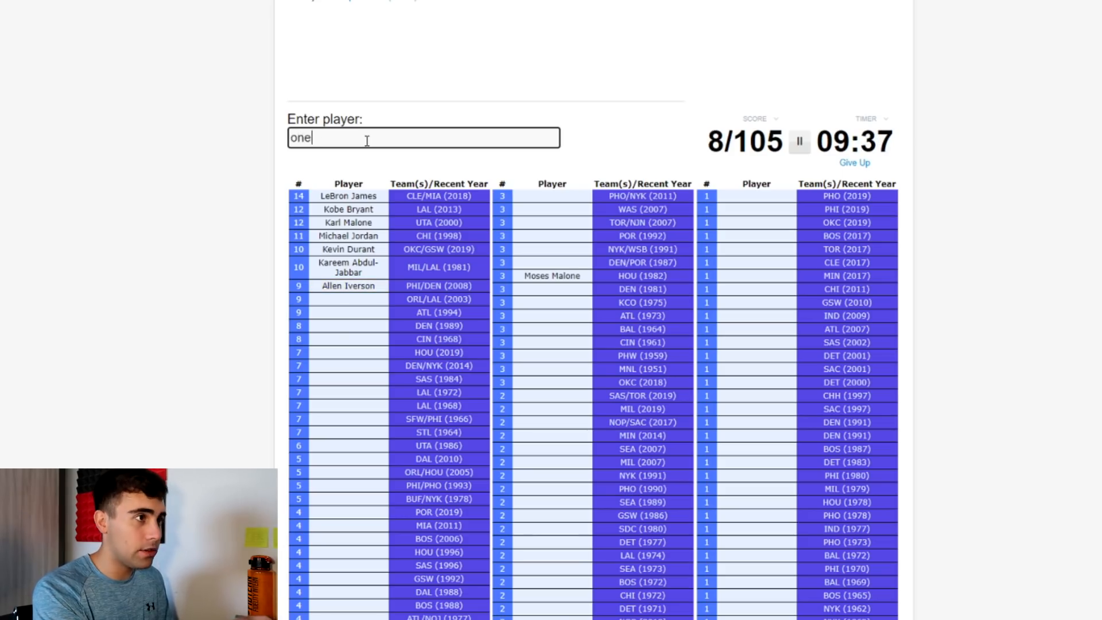
{"action": "type", "text": "Shaquille O'Neal"}
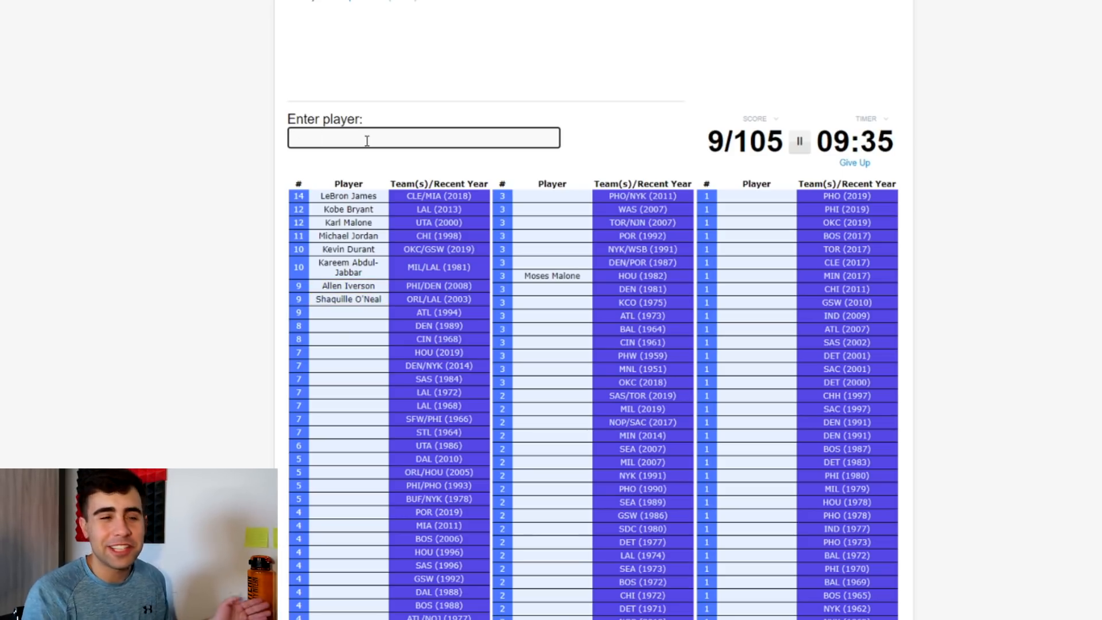
Step: Enter Wilkins, James Harden, George Gervin, Chamberlain and several more scorers to reach 18/105
{"action": "type", "text": "wi"}
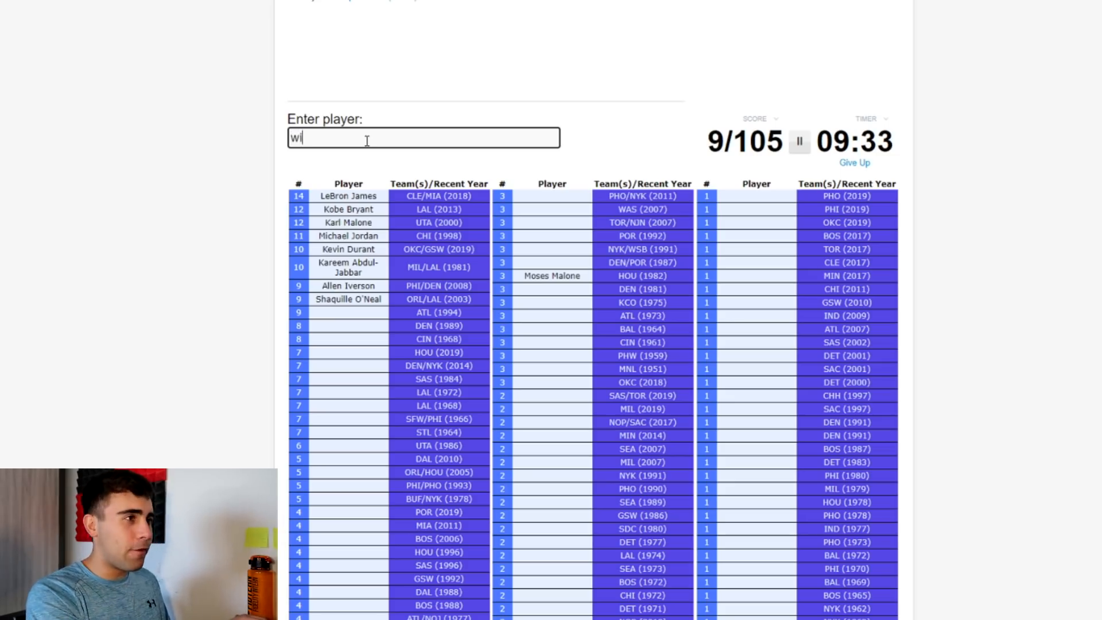
{"action": "type", "text": "wilkins"}
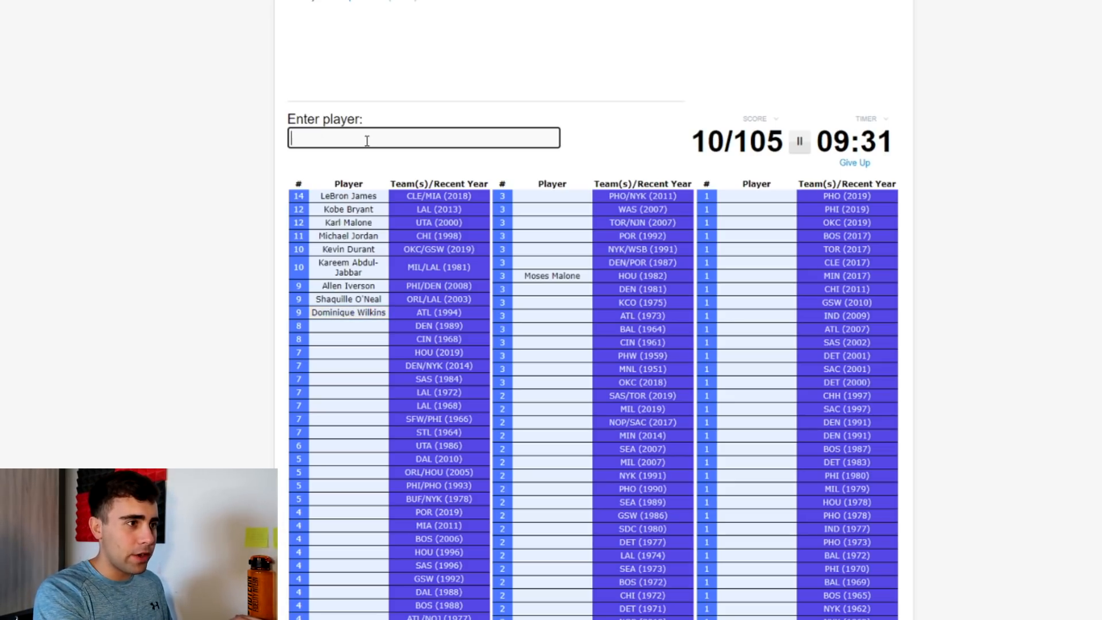
{"action": "type", "text": "en"}
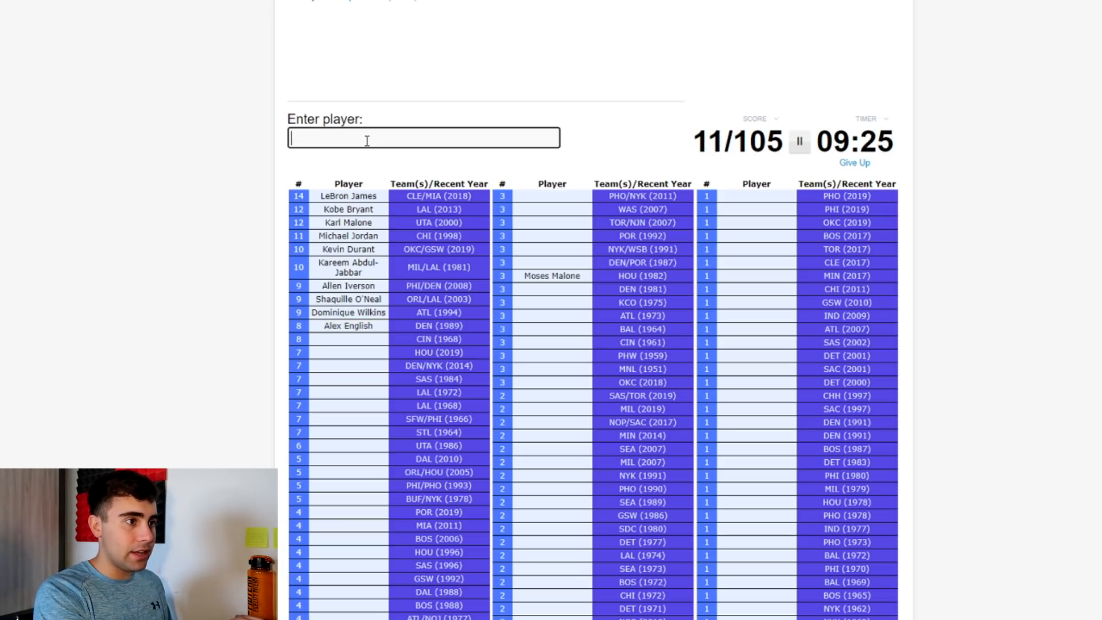
{"action": "type", "text": "rob"}
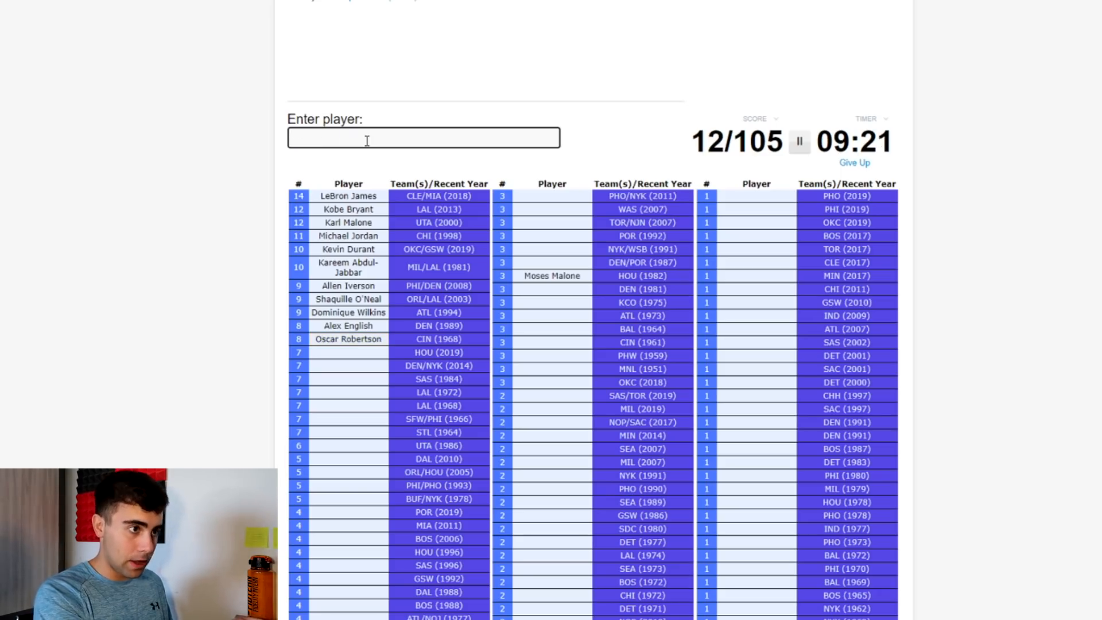
{"action": "type", "text": "James Harden"}
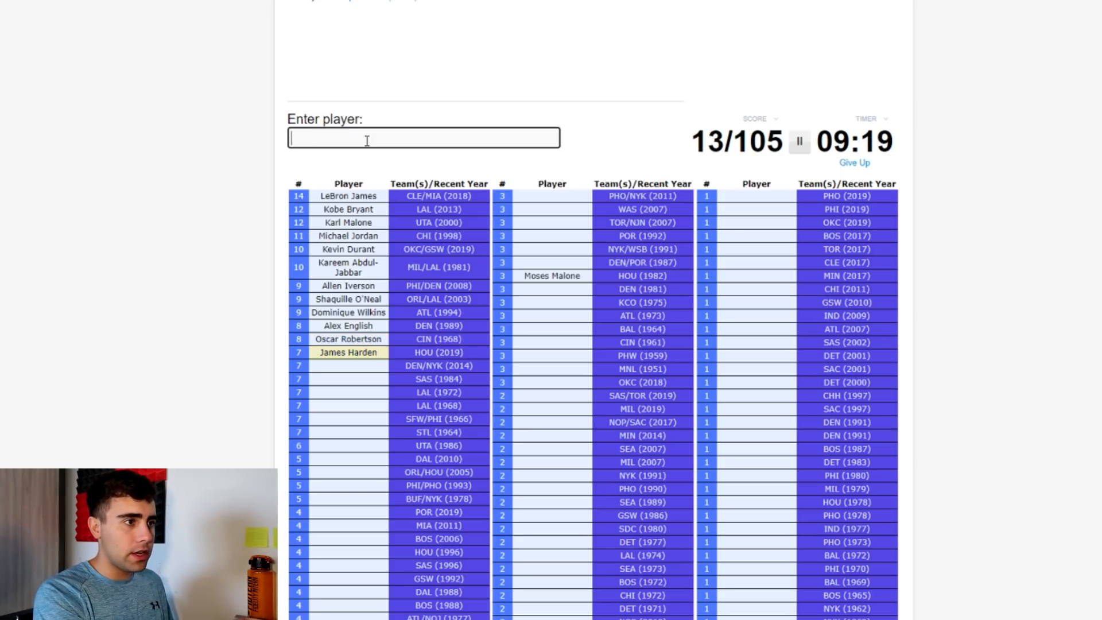
{"action": "type", "text": "ant"}
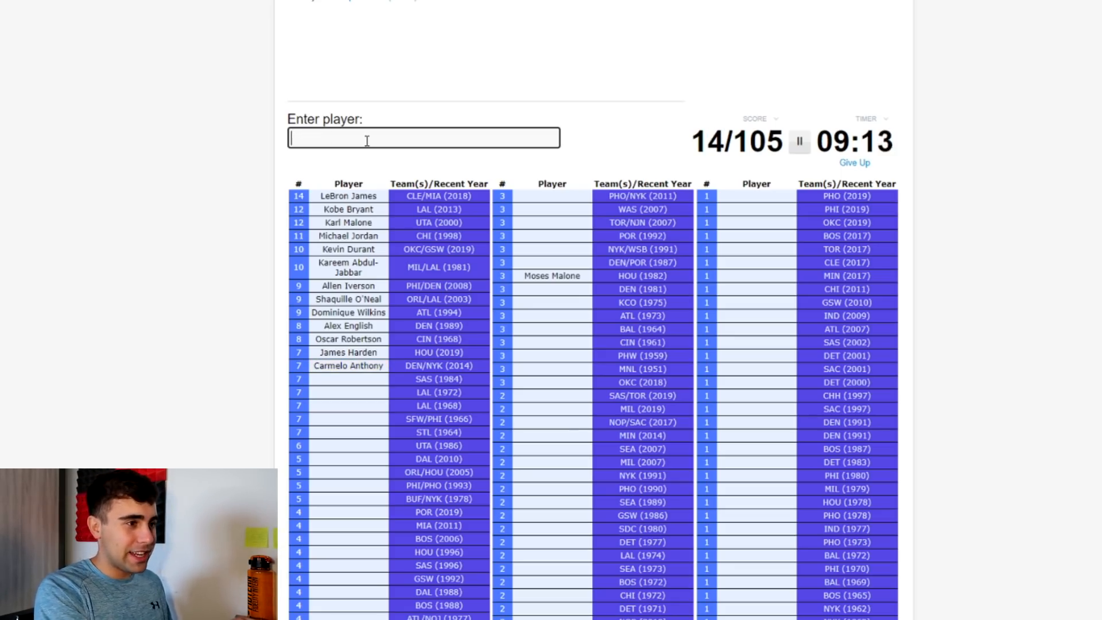
{"action": "type", "text": "George Gervin"}
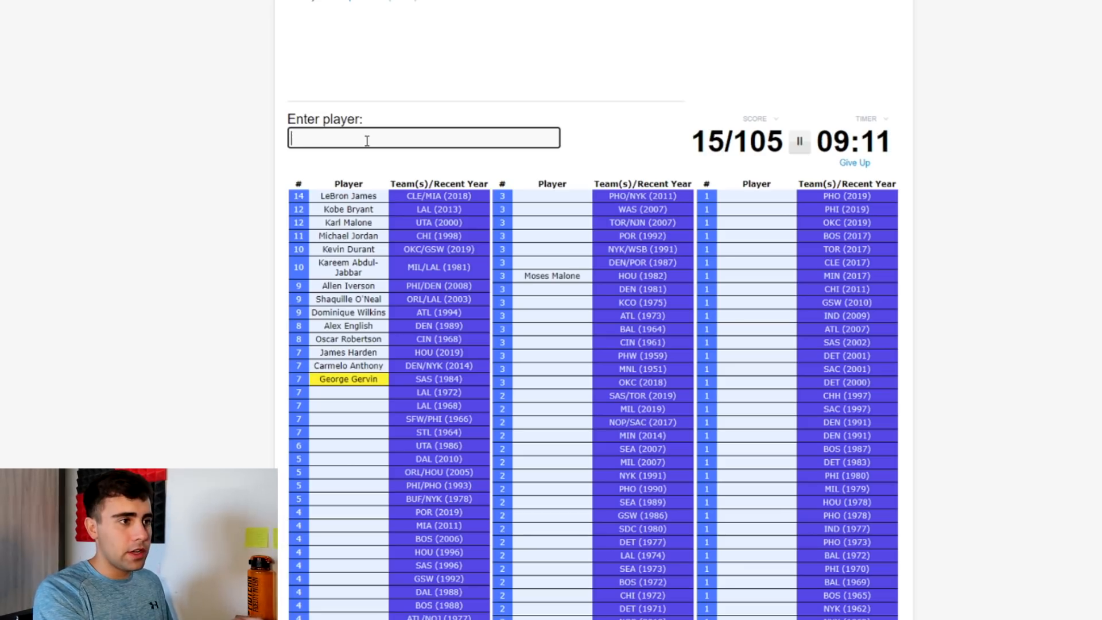
{"action": "type", "text": "we"}
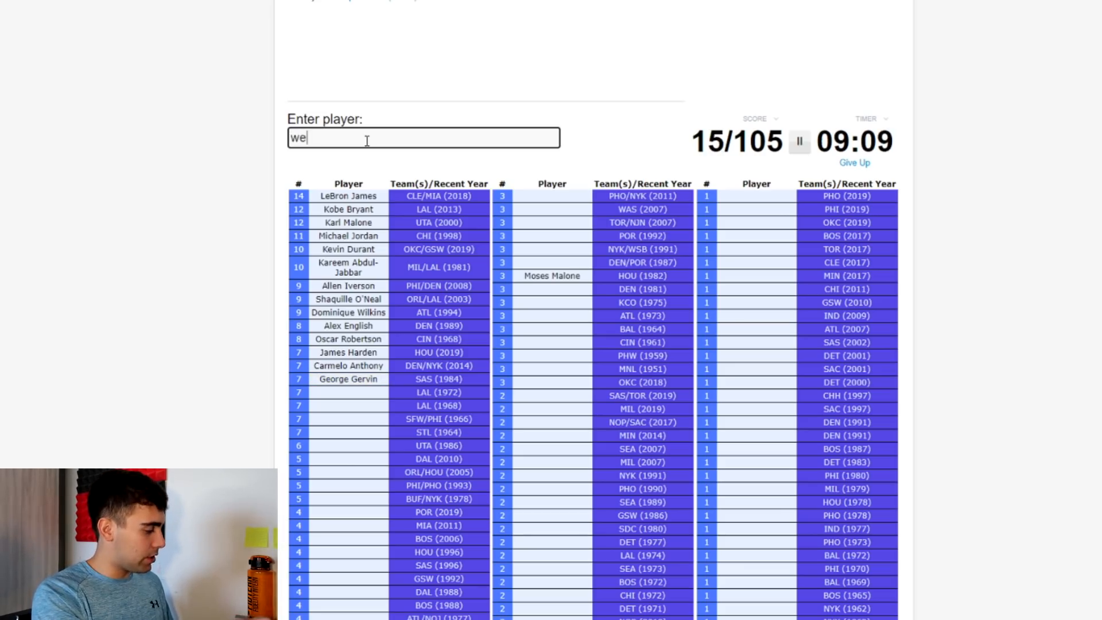
{"action": "type", "text": "b"}
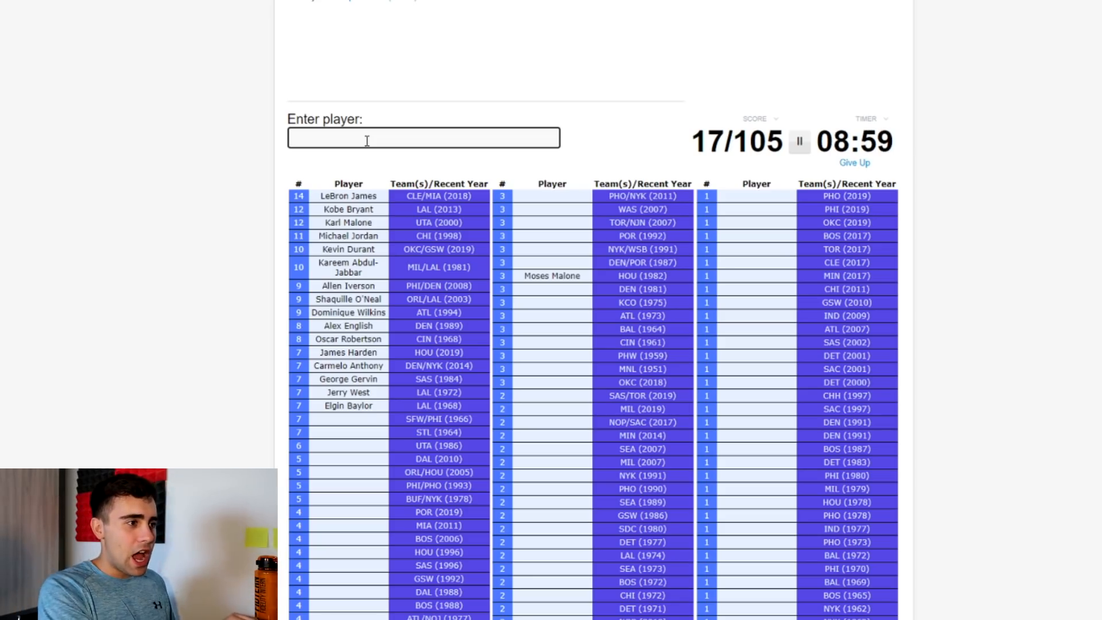
{"action": "type", "text": "cham"}
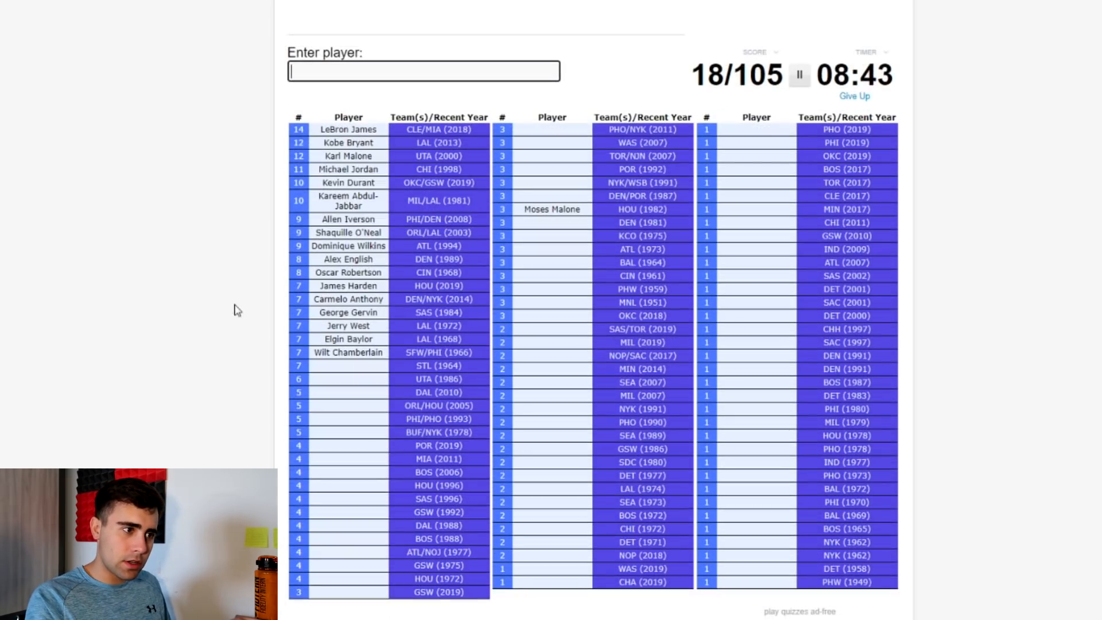
{"action": "mouse_move", "coordinate": [232, 296]}
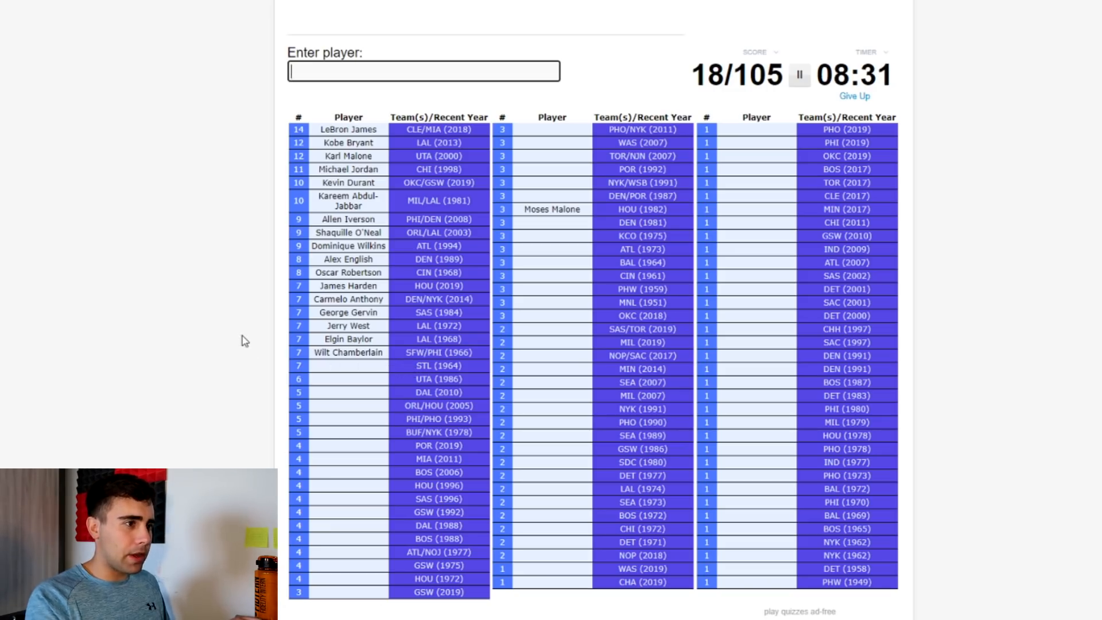
Step: Enter Barkley, Bob McAdoo, Lillard, Dwyane Wade, Paul Pierce, Hakeem Olajuwon and David Robinson
{"action": "type", "text": "da"}
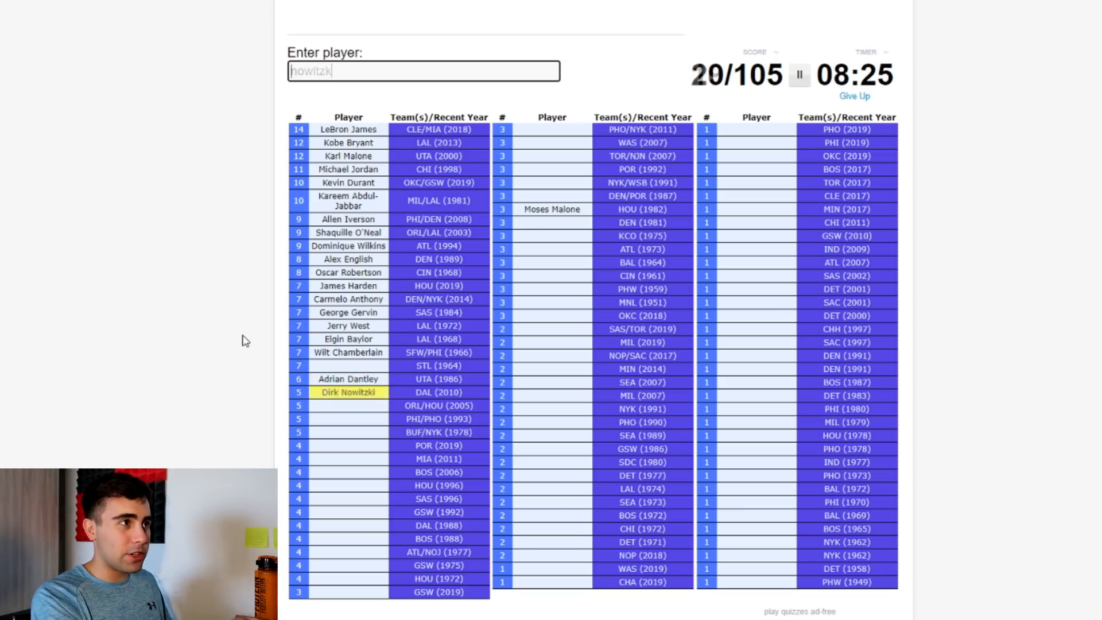
{"action": "type", "text": "m"}
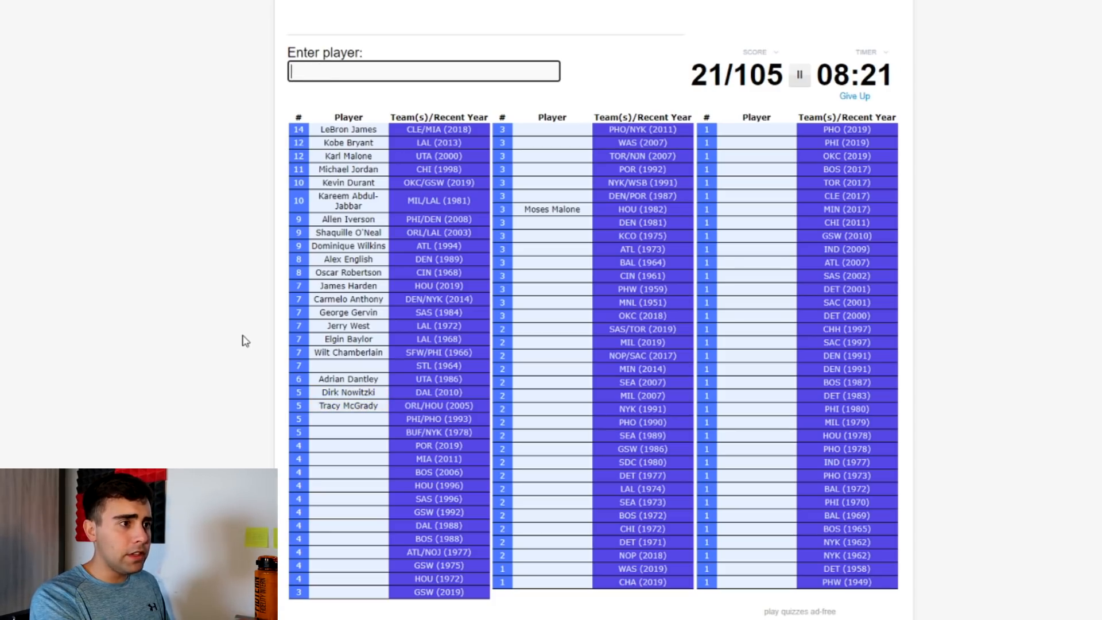
{"action": "type", "text": "barkle"}
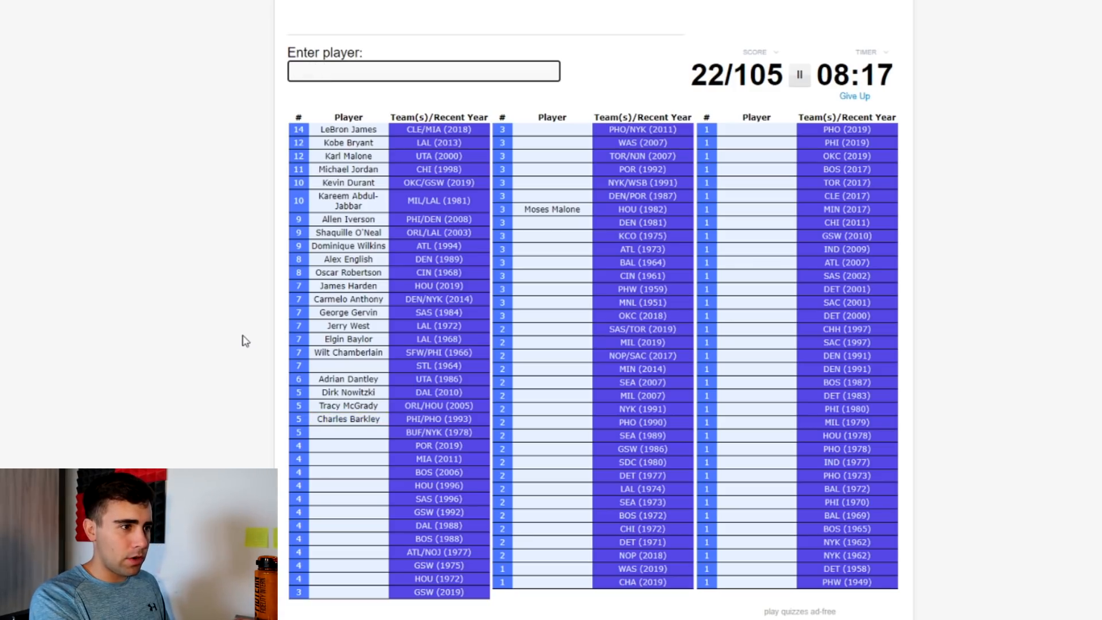
{"action": "type", "text": "Bob McAdoo"}
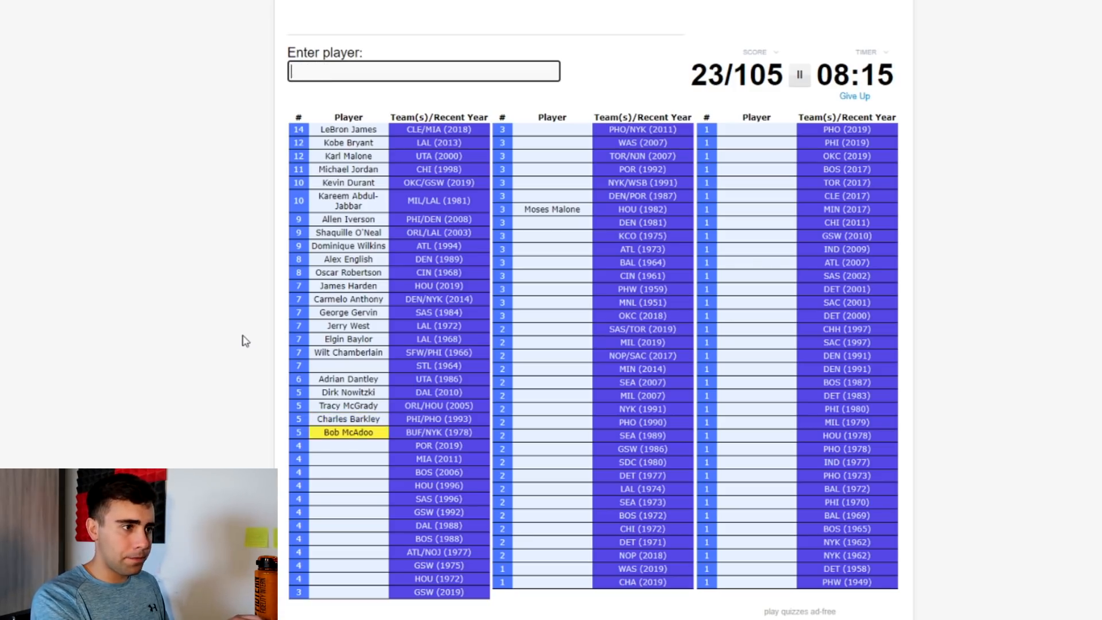
{"action": "type", "text": "lilla"}
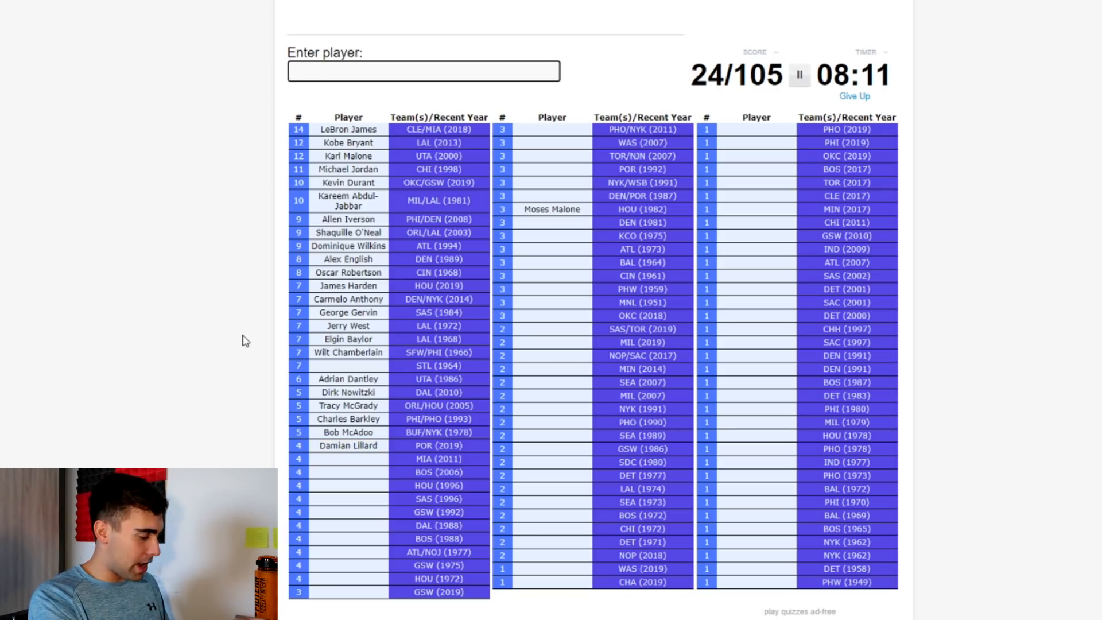
{"action": "type", "text": "Dwyane Wade"}
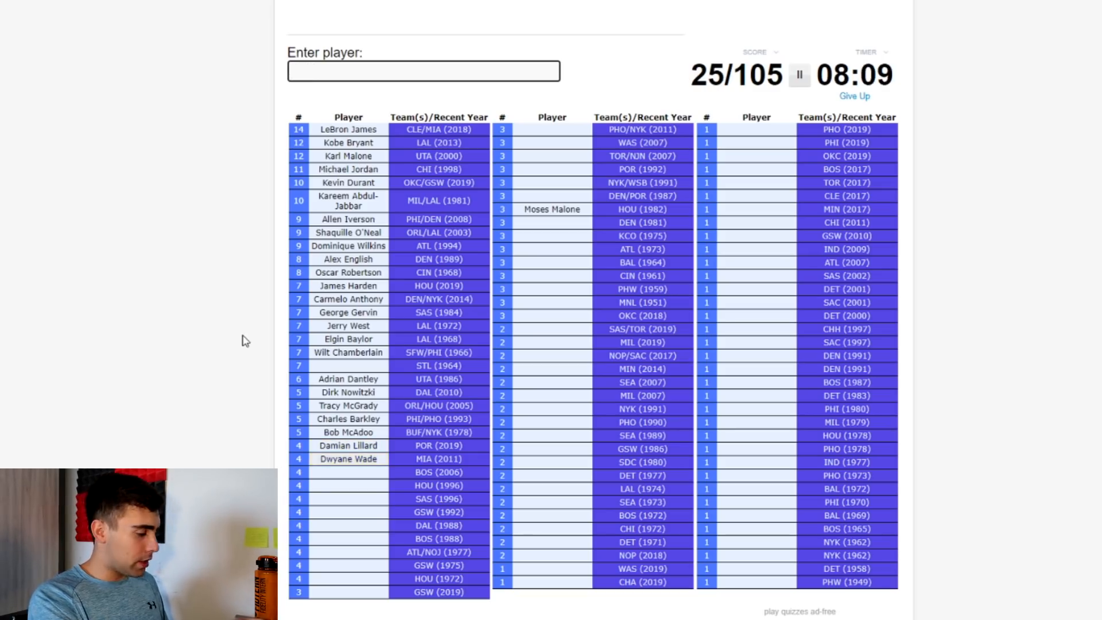
{"action": "type", "text": "Paul Pierce"}
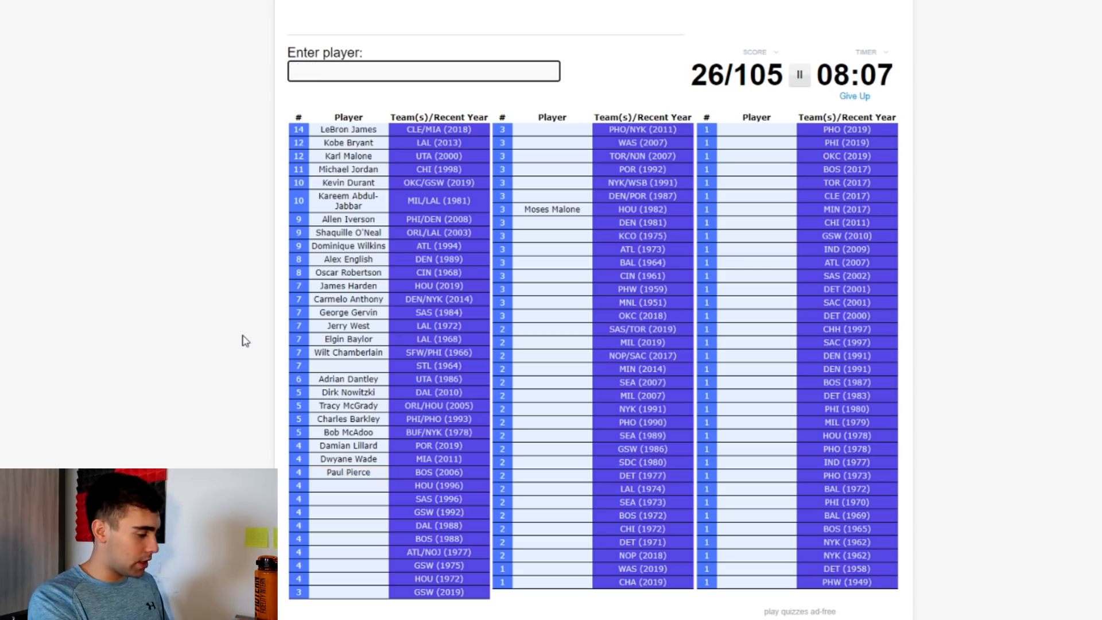
{"action": "type", "text": "Hakeem Olajuwon"}
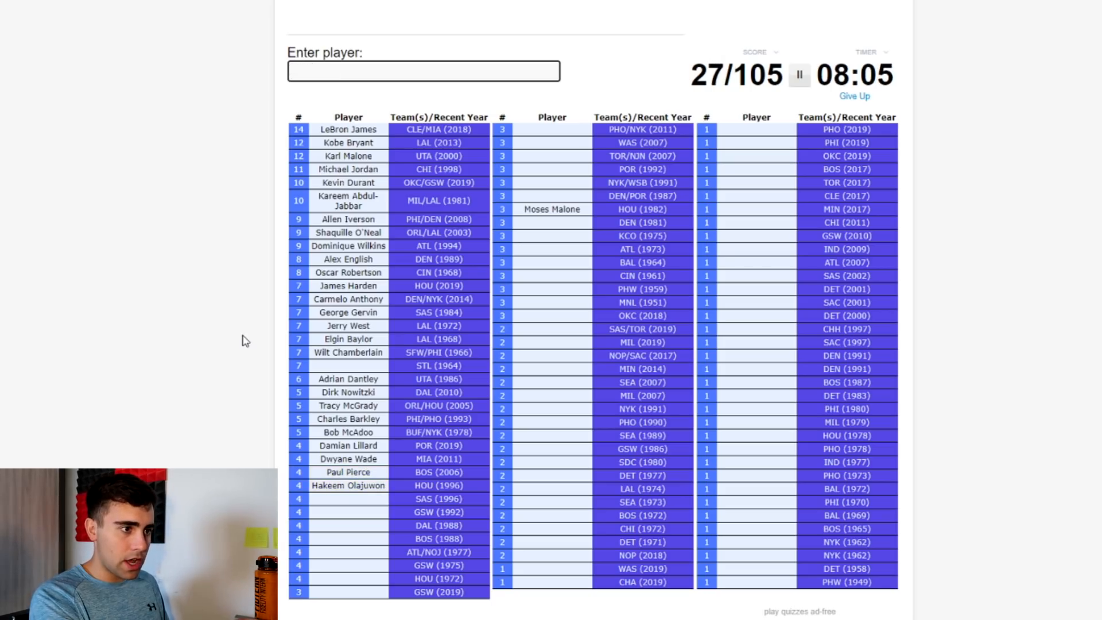
{"action": "type", "text": "David Robinson"}
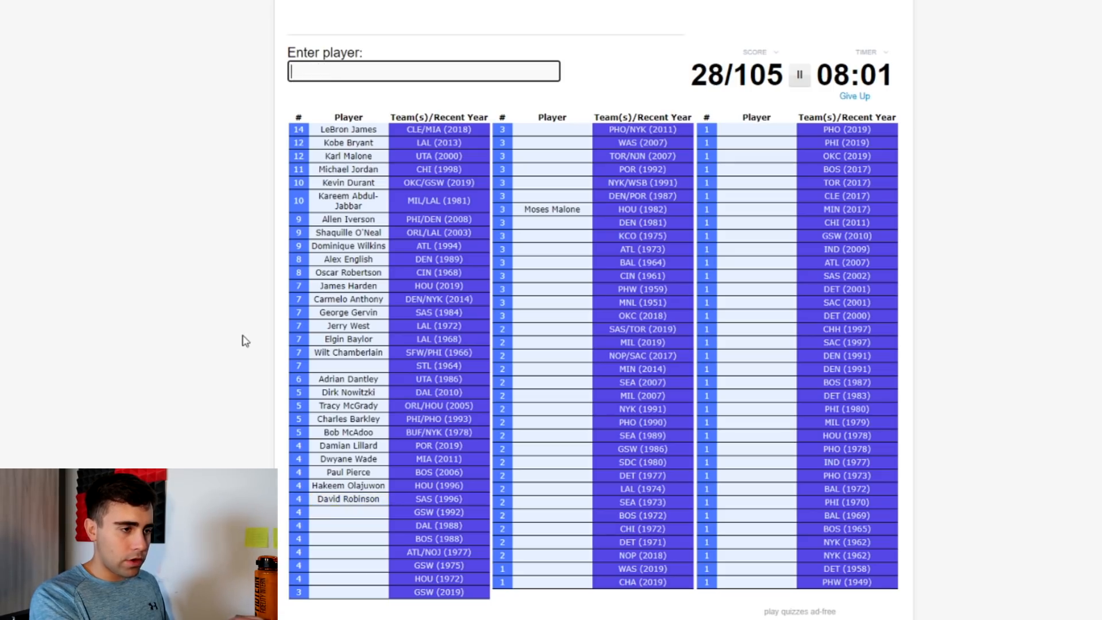
Step: Enter Mullin, Aguirre, Larry Bird, Julius Erving, Maravich, Barry, Hayes and Stephen Curry, reaching 36/105
{"action": "type", "text": "mulll"}
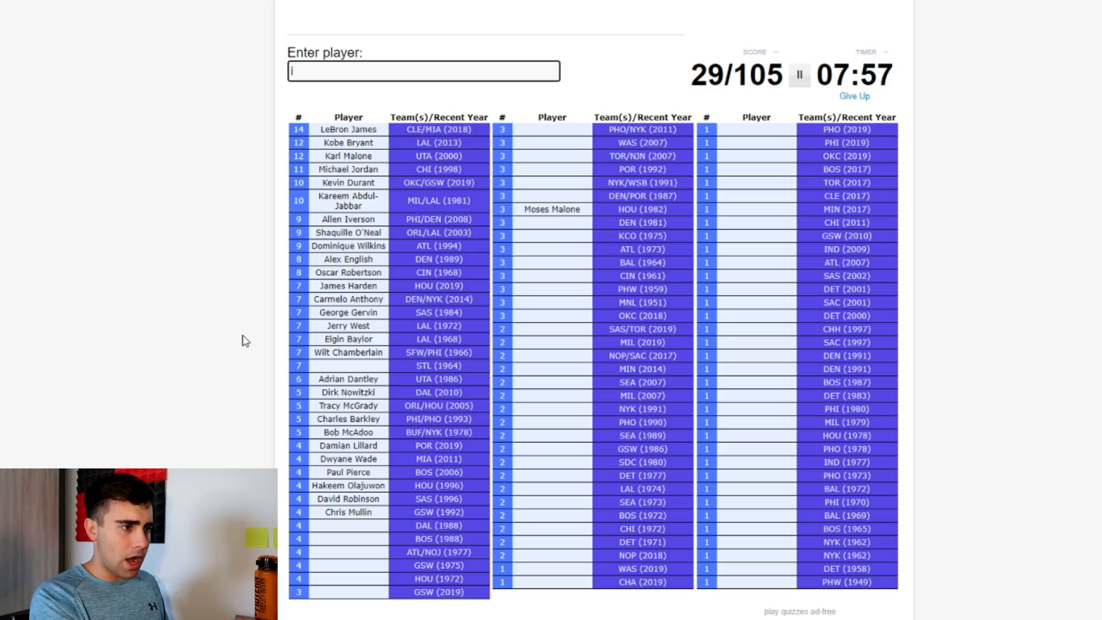
{"action": "type", "text": "laguir"}
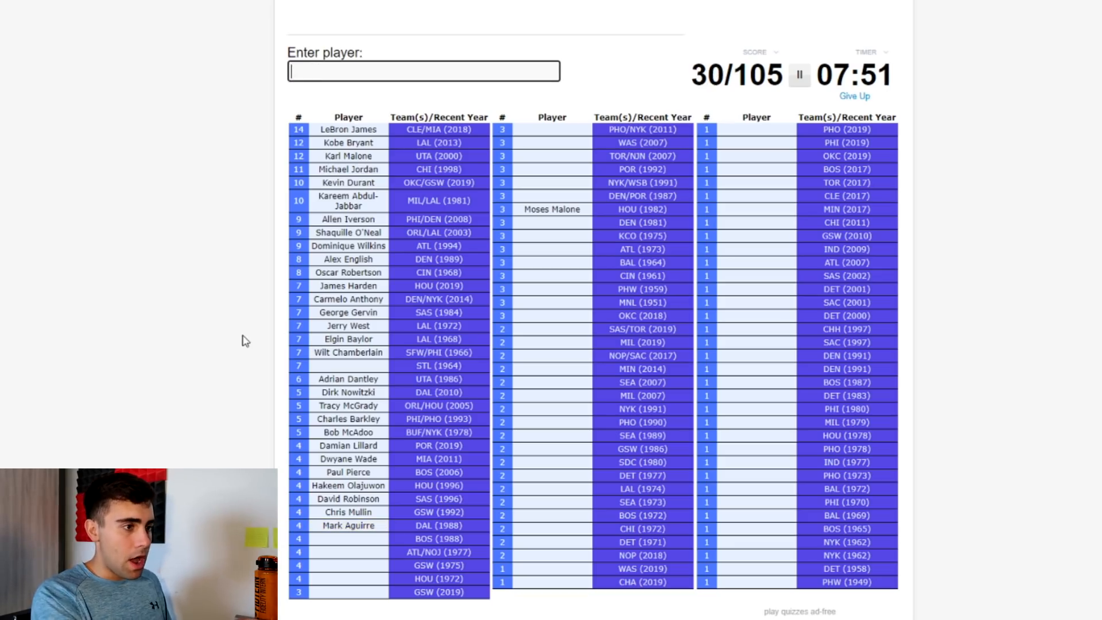
{"action": "type", "text": "Larry Bird"}
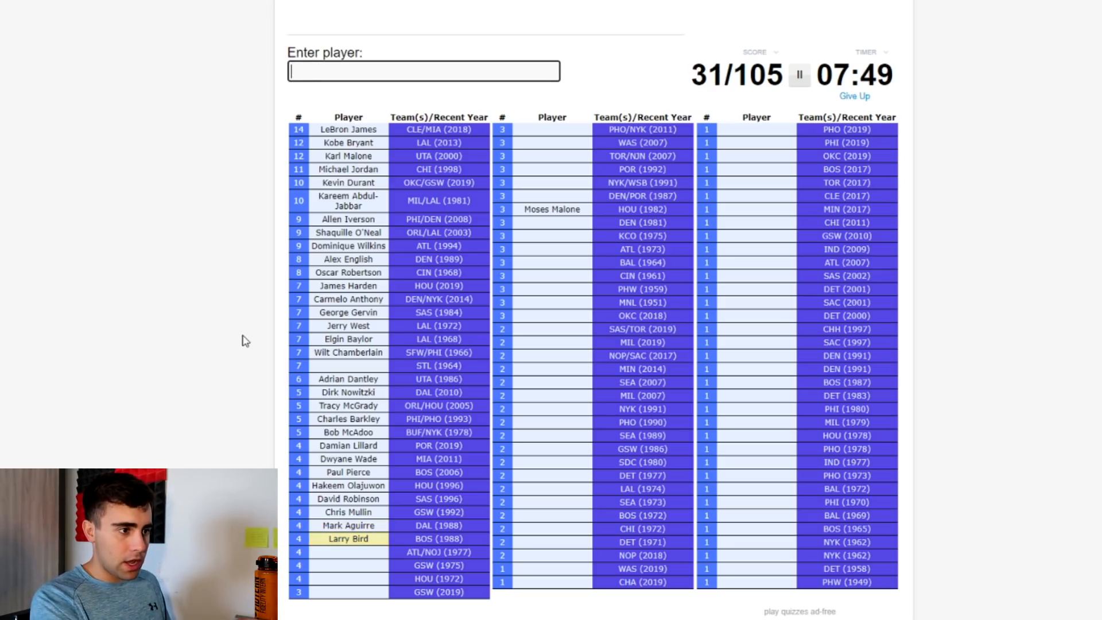
{"action": "type", "text": "Julius Erving"}
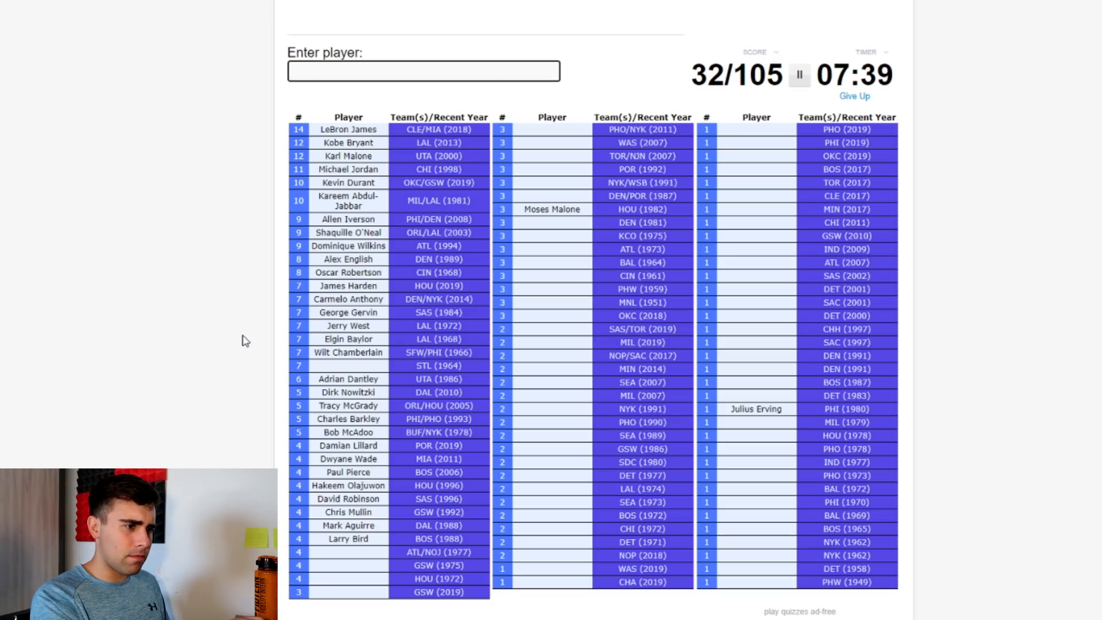
{"action": "type", "text": "mara"}
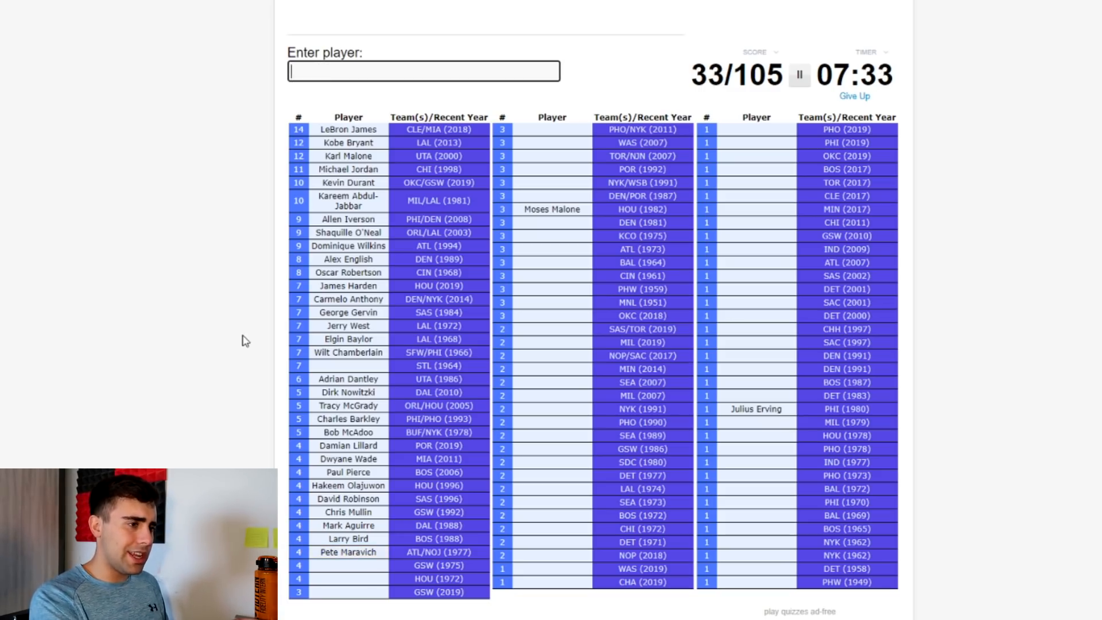
{"action": "type", "text": "b"}
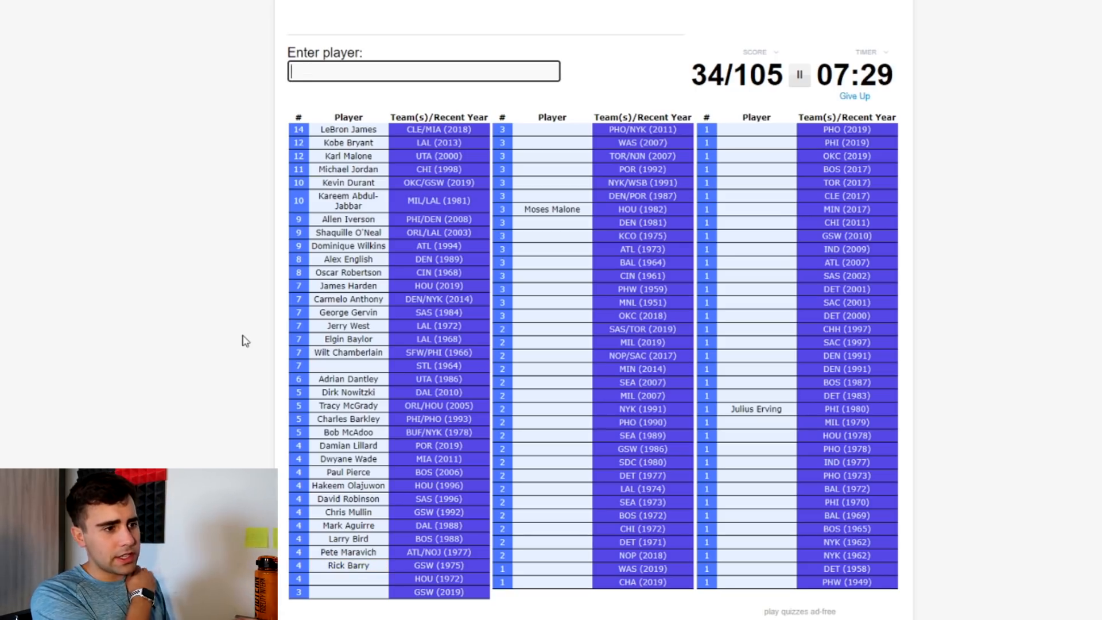
{"action": "type", "text": "haye"}
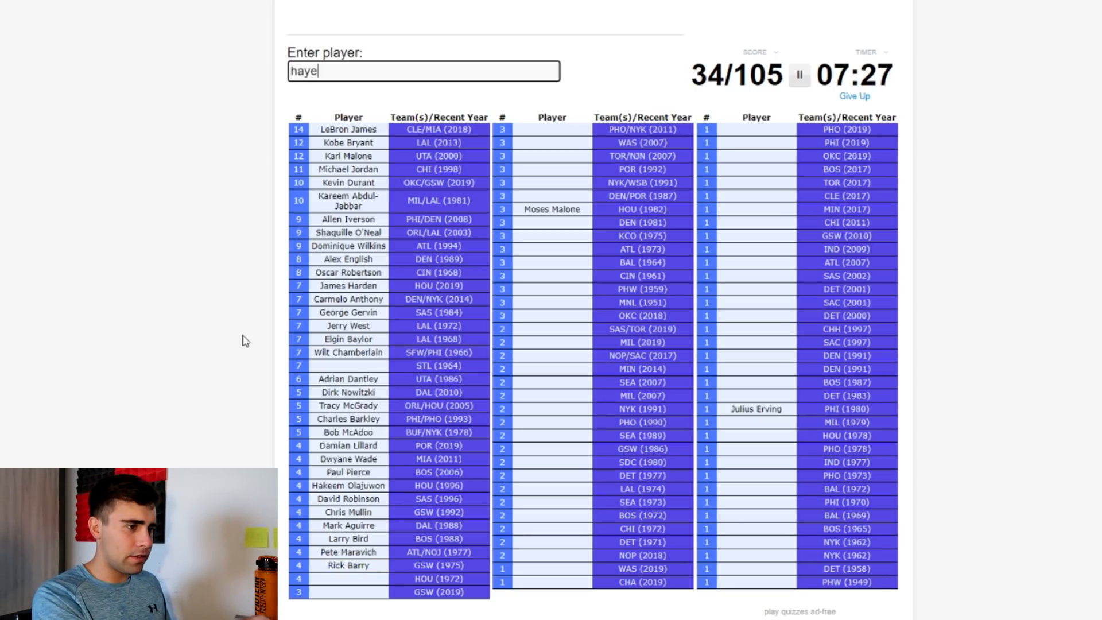
{"action": "type", "text": "c"}
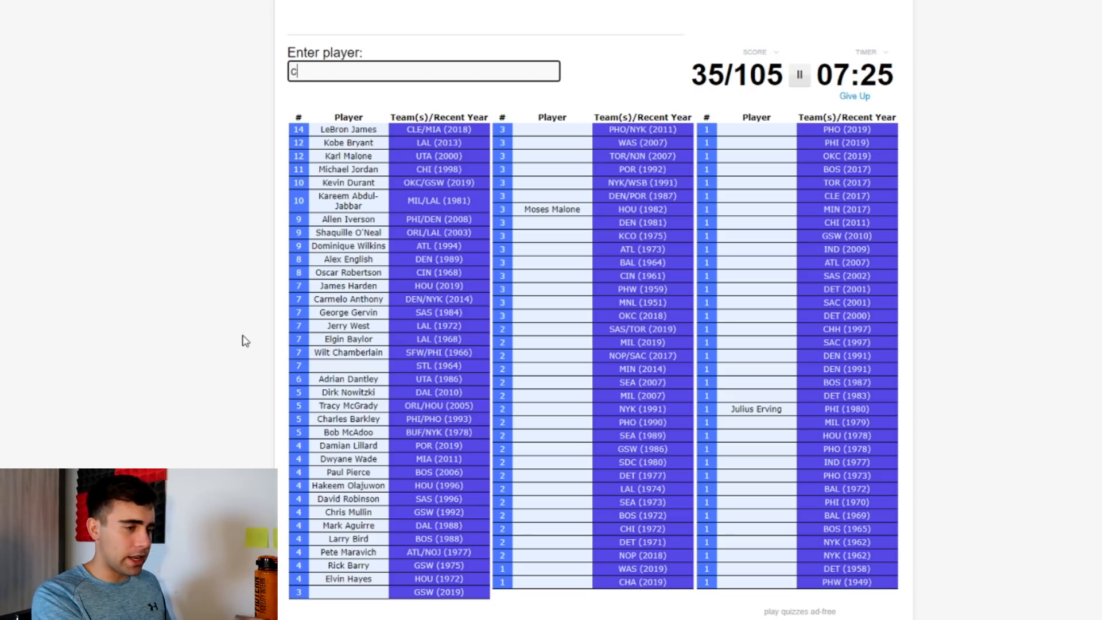
{"action": "type", "text": "Stephen Curry"}
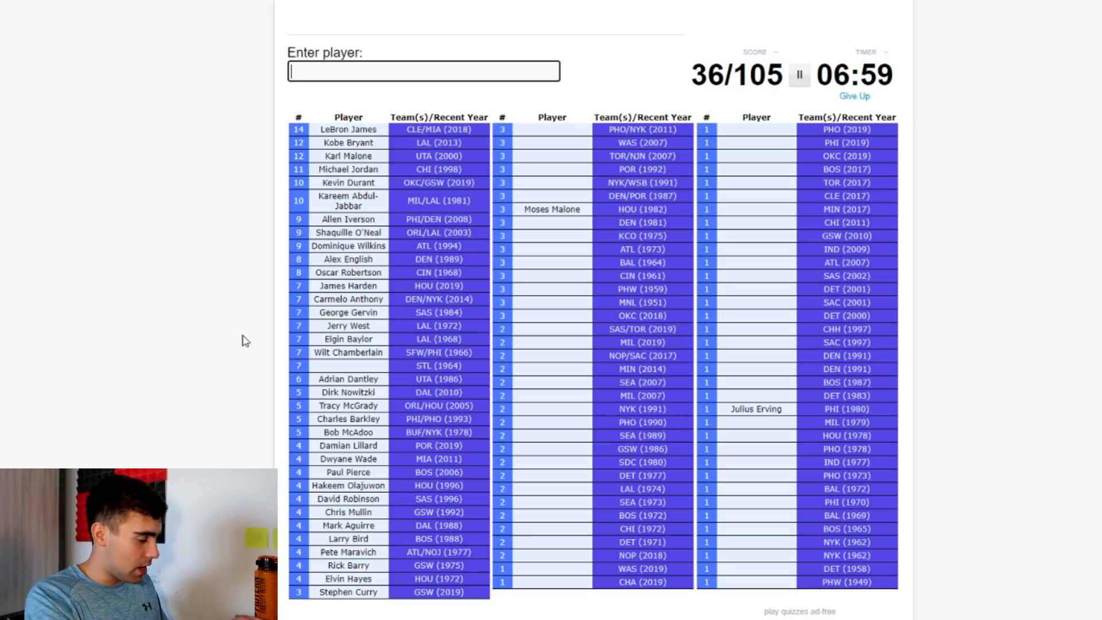
Step: Enter Amare Stoudemire, Arenas, Carter, Drexler and Ewing for 41/105, then attempt 'kiki'
{"action": "type", "text": "Amare Stoudemire"}
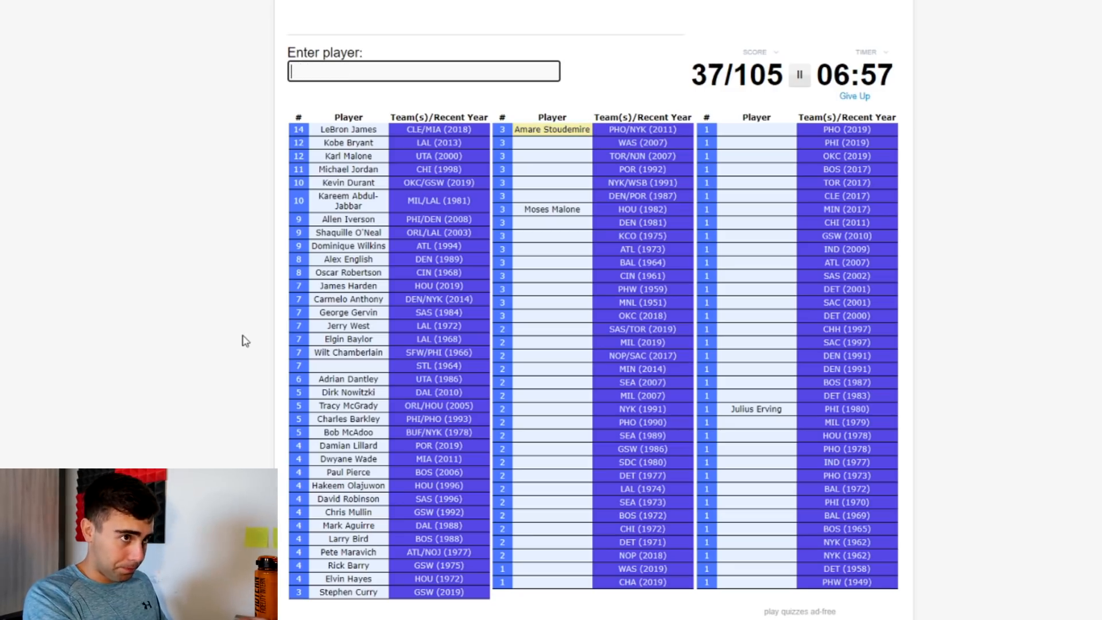
{"action": "type", "text": "d"}
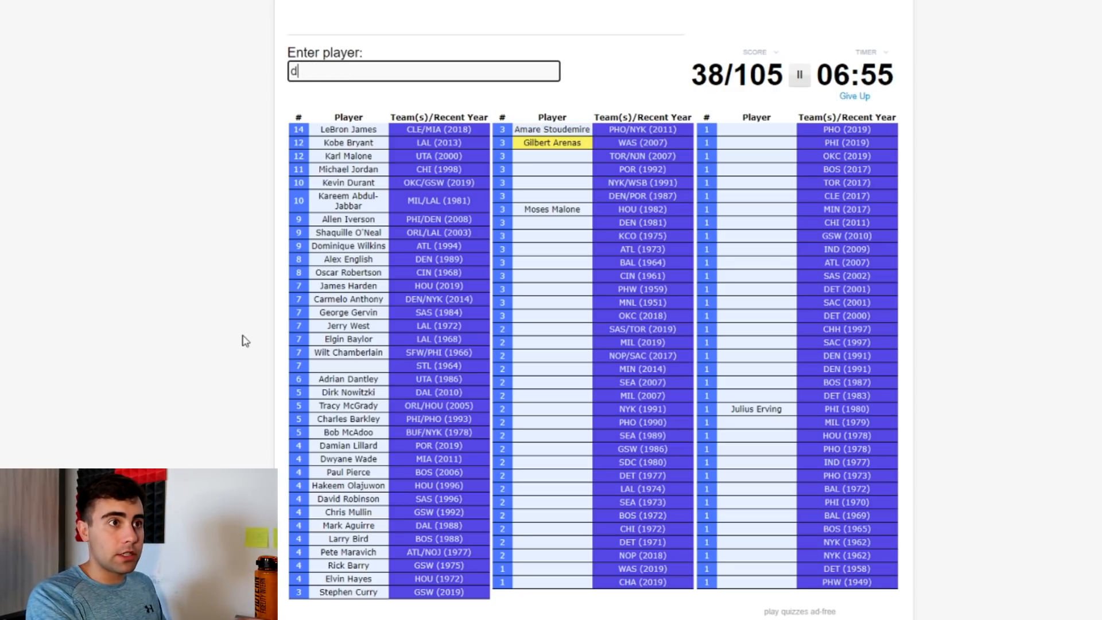
{"action": "type", "text": "carter"}
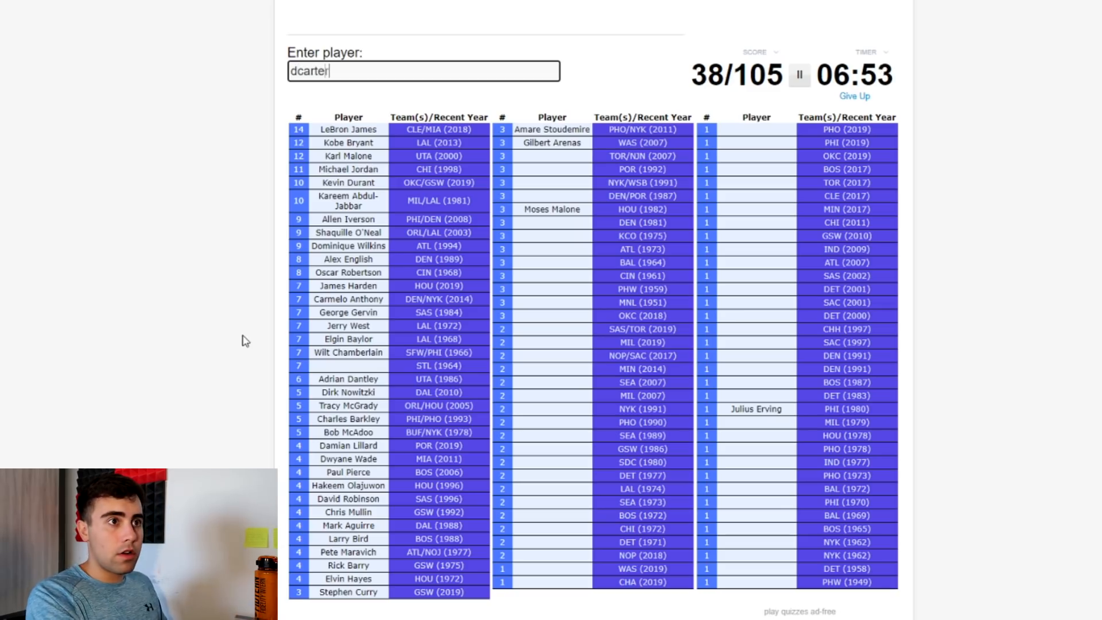
{"action": "type", "text": "ca"}
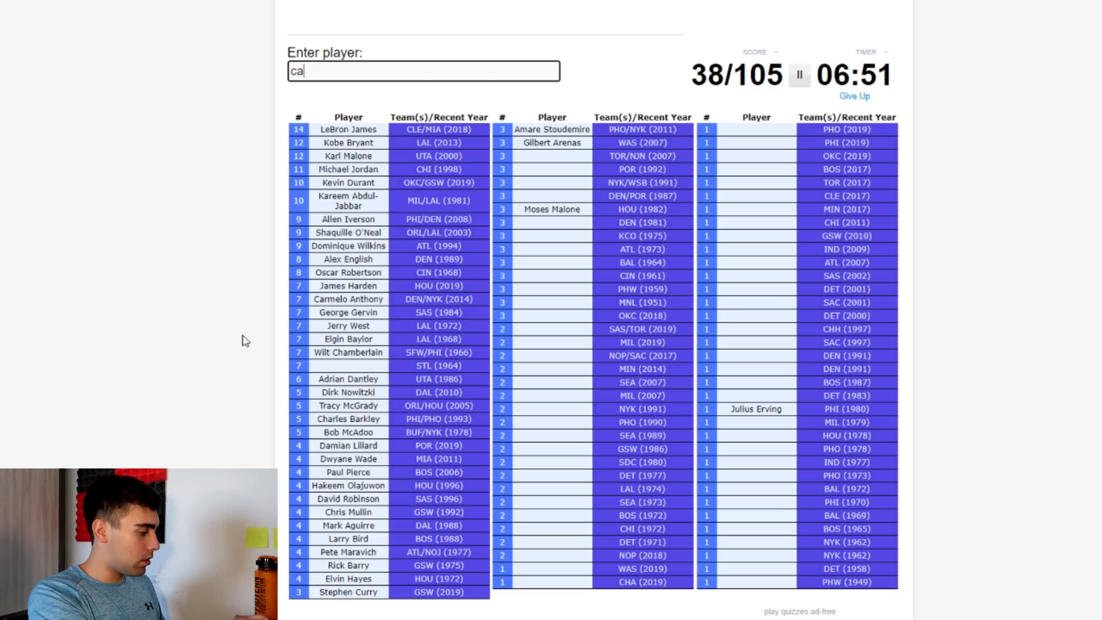
{"action": "type", "text": "carter"}
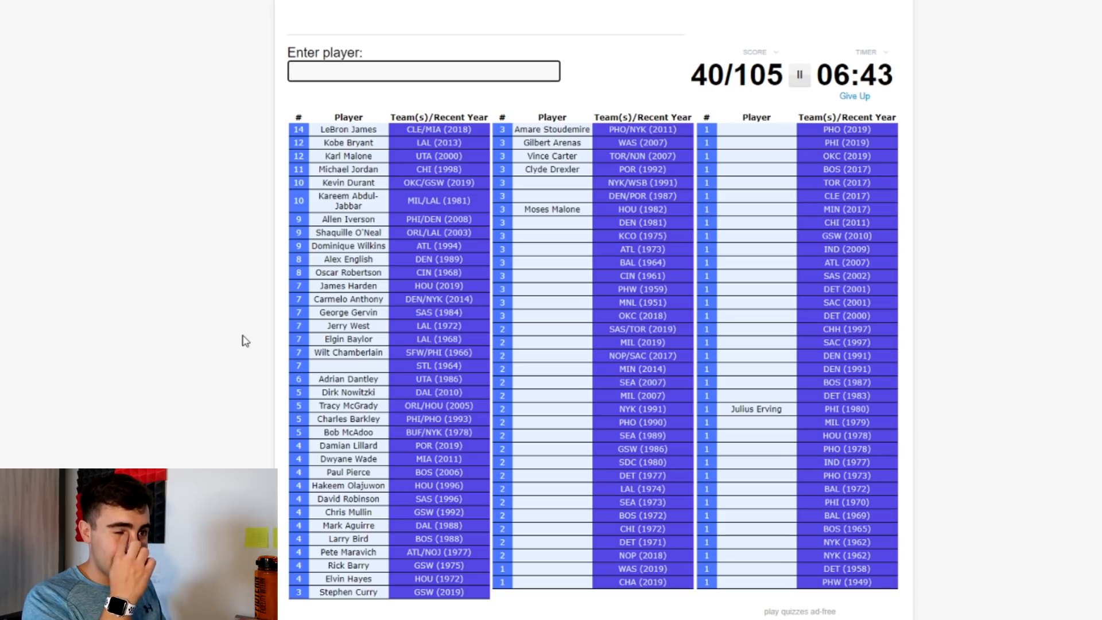
{"action": "type", "text": "ewi"}
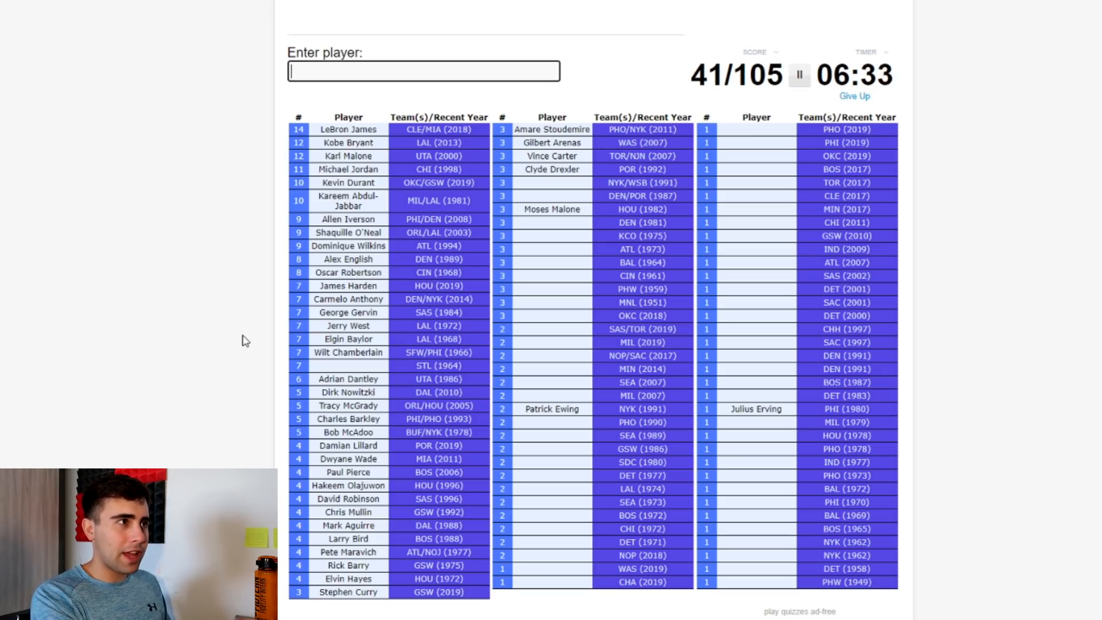
{"action": "type", "text": "kiki"}
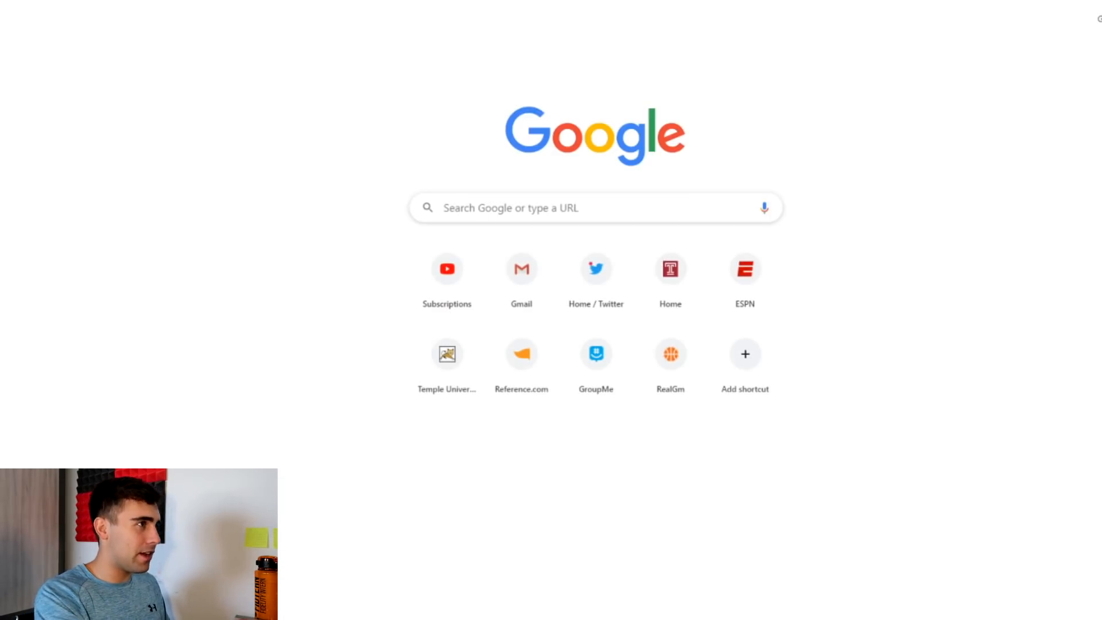
Step: Search Google for Kiki Vandeweghe to confirm the spelling of his name
{"action": "type", "text": "vander"}
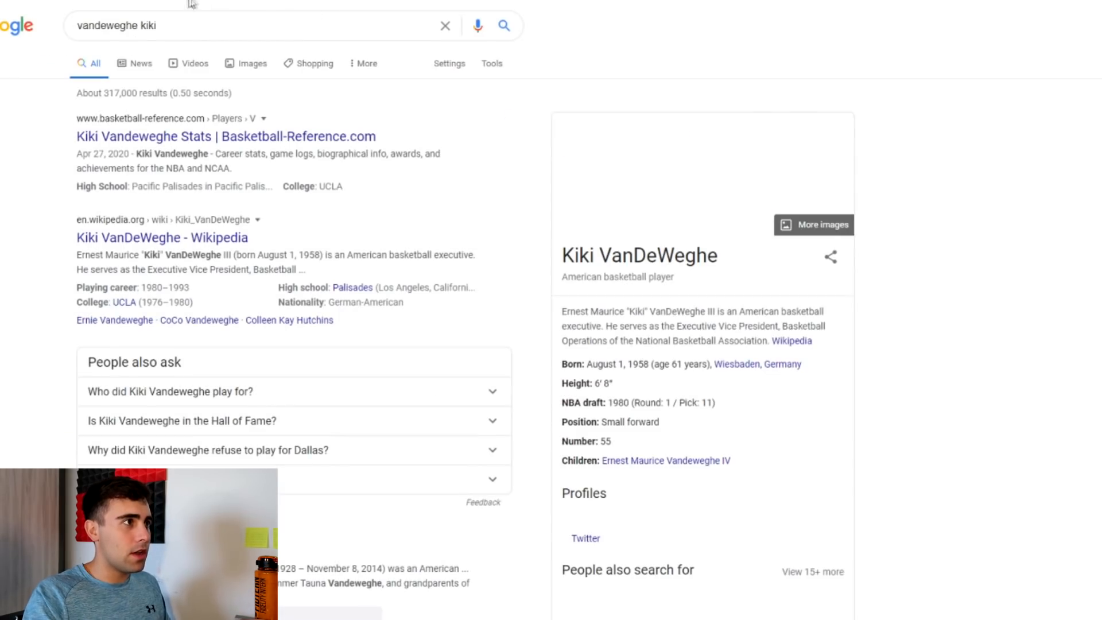
{"action": "double_click", "coordinate": [108, 25]}
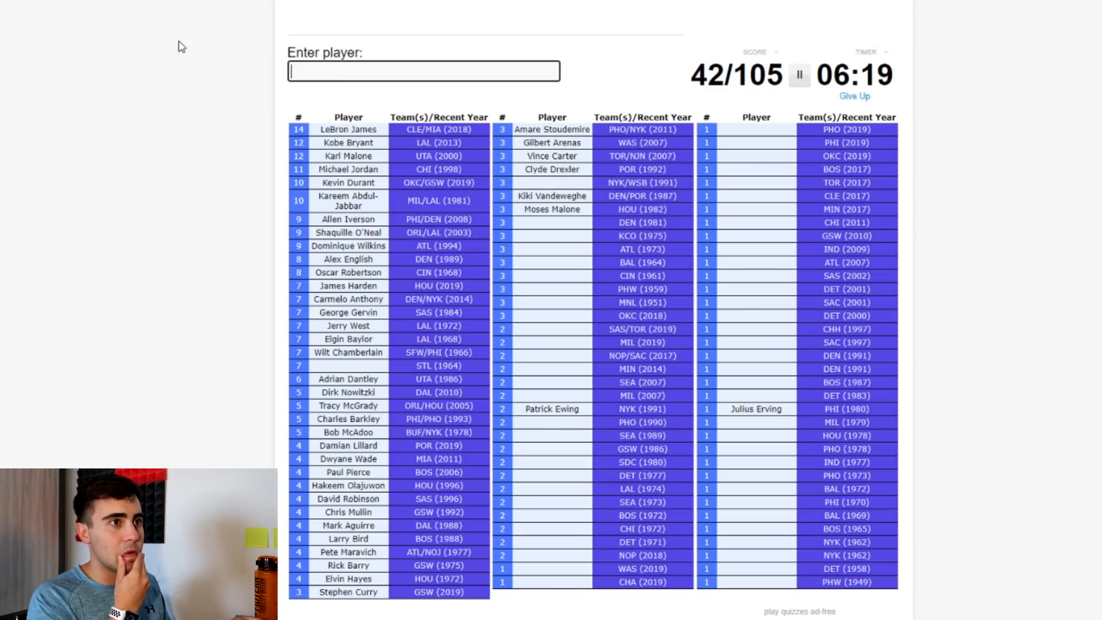
Step: Enter David Thompson, Tiny Archibald, Lou Hudson and Earl Monroe, lifting the score to 46/105
{"action": "type", "text": "th"}
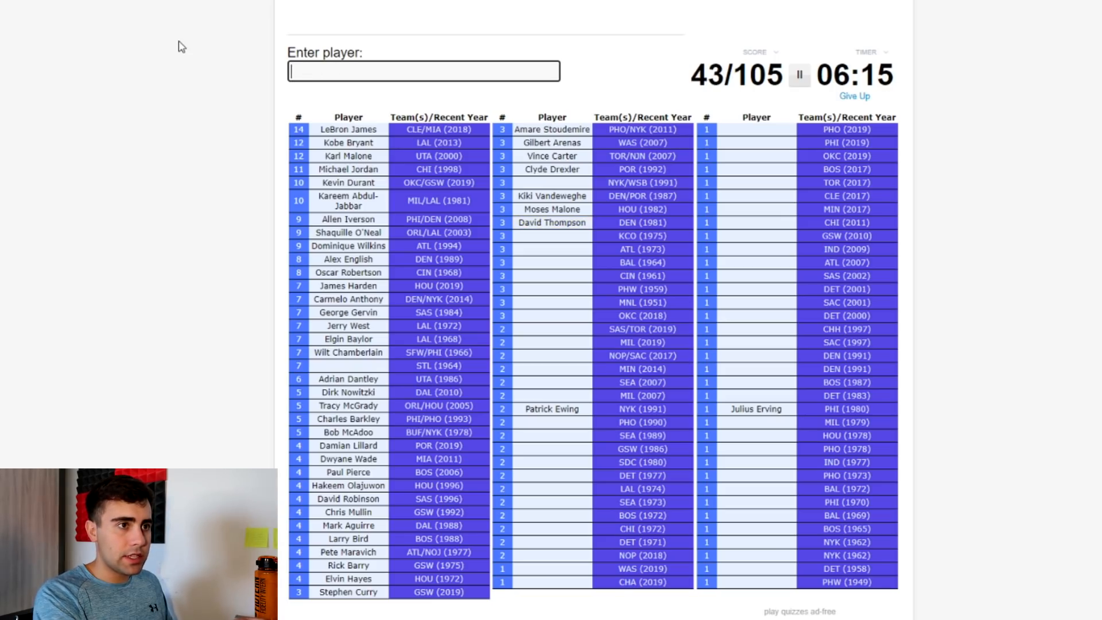
{"action": "type", "text": "arc"}
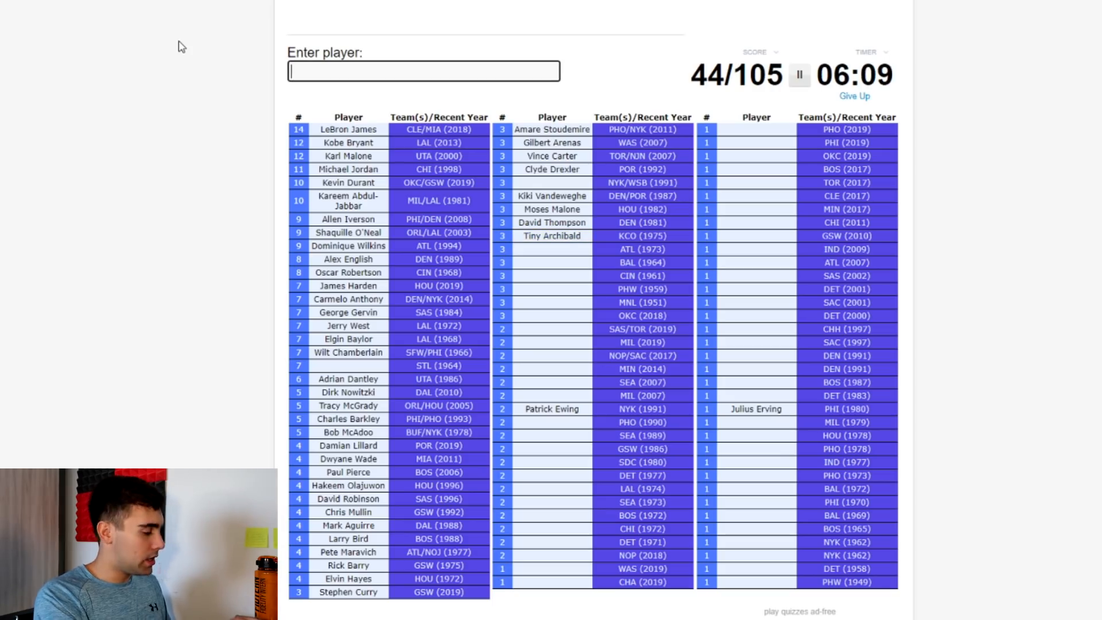
{"action": "type", "text": "Lou Hudson"}
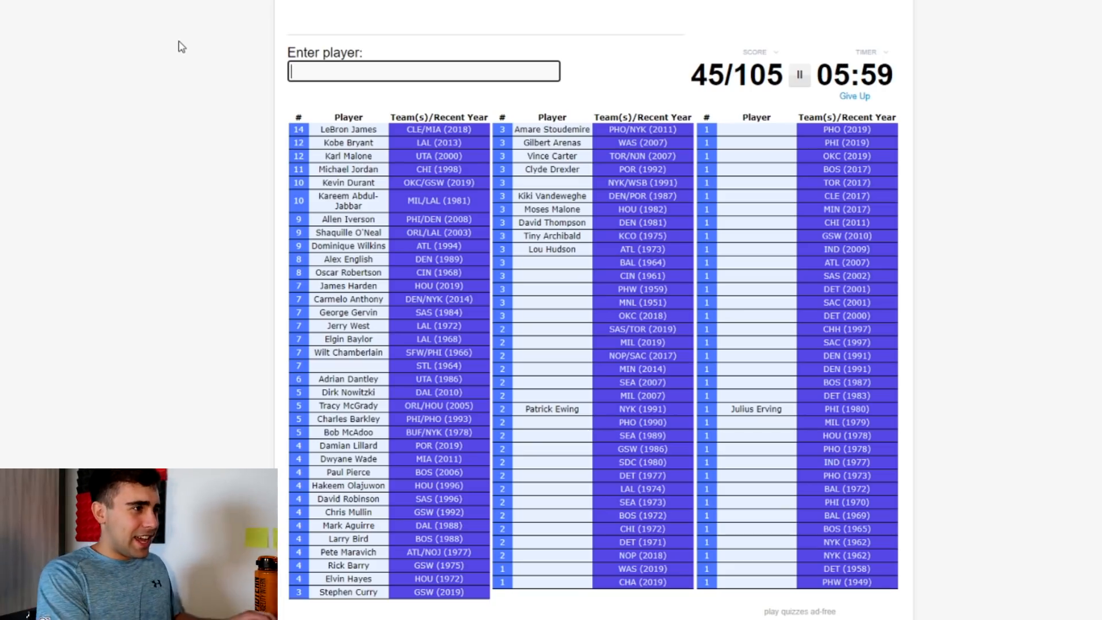
{"action": "type", "text": "Earl Monroe"}
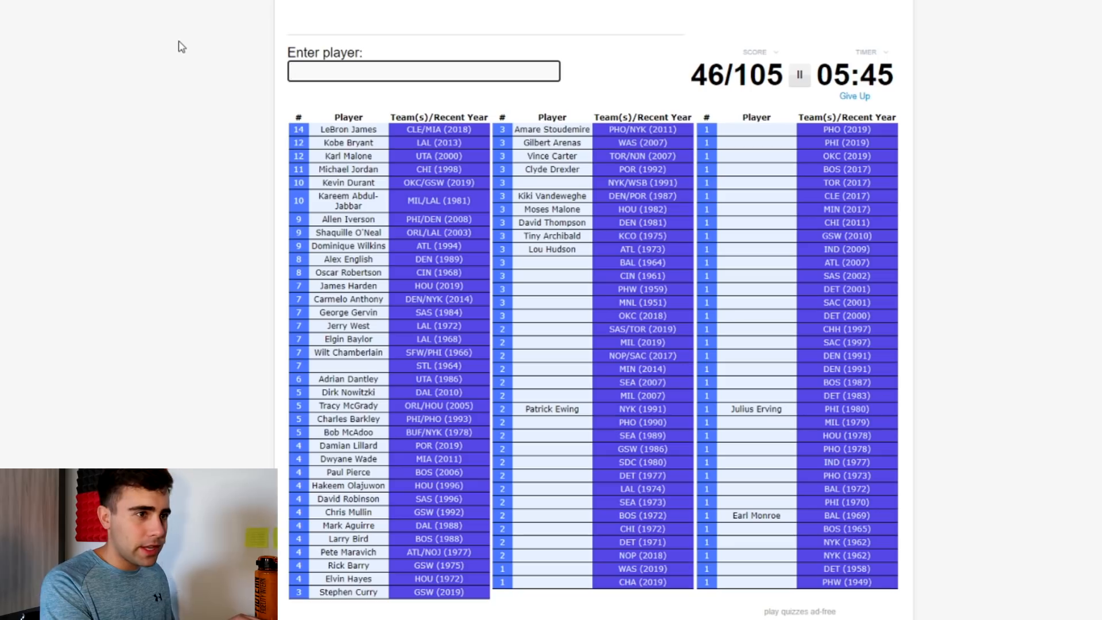
Step: Enter Westbrook, Leonard, George Mikan, Antetokounmpo, Cousins, Ray Allen, Michael Redd and Chambers for 56/105
{"action": "type", "text": "wes"}
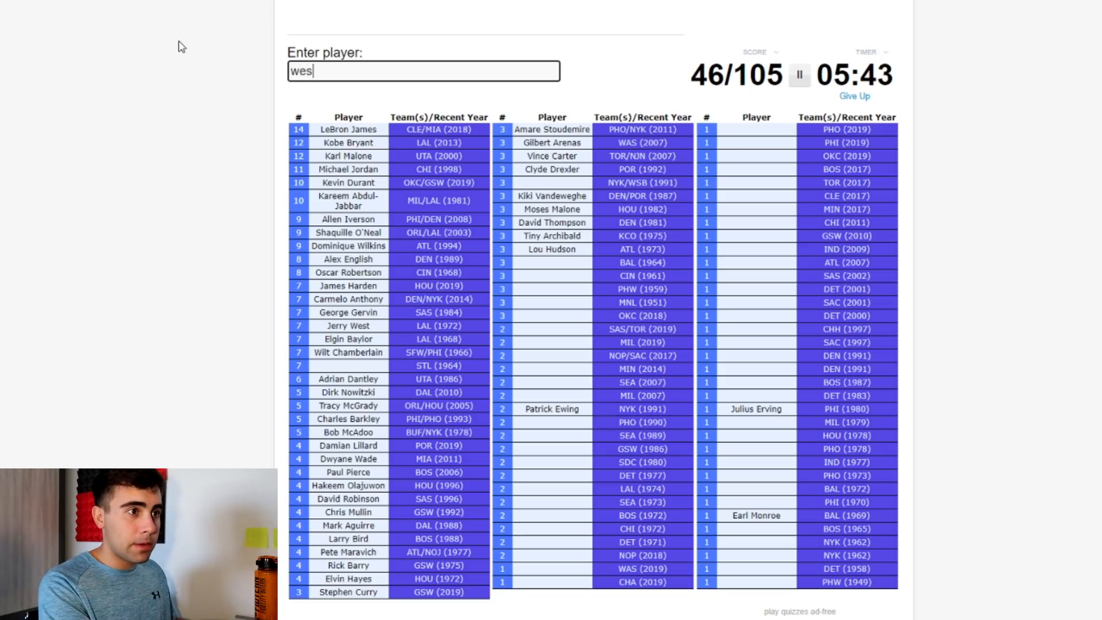
{"action": "type", "text": "leo"}
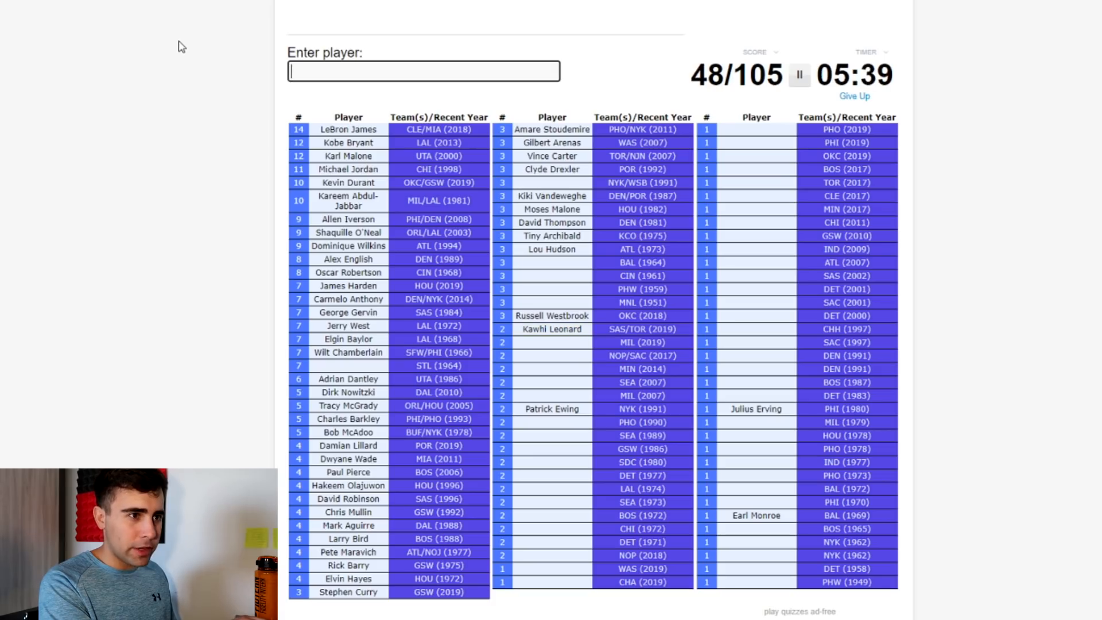
{"action": "type", "text": "George Mikan"}
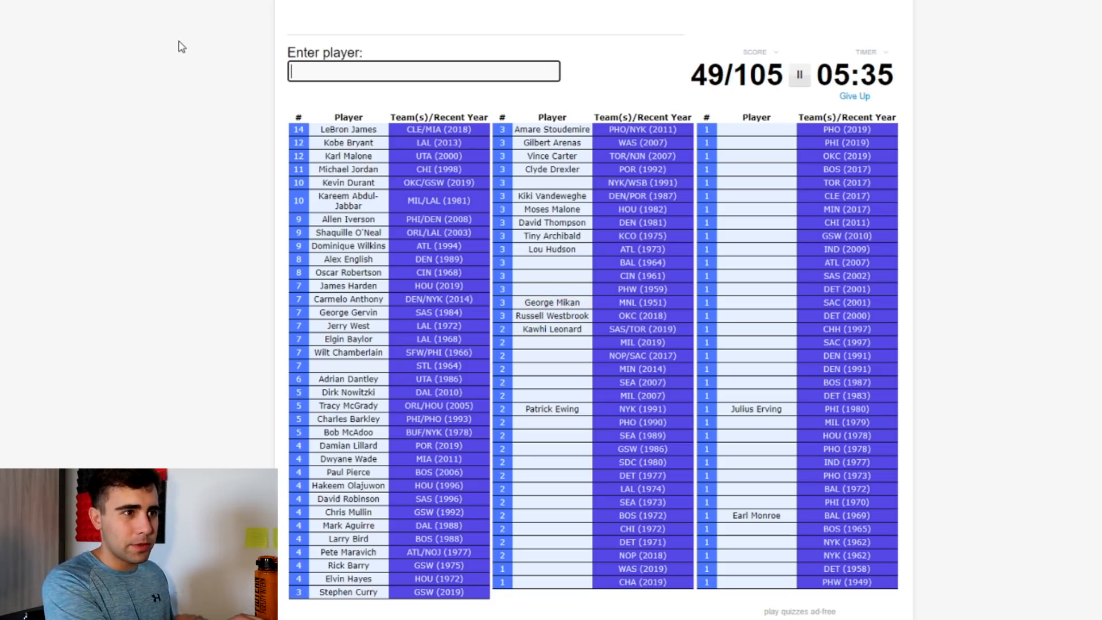
{"action": "type", "text": "an"}
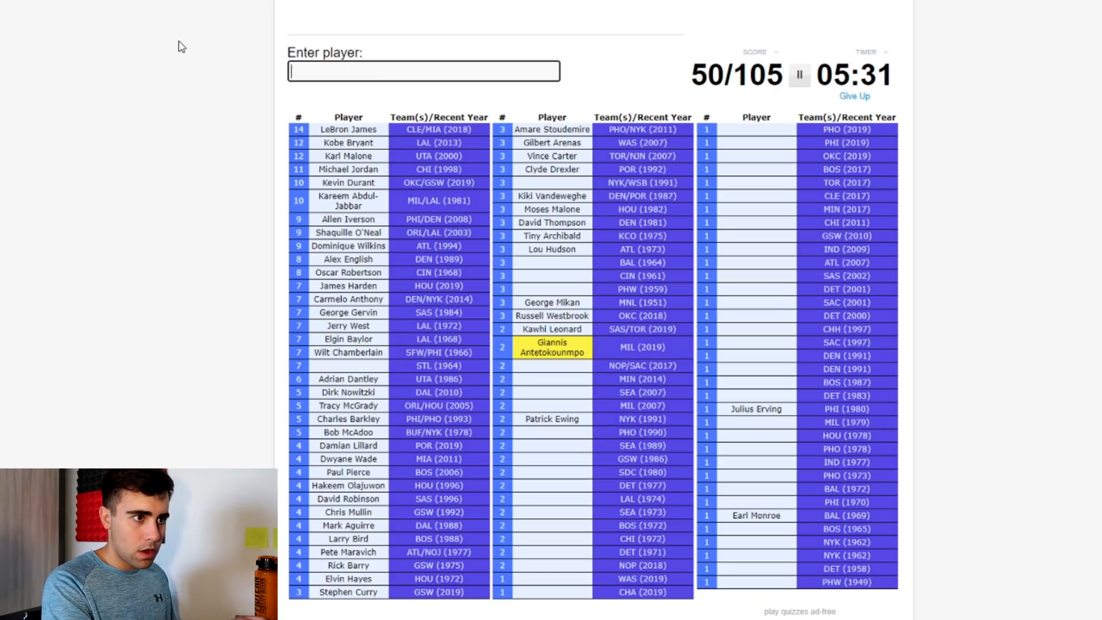
{"action": "type", "text": "cousin"}
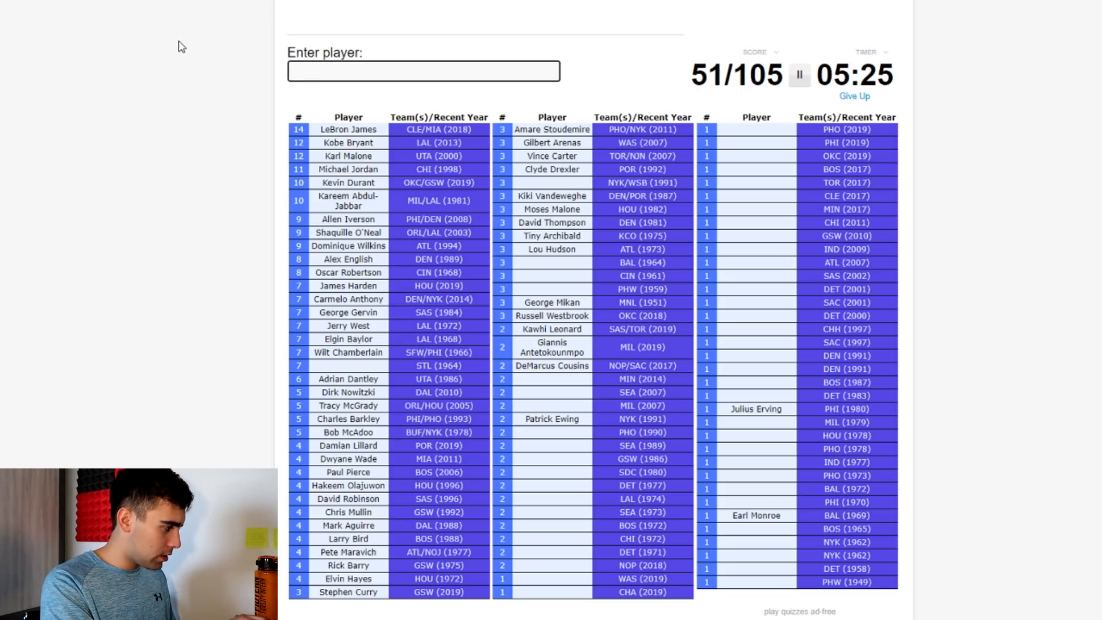
{"action": "type", "text": "wig"}
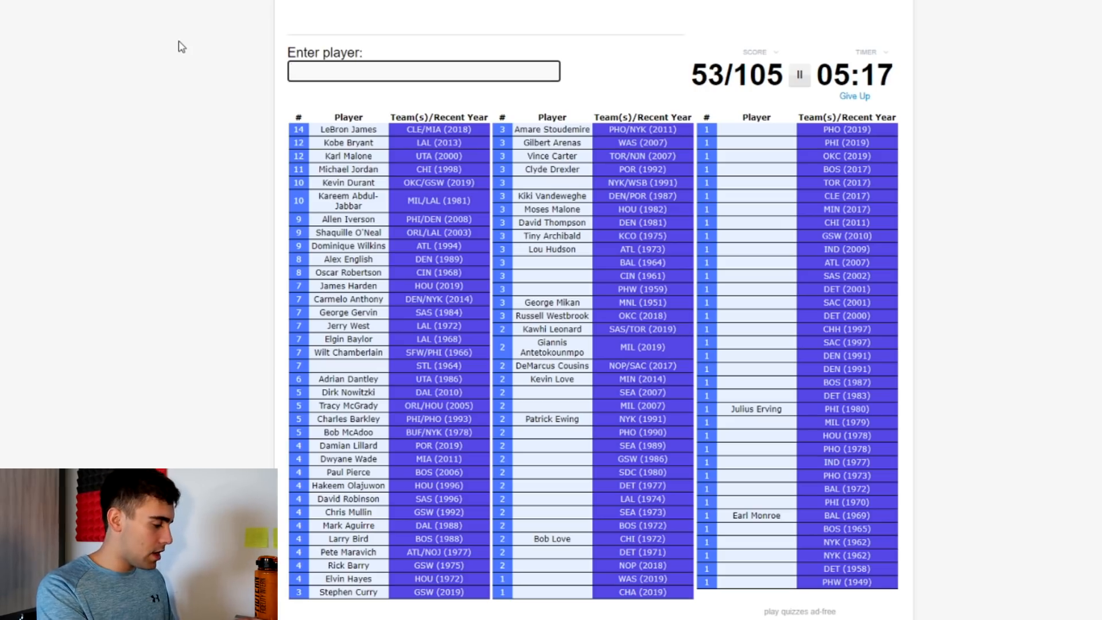
{"action": "type", "text": "Ray Allen"}
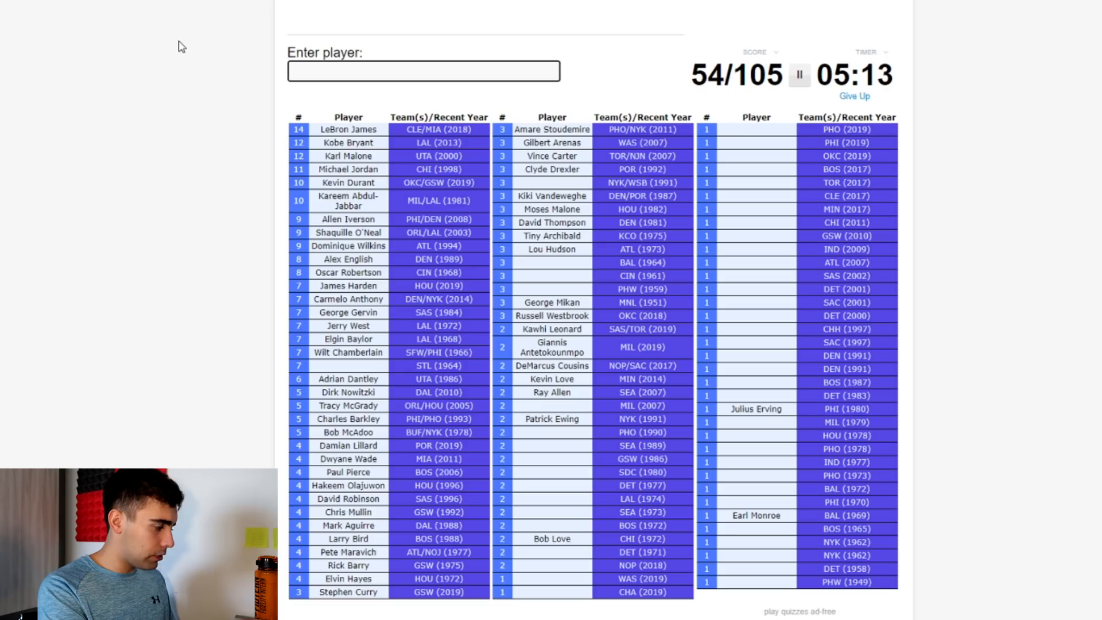
{"action": "type", "text": "Michael Redd"}
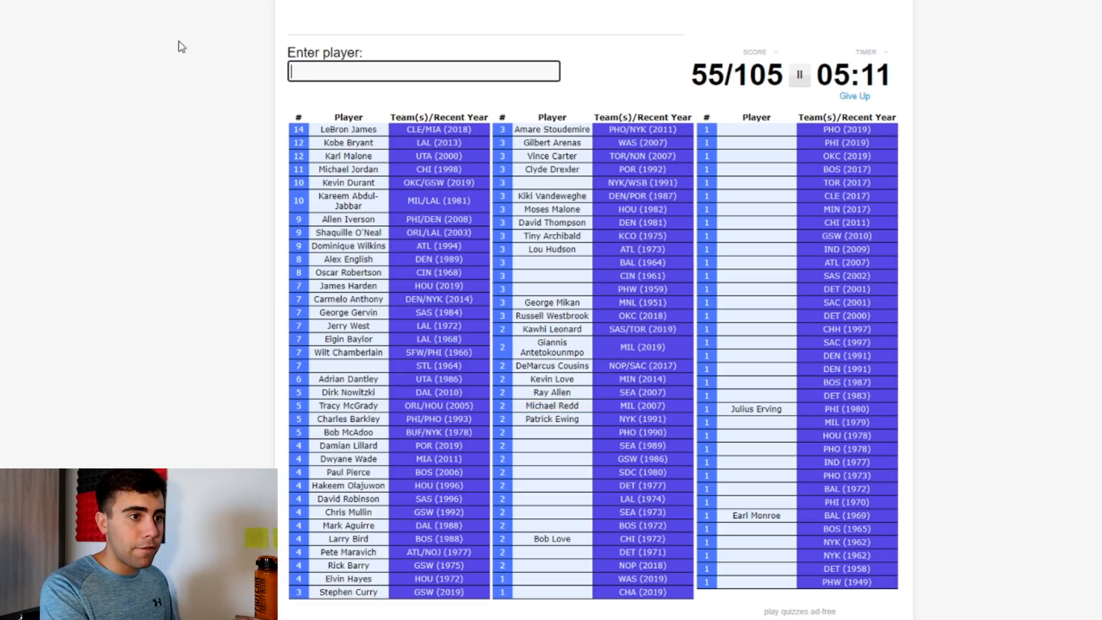
{"action": "type", "text": "chambe"}
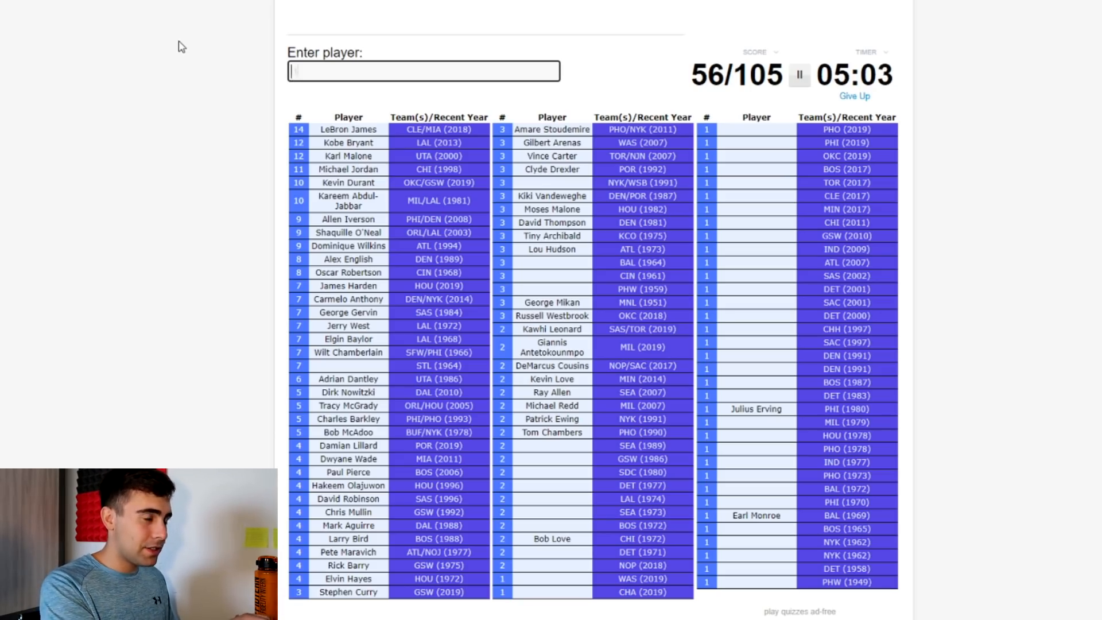
Step: Enter Spencer Haywood, Dave Bing, Bob Lanier, Kevin McHale, Sam Jones and John Havlicek among others
{"action": "type", "text": "Spencer Haywood"}
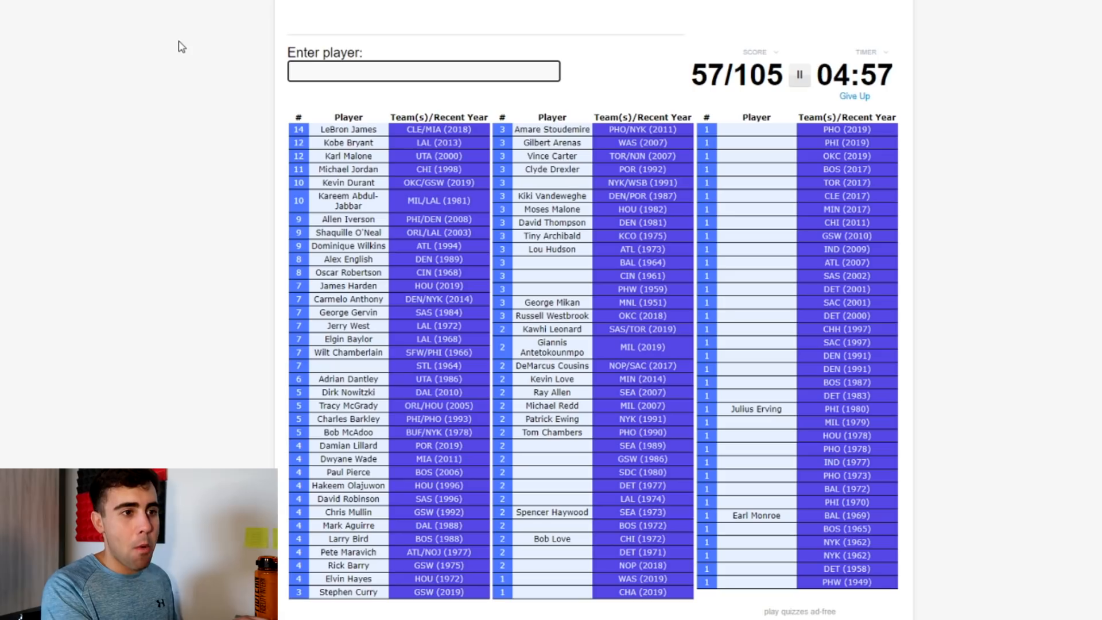
{"action": "type", "text": "kem"}
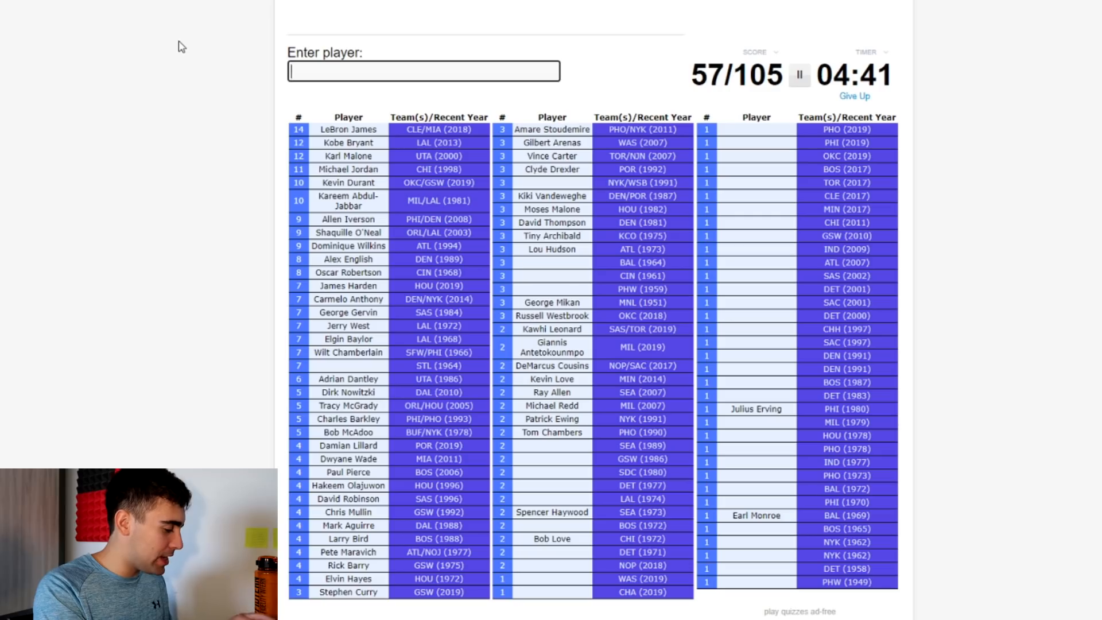
{"action": "type", "text": "Dave Bing"}
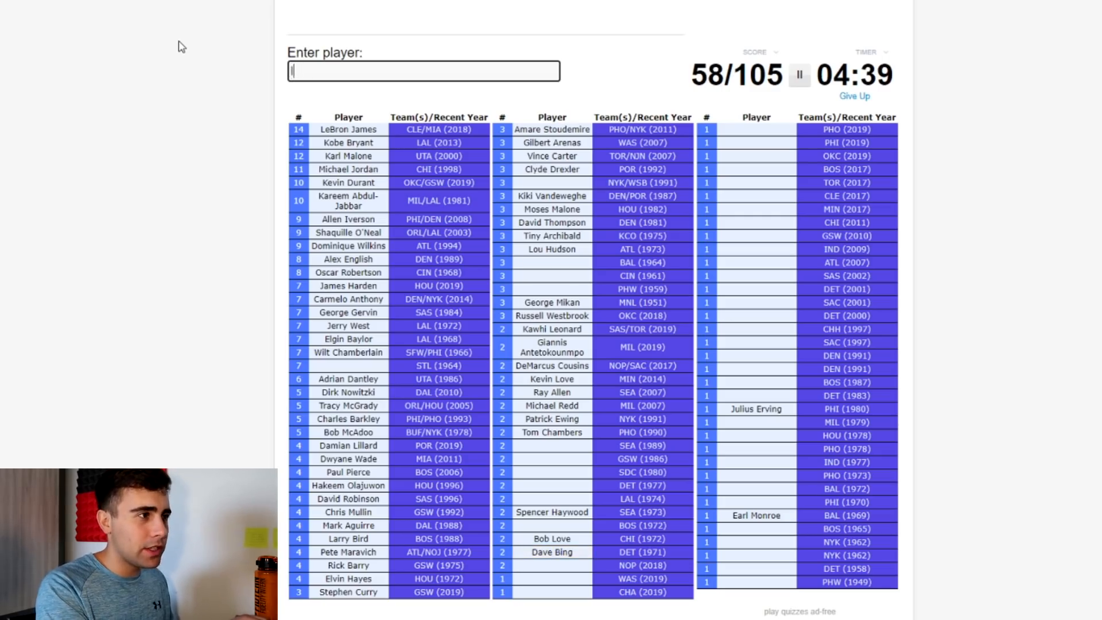
{"action": "type", "text": "Bob Lanier"}
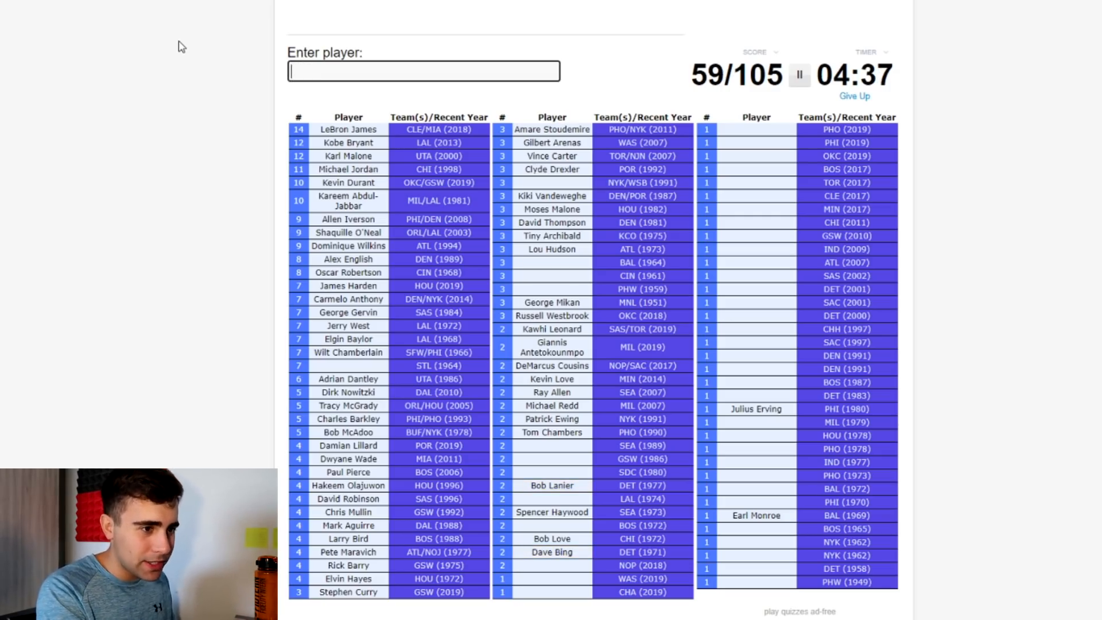
{"action": "type", "text": "Kevin McHale"}
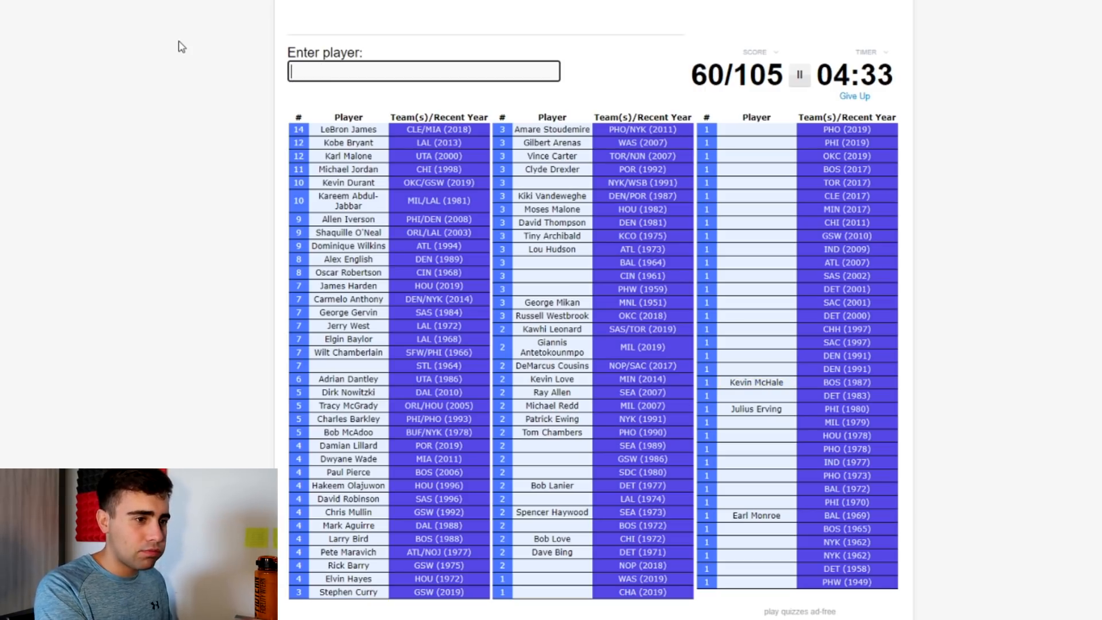
{"action": "type", "text": "Sam Jones"}
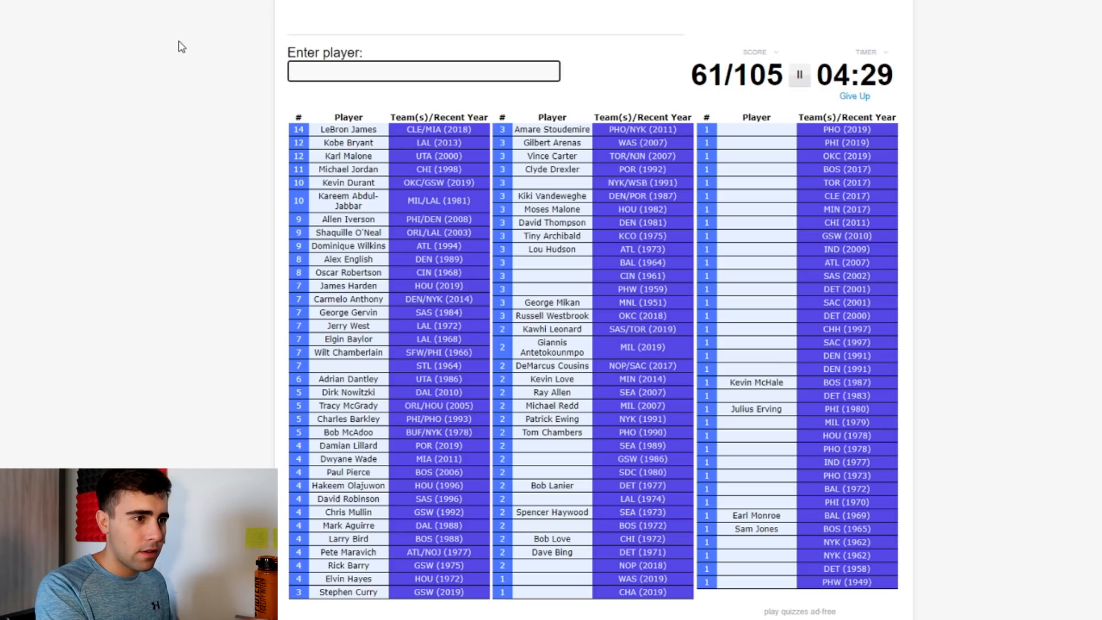
{"action": "type", "text": "russel"}
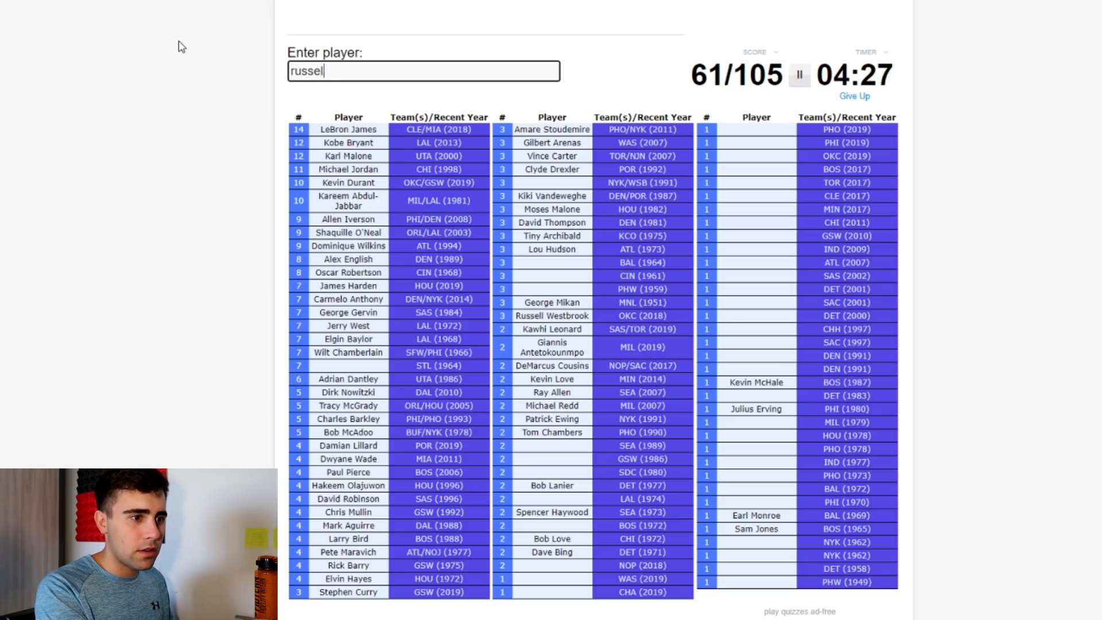
{"action": "type", "text": "pa"}
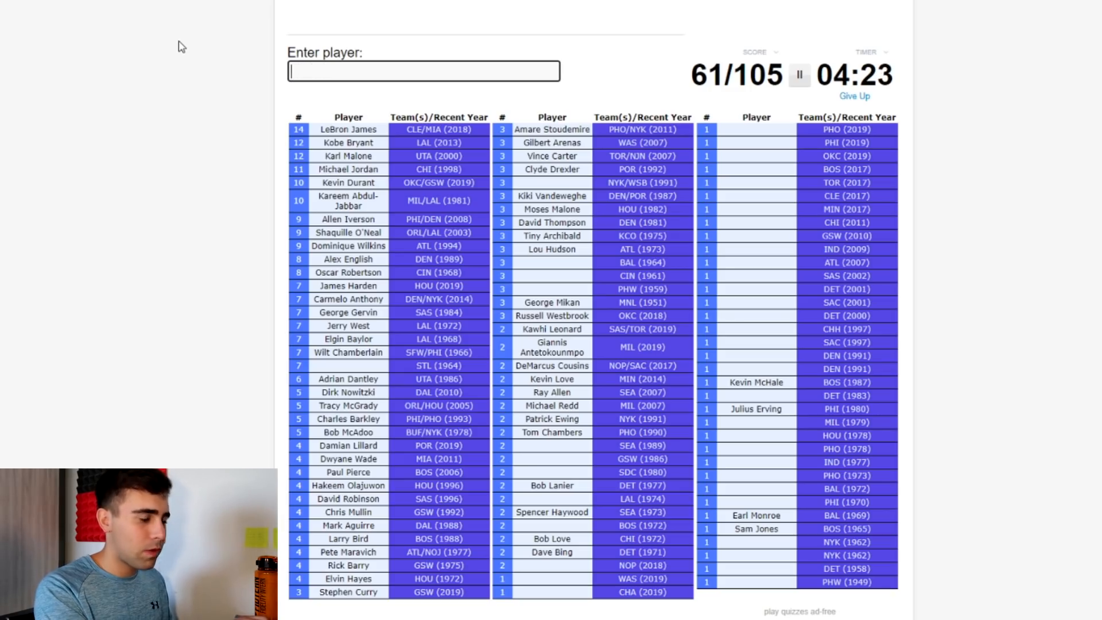
{"action": "type", "text": "John Havlicek"}
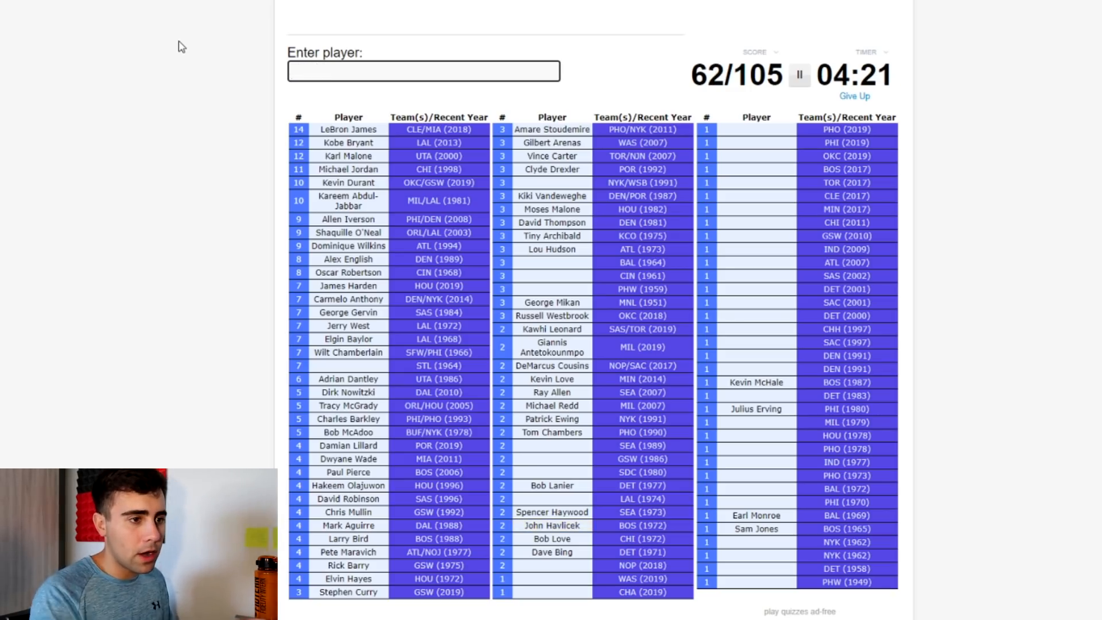
Step: Enter Booker, Embiid, Isaiah Thomas, DeMar DeRozan, Kyrie Irving, Towns, Derrick Rose and Ellis for 75/105
{"action": "type", "text": "da"}
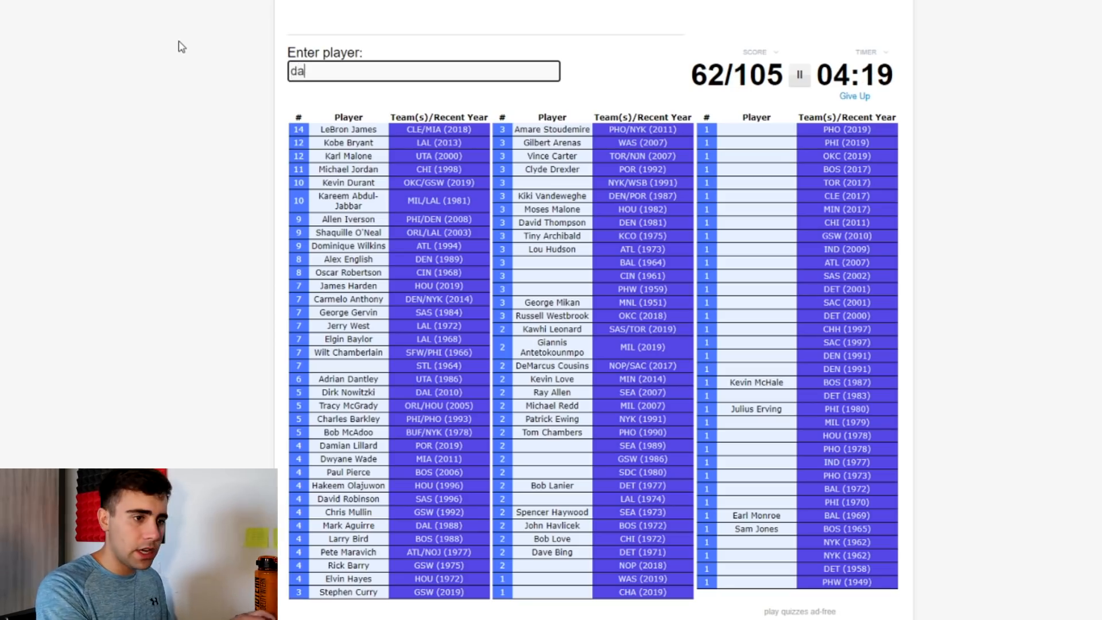
{"action": "type", "text": "bea"}
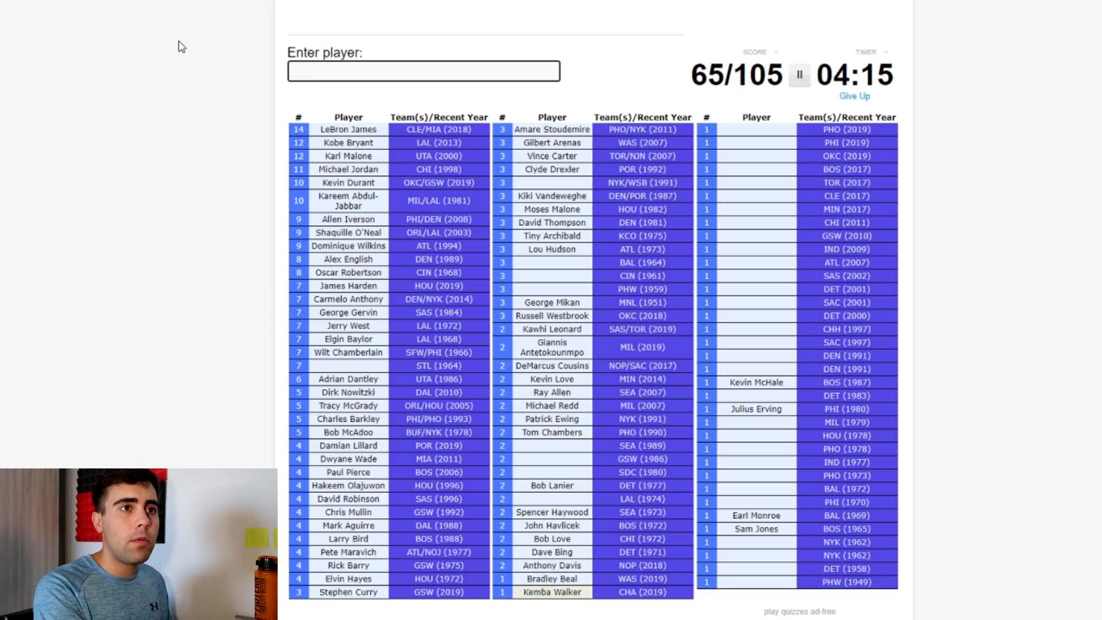
{"action": "type", "text": "book"}
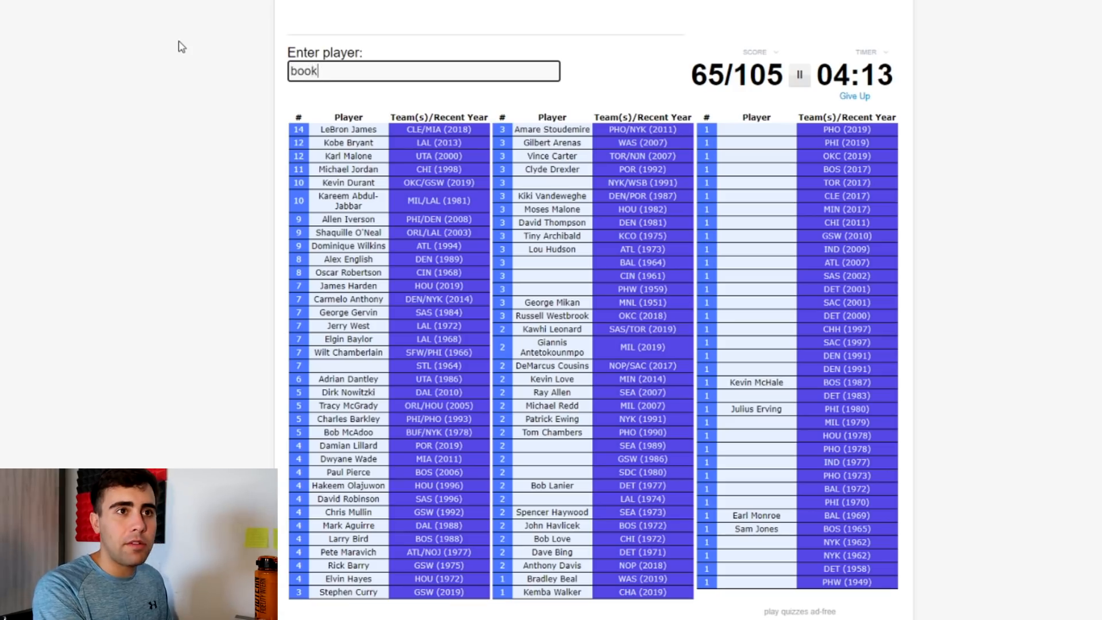
{"action": "type", "text": "emb"}
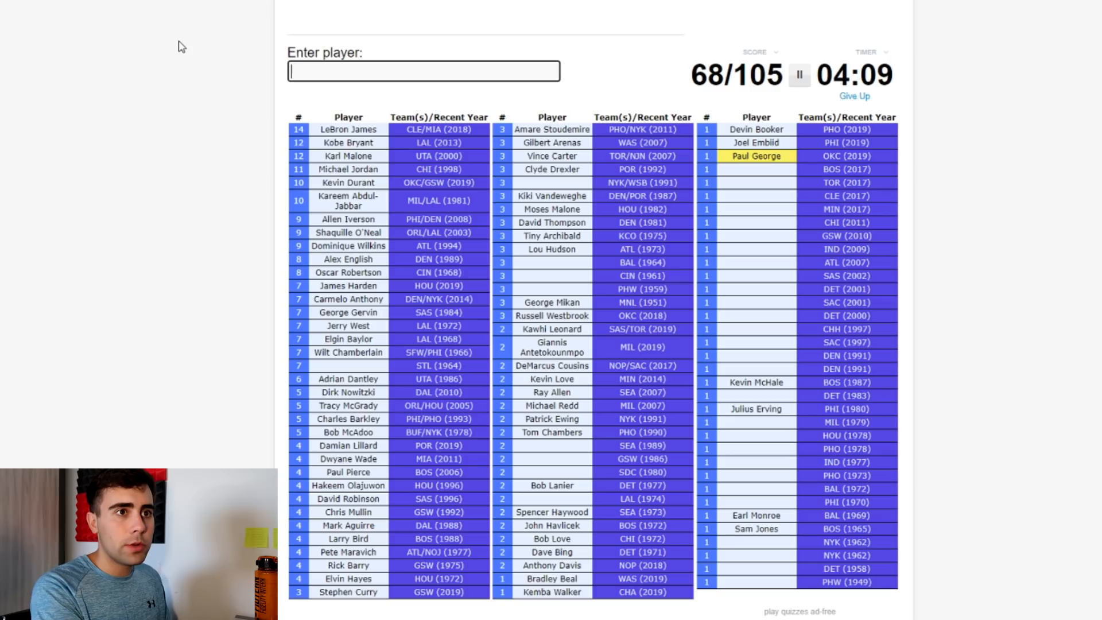
{"action": "type", "text": "Isaiah Thomas"}
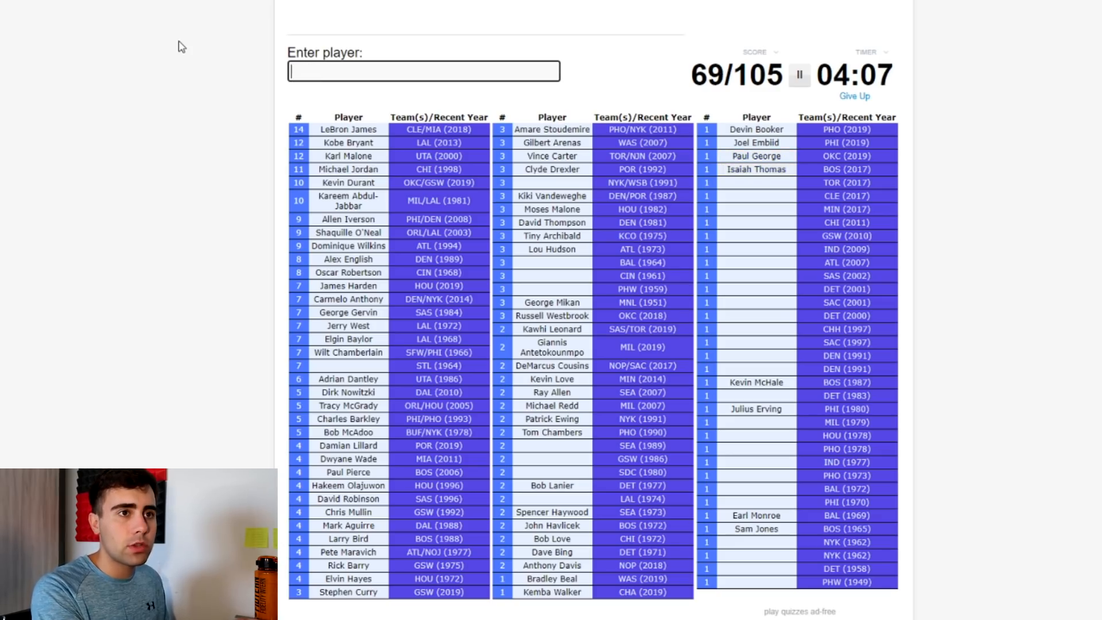
{"action": "type", "text": "DeMar DeRozan"}
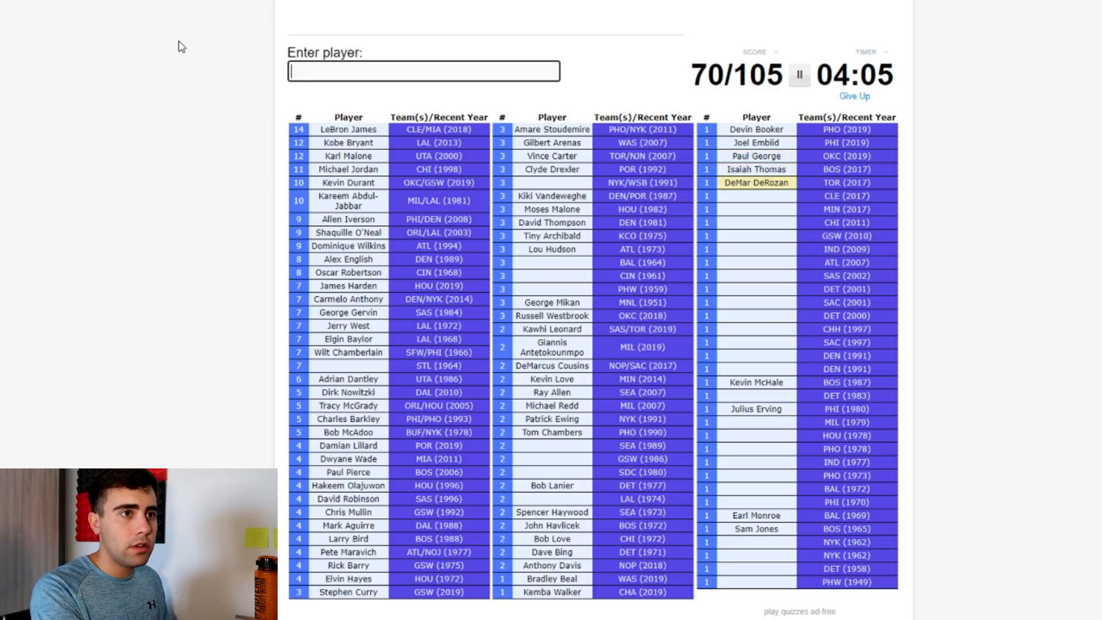
{"action": "type", "text": "Kyrie Irving"}
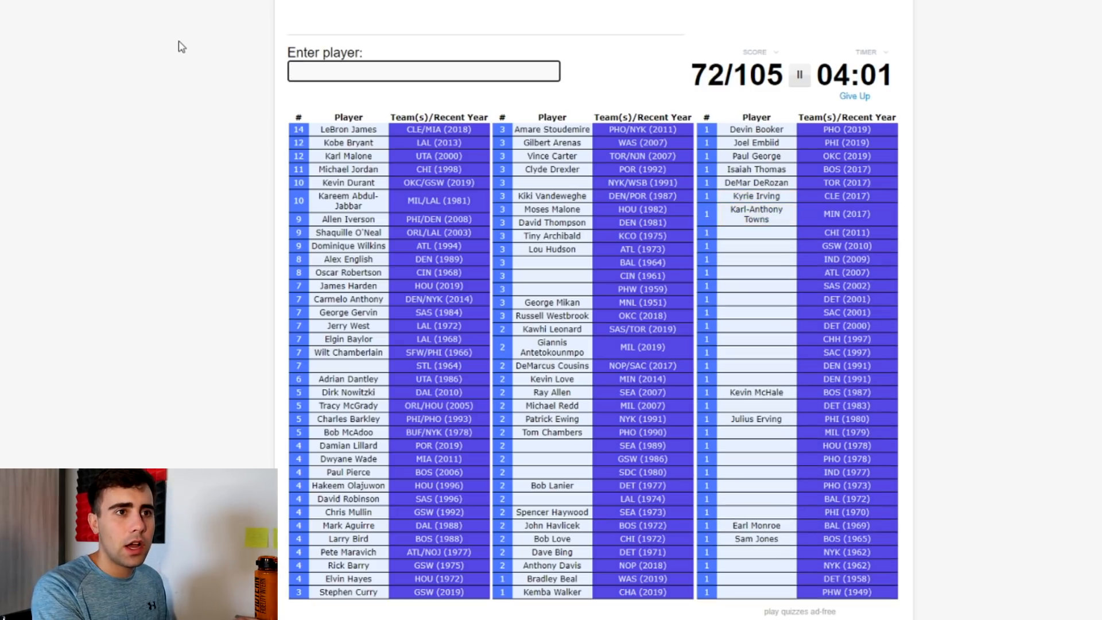
{"action": "type", "text": "w"}
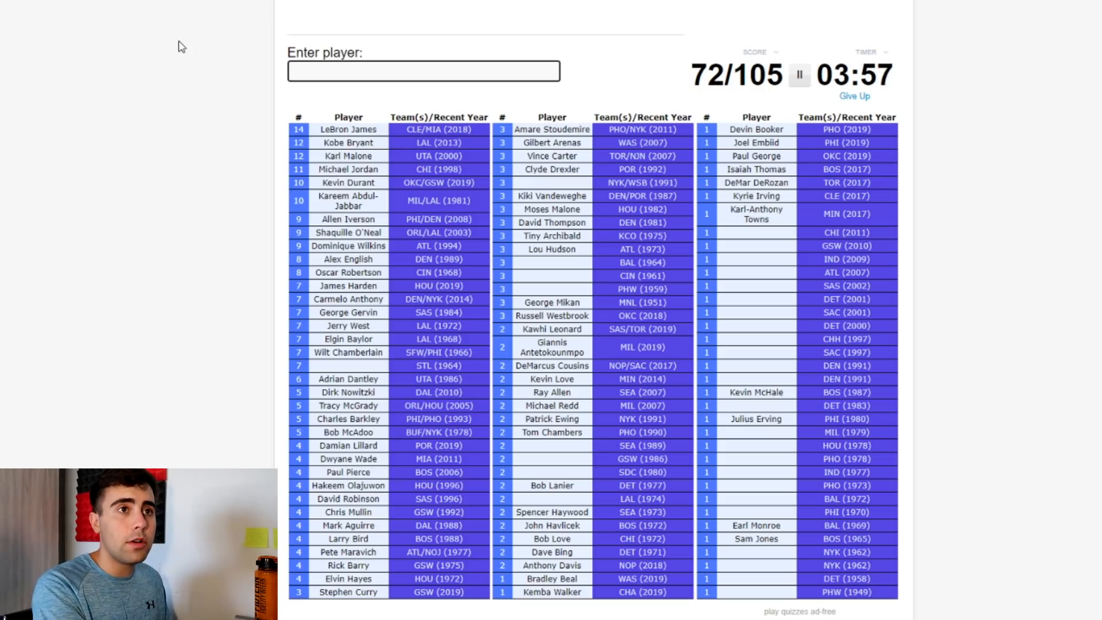
{"action": "type", "text": "Derrick Rose"}
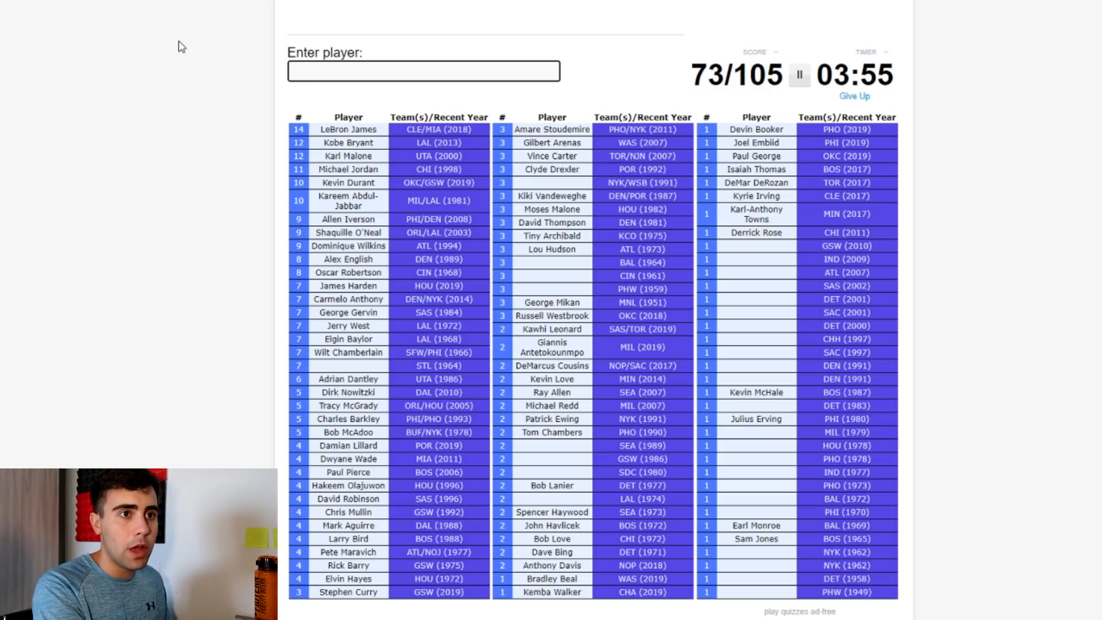
{"action": "type", "text": "Ellis"}
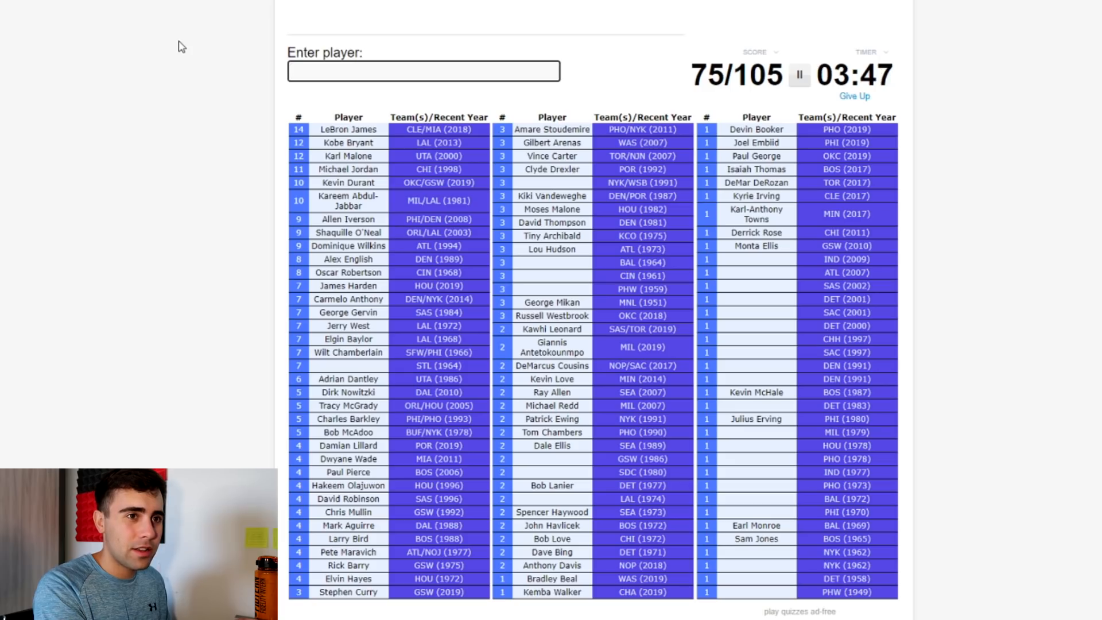
Step: Enter Danny Granger, Grant Hill, Duncan, Stackhouse, Chris Webber and the Johnsons, reaching 82/105
{"action": "type", "text": "Danny Granger"}
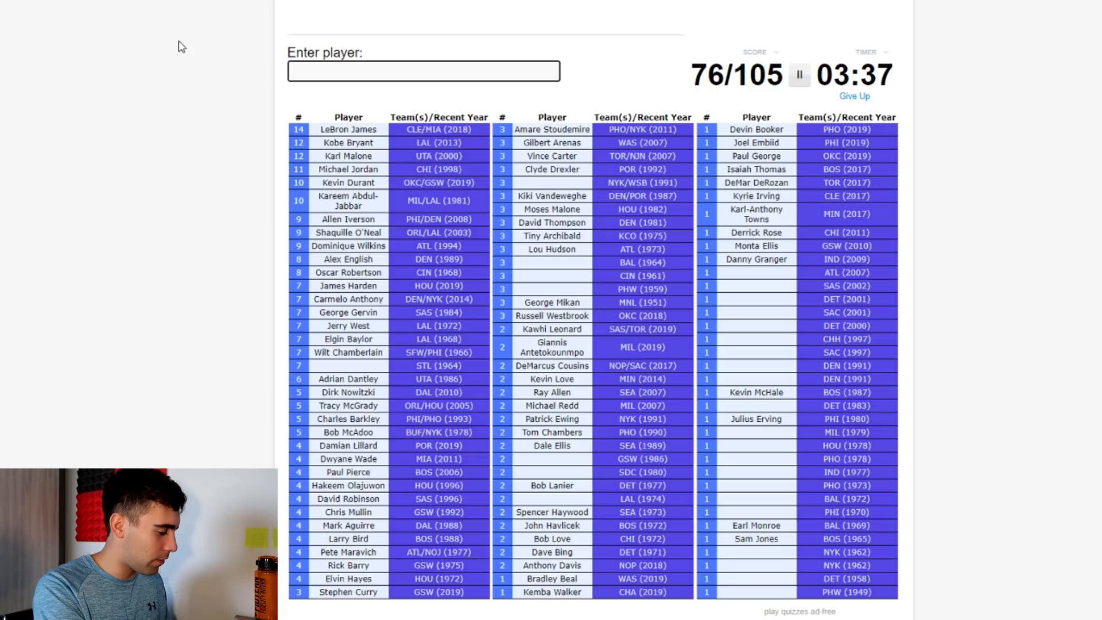
{"action": "type", "text": "h"}
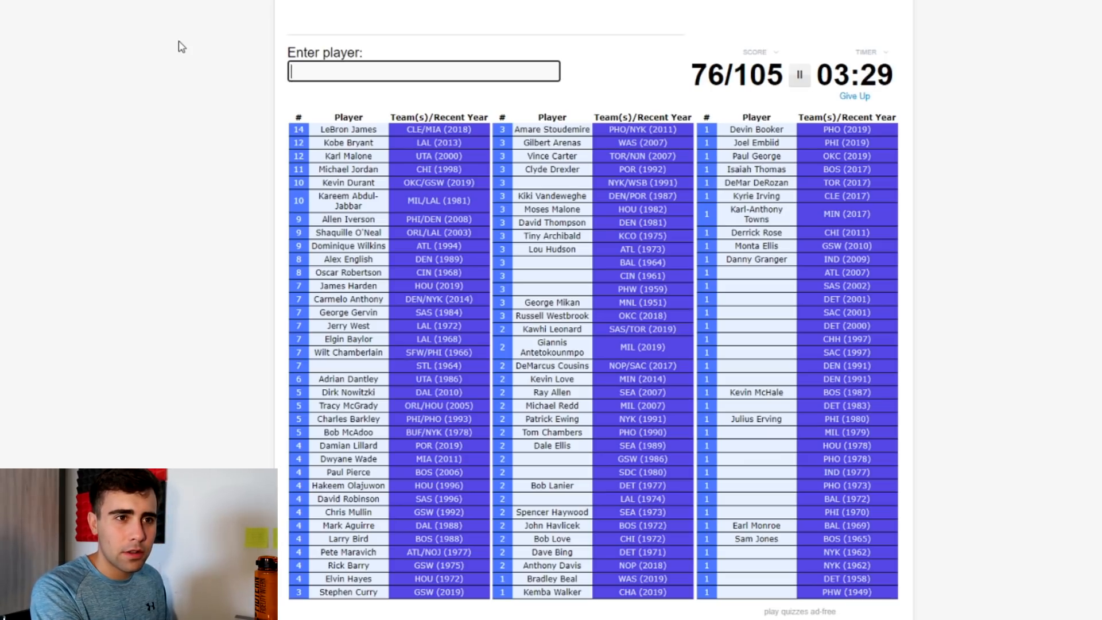
{"action": "type", "text": "Grant Hill"}
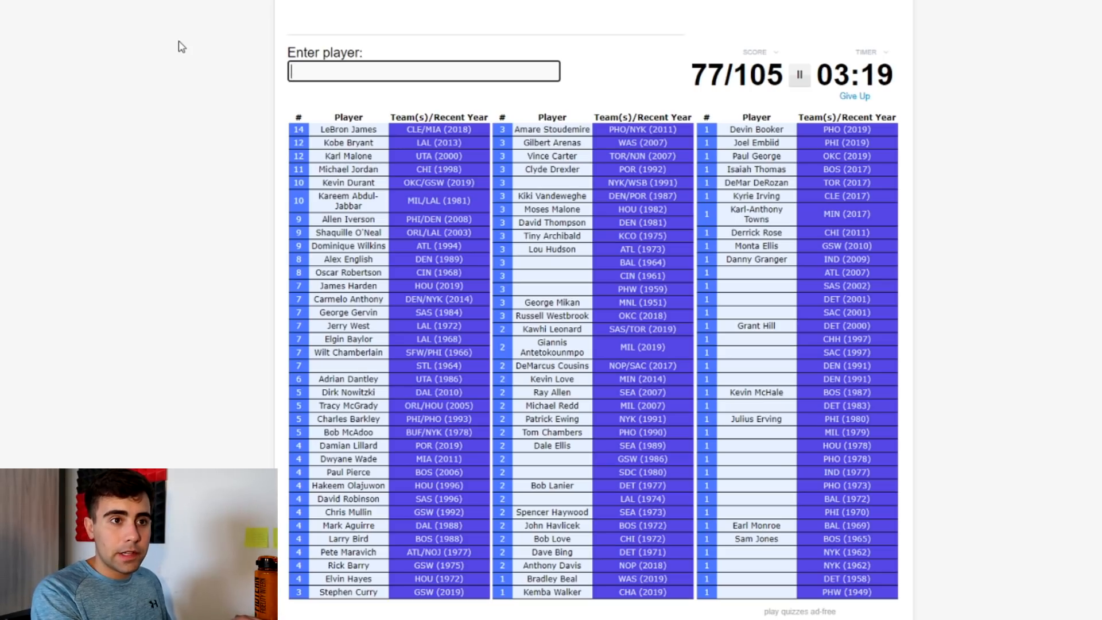
{"action": "type", "text": "duncazn"}
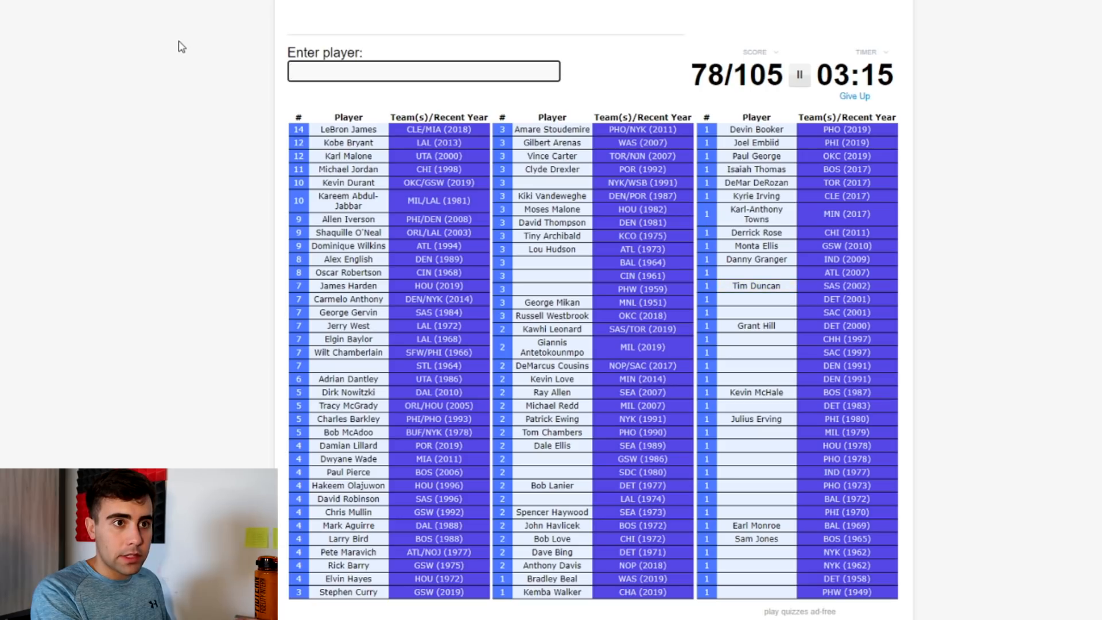
{"action": "type", "text": "s"}
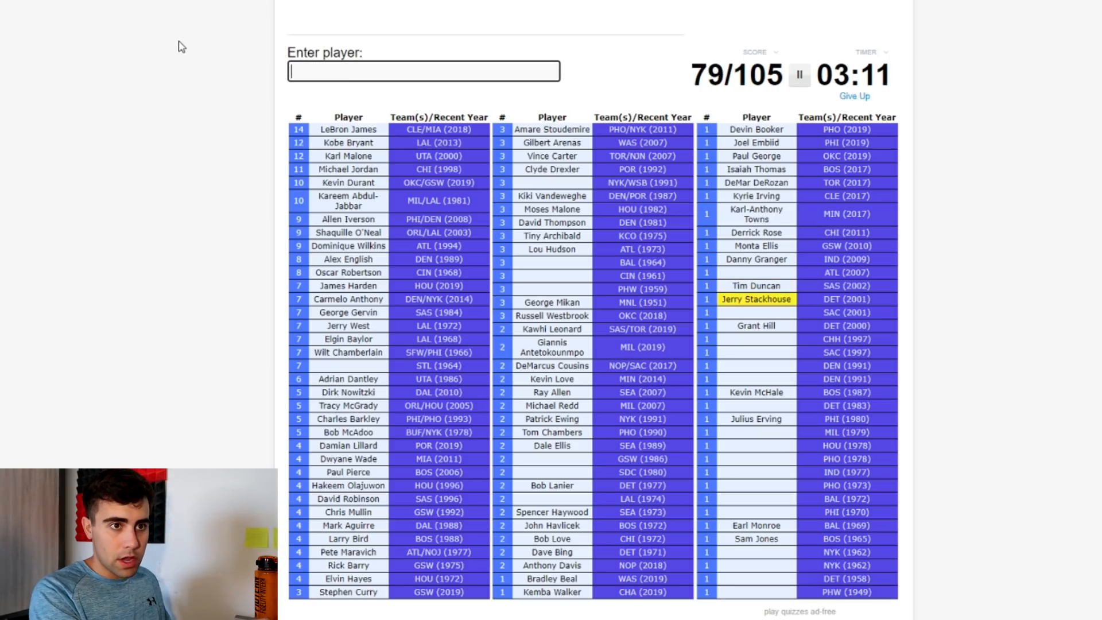
{"action": "type", "text": "Chris Webber"}
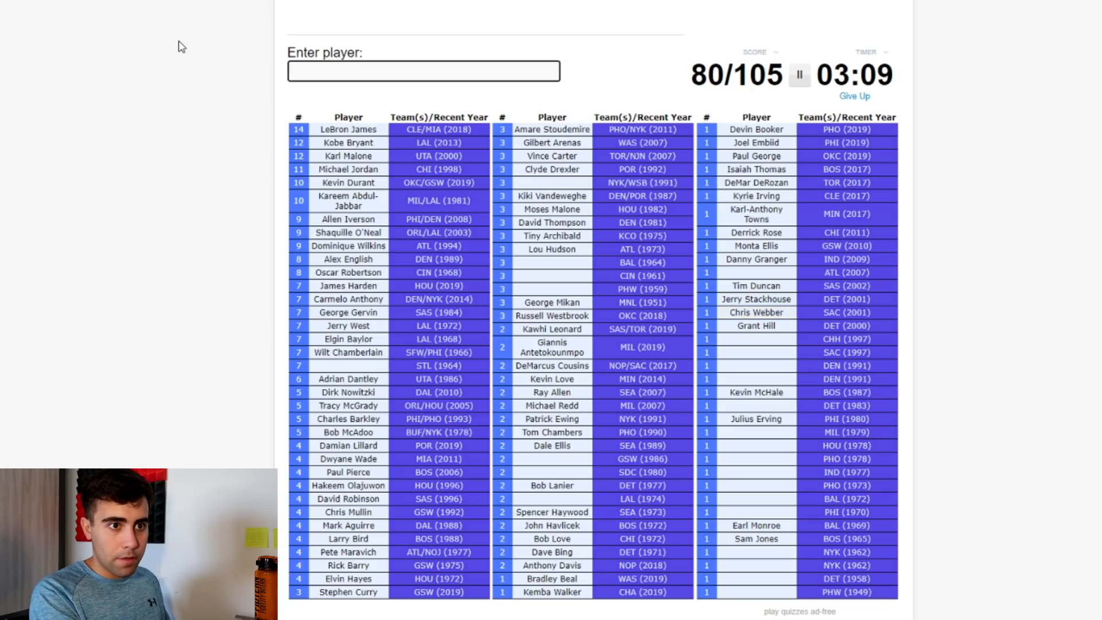
{"action": "type", "text": "johns"}
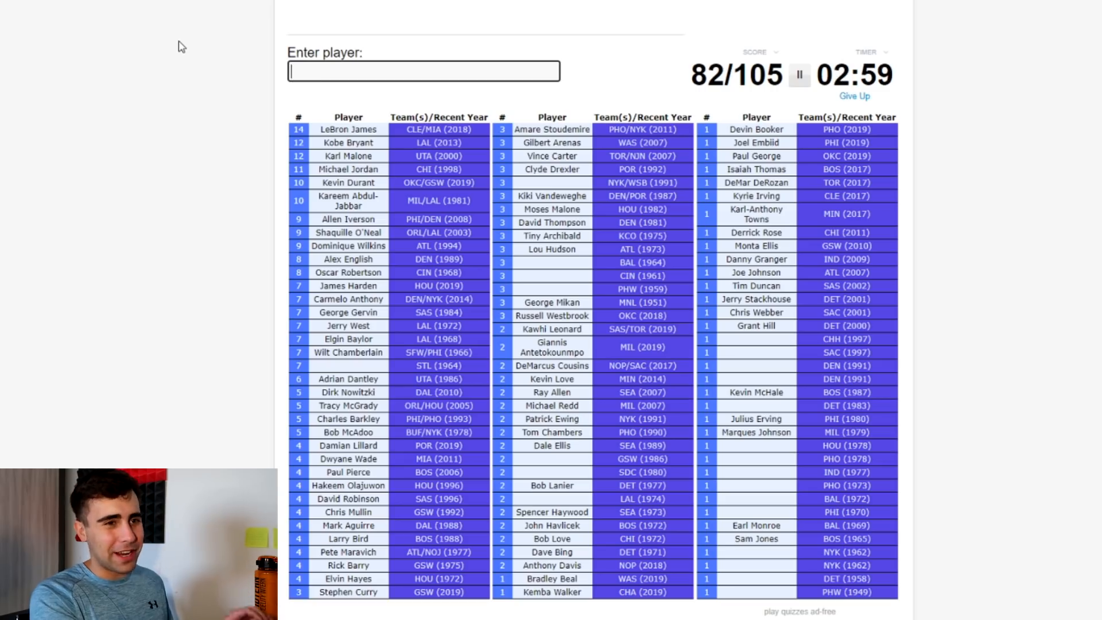
{"action": "type", "text": "ric"}
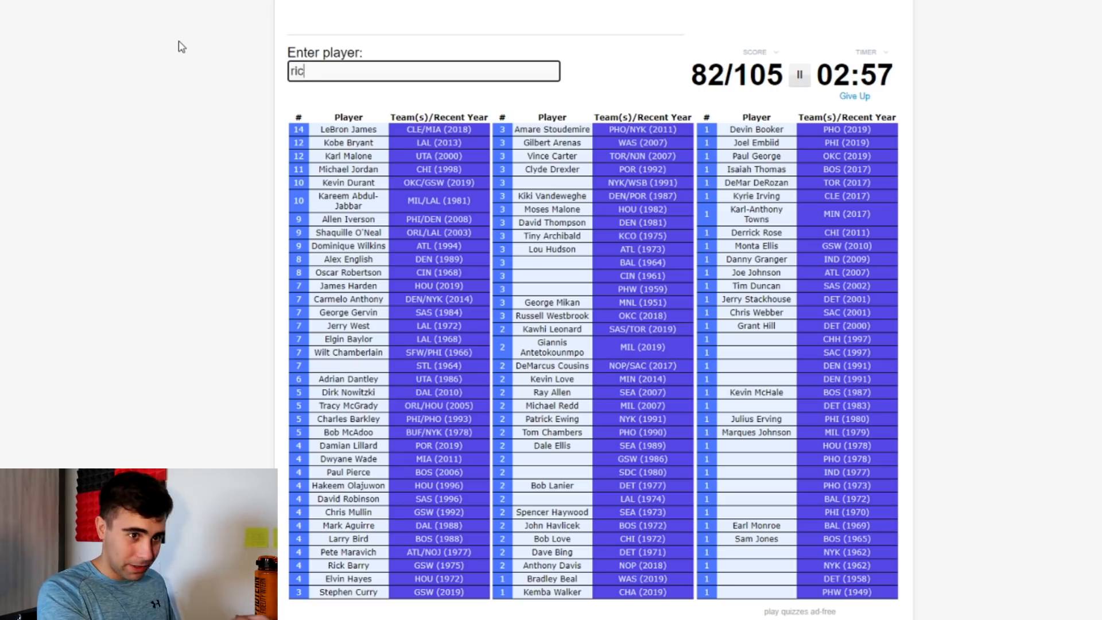
Step: Enter Glen Rice and Mitch Richmond after trying Stojakovic and Thomas, reaching 84/105
{"action": "type", "text": "rice"}
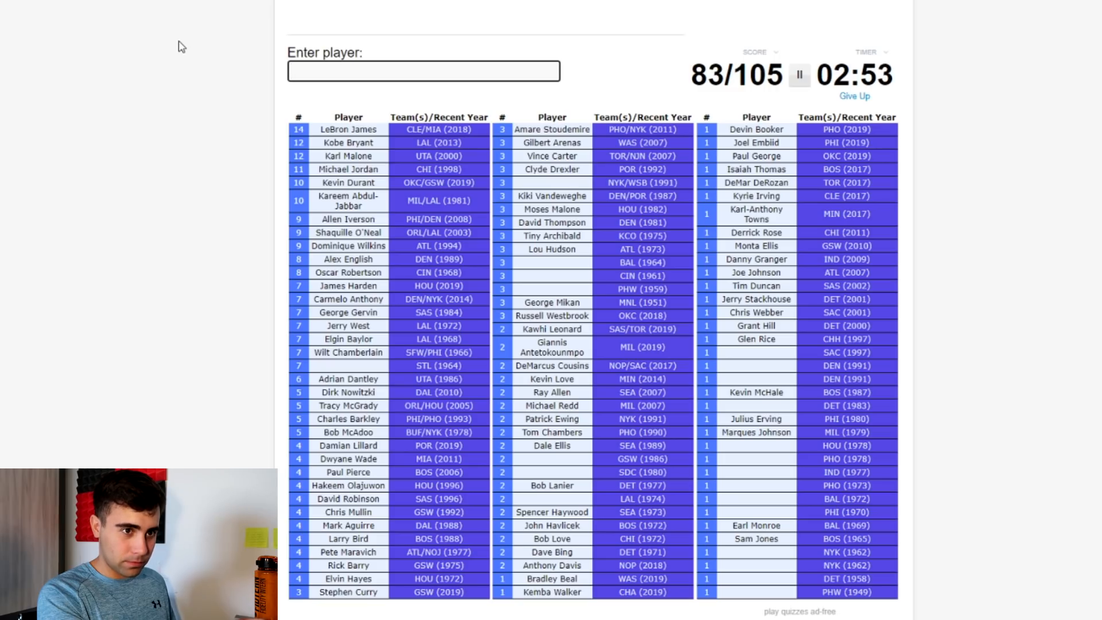
{"action": "type", "text": "stoja"}
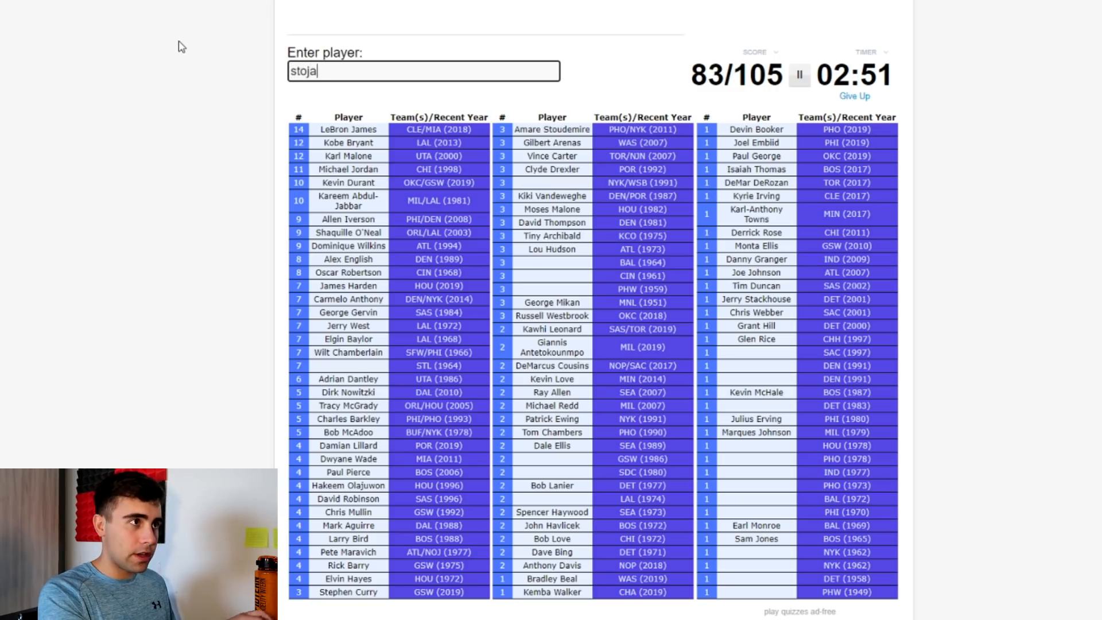
{"action": "type", "text": "kovi"}
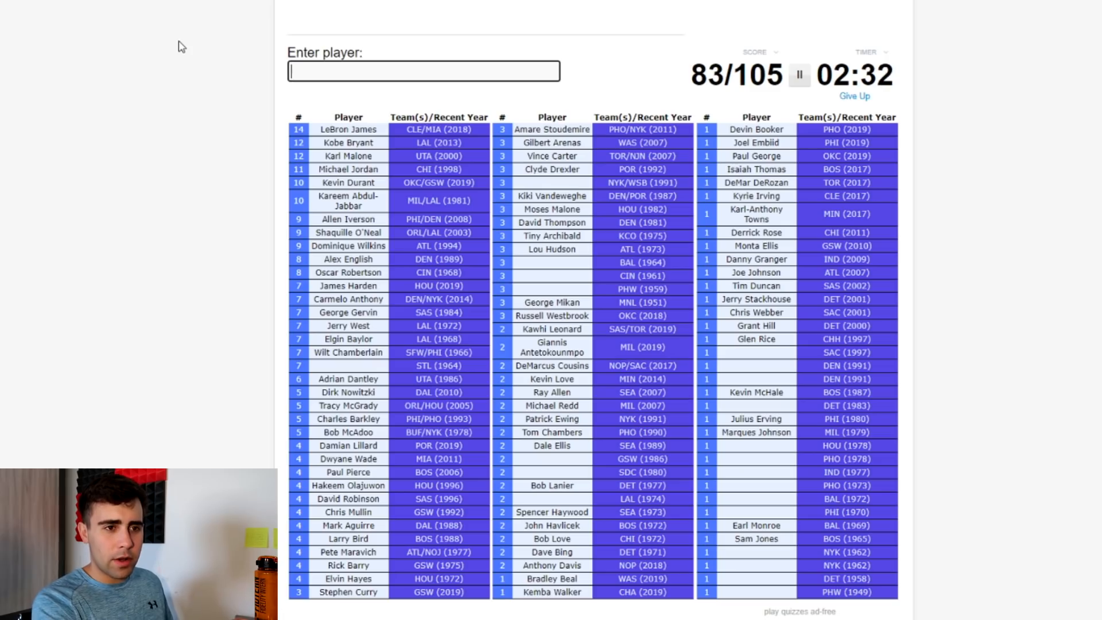
{"action": "type", "text": "thomas"}
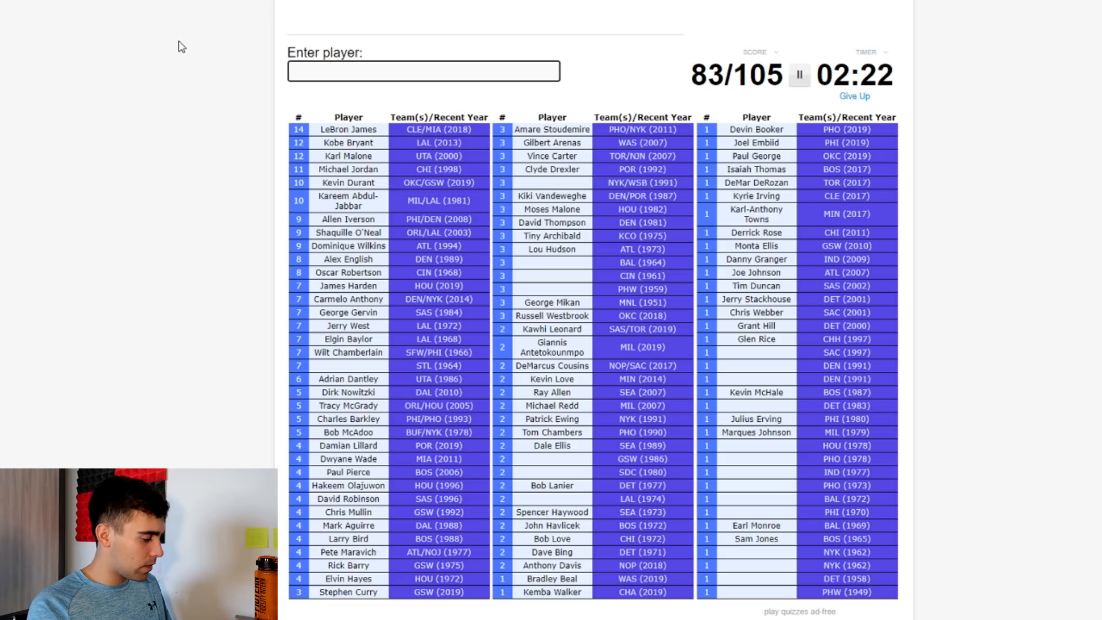
{"action": "type", "text": "Mitch Richmond"}
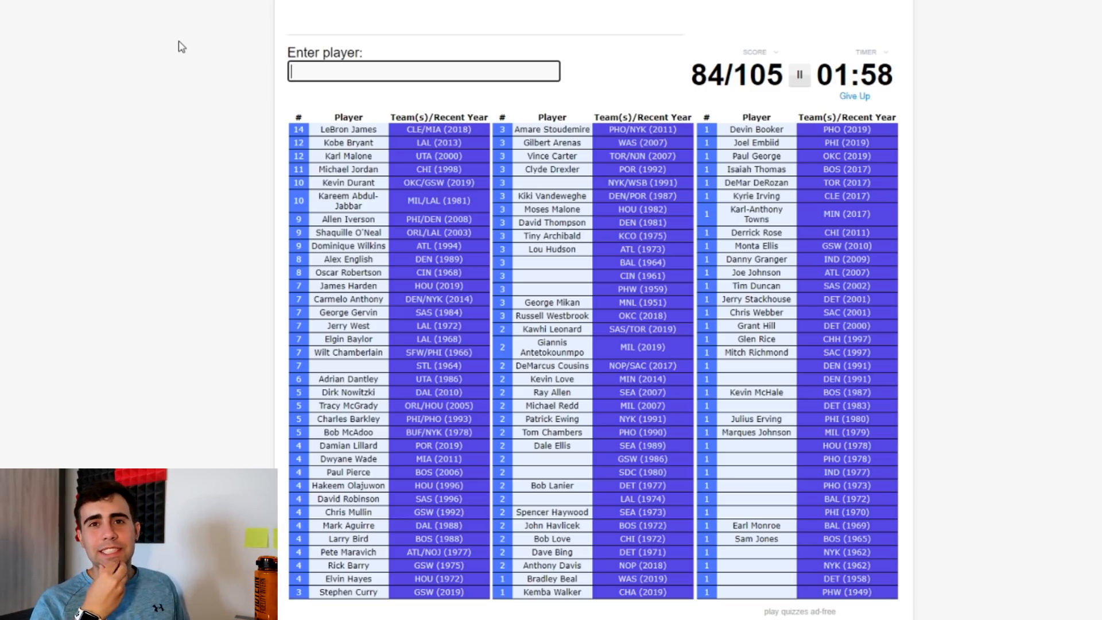
Step: Enter Bob Pettit and Bernard King after trying Frazier and Miller, reaching 86/105
{"action": "type", "text": "Bob Pettit"}
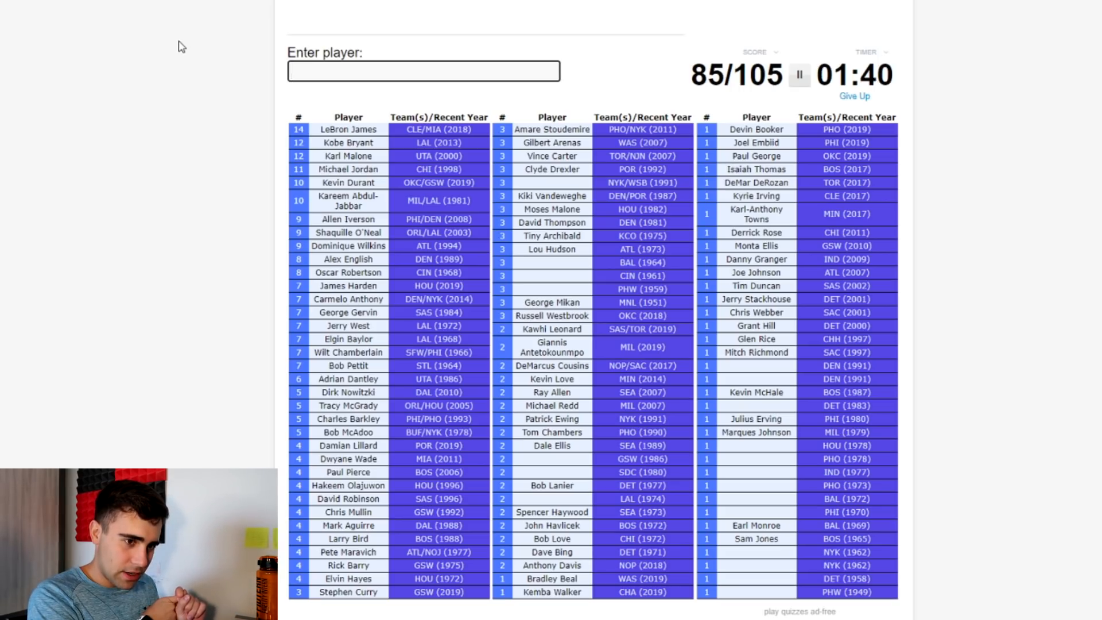
{"action": "type", "text": "ree"}
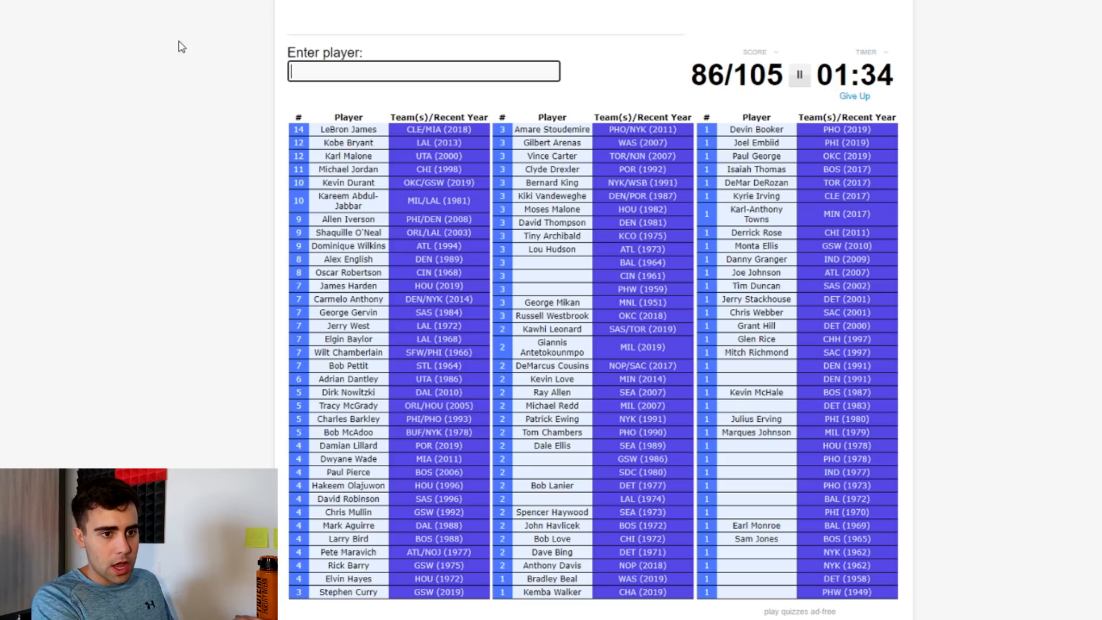
{"action": "type", "text": "frazie"}
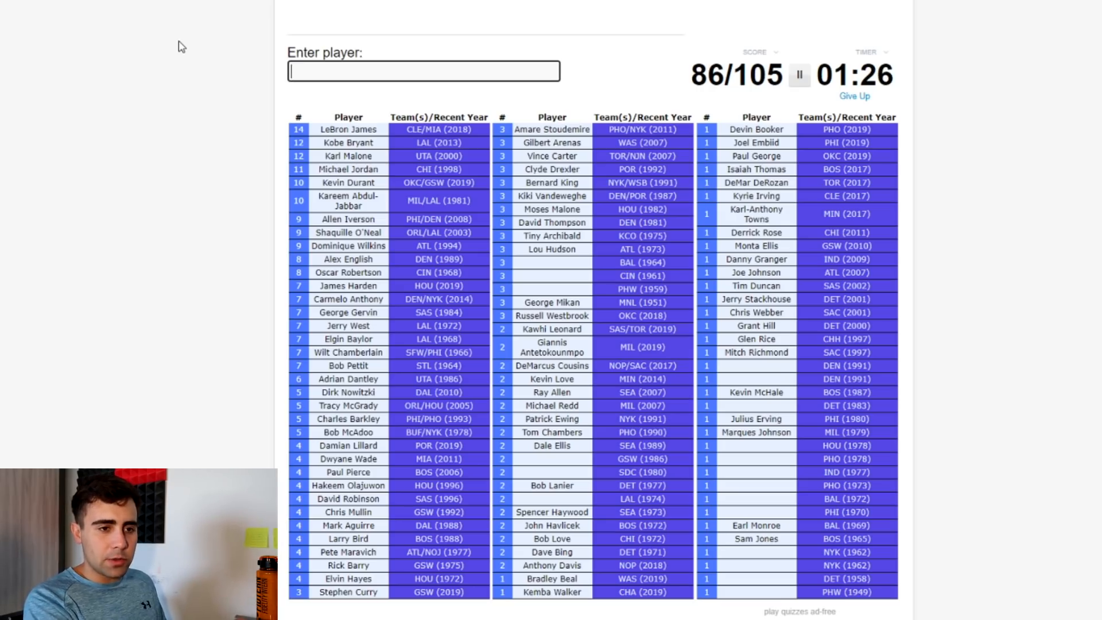
{"action": "type", "text": "m"}
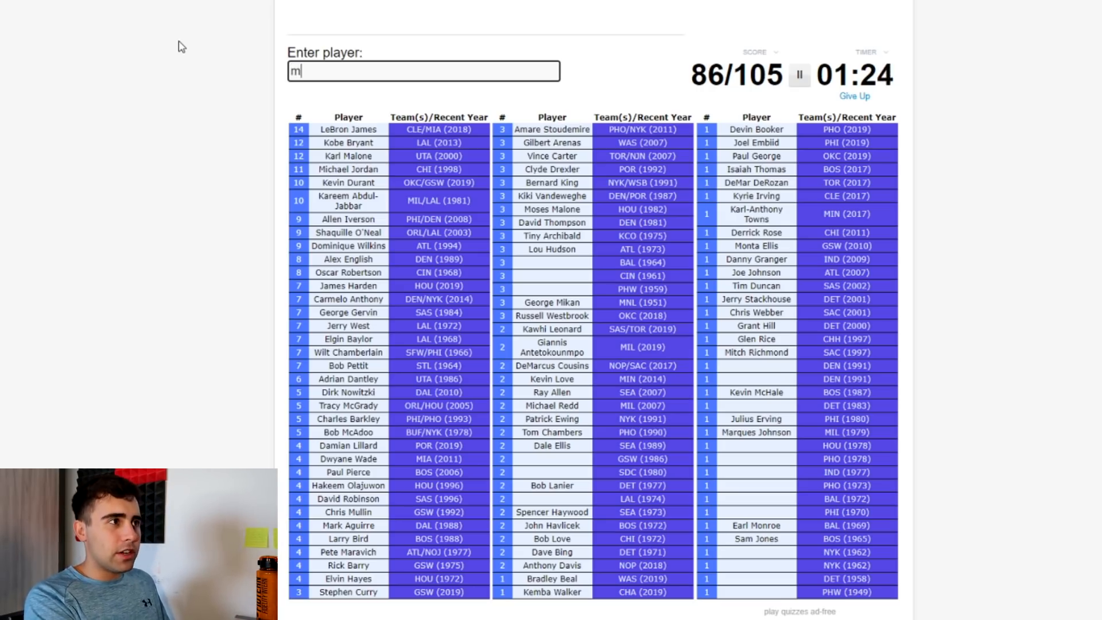
{"action": "type", "text": "ille"}
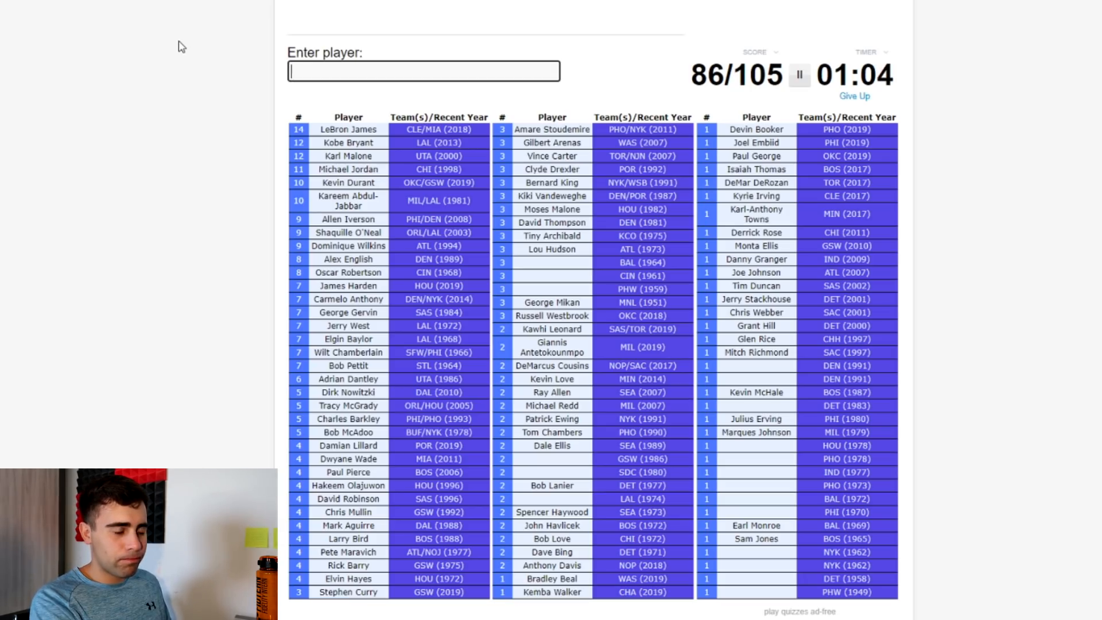
Step: Enter World B. Free to reach 87/105, then attempt 'hardaway' and 'baylor' before time expires
{"action": "type", "text": "World B. Free"}
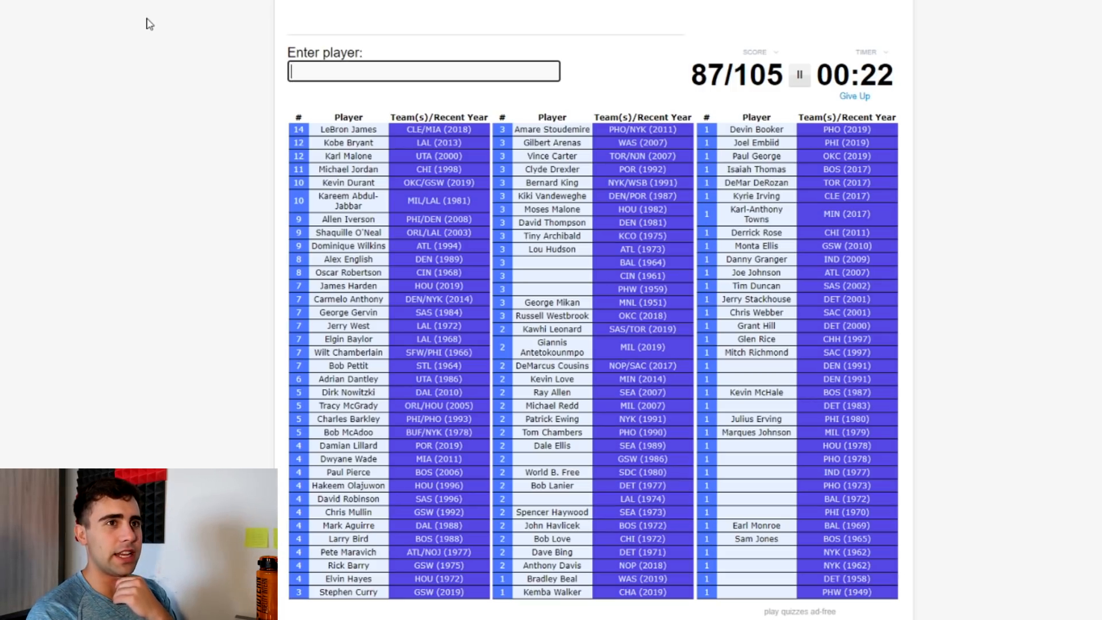
{"action": "type", "text": "hardw"}
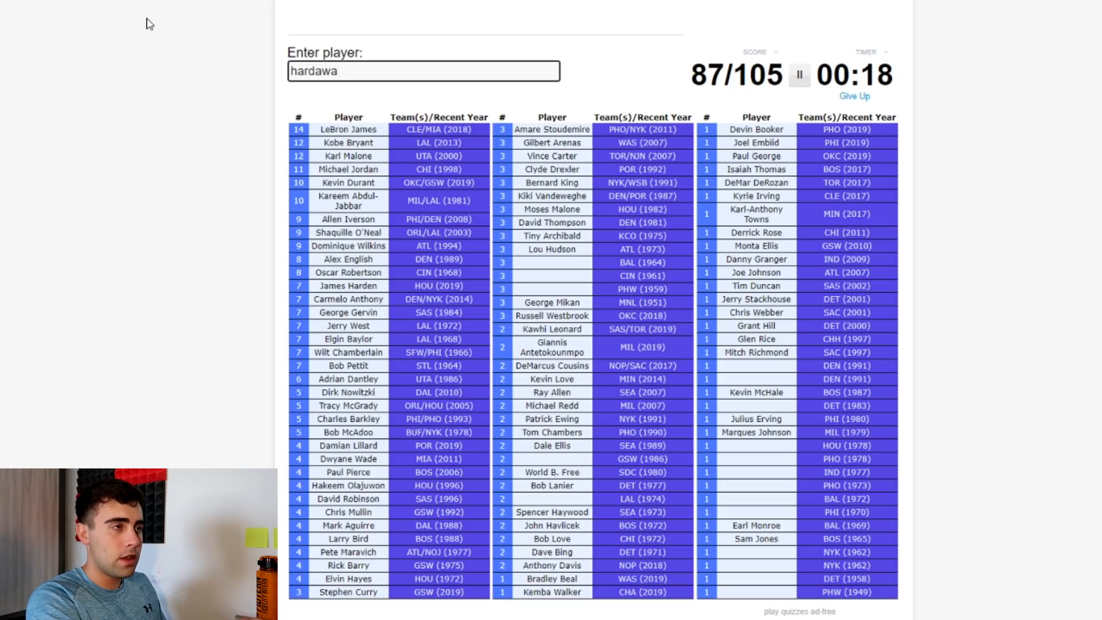
{"action": "type", "text": "d"}
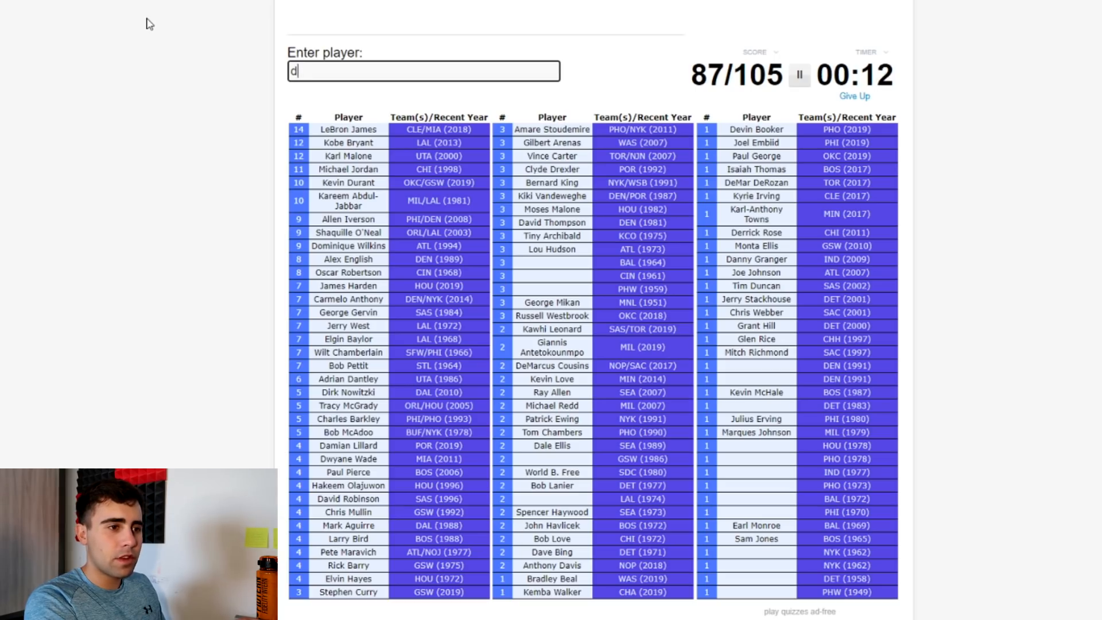
{"action": "type", "text": "bayl"}
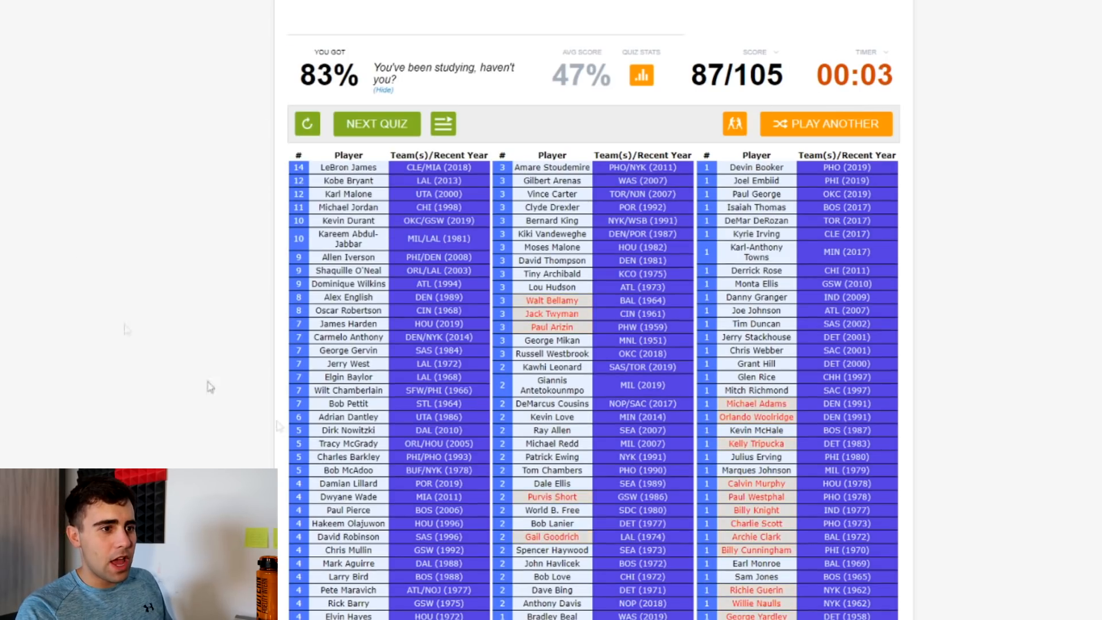
Step: Scroll through the results grid showing missed players like Walt Bellamy and Jack Twyman in red
{"action": "scroll", "scroll_direction": "down", "scroll_amount": 3}
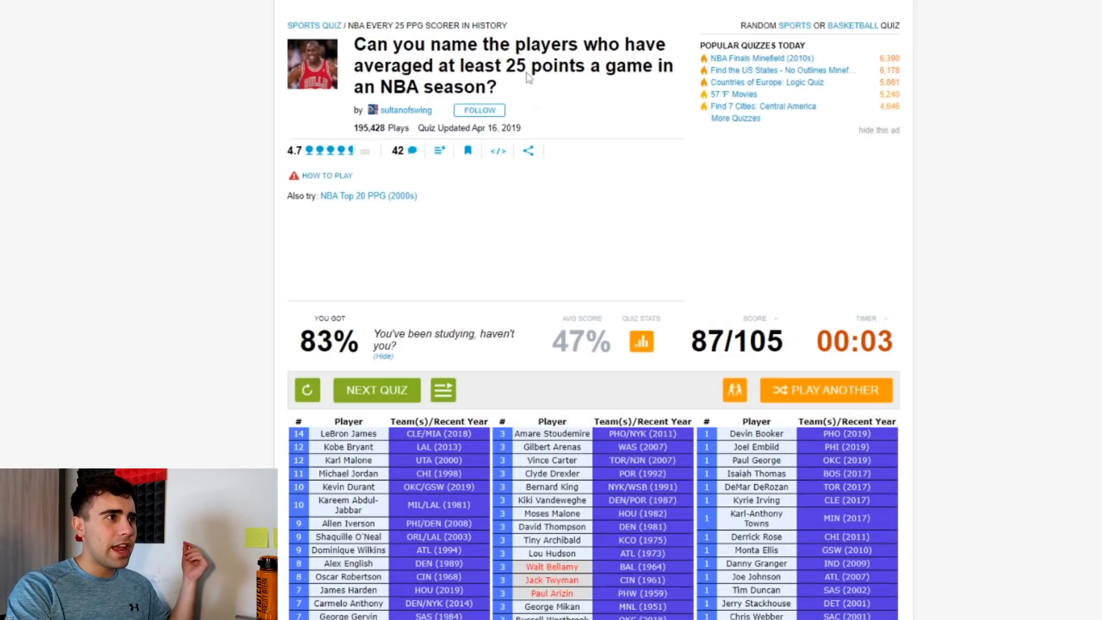
{"action": "scroll", "scroll_direction": "down", "scroll_amount": 3}
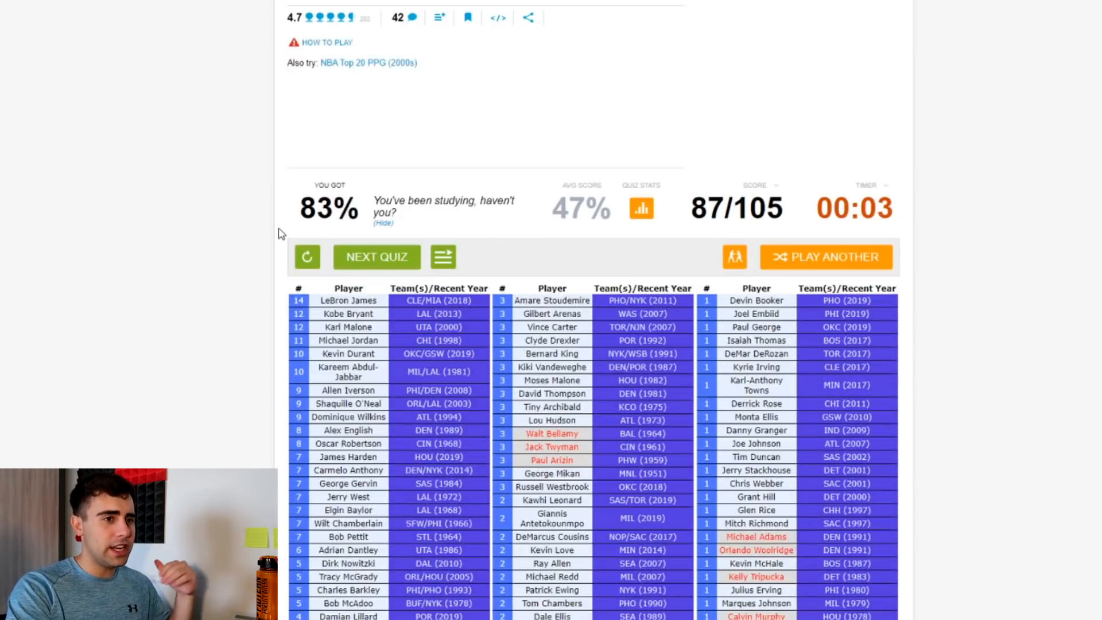
{"action": "scroll", "scroll_direction": "down", "scroll_amount": 3}
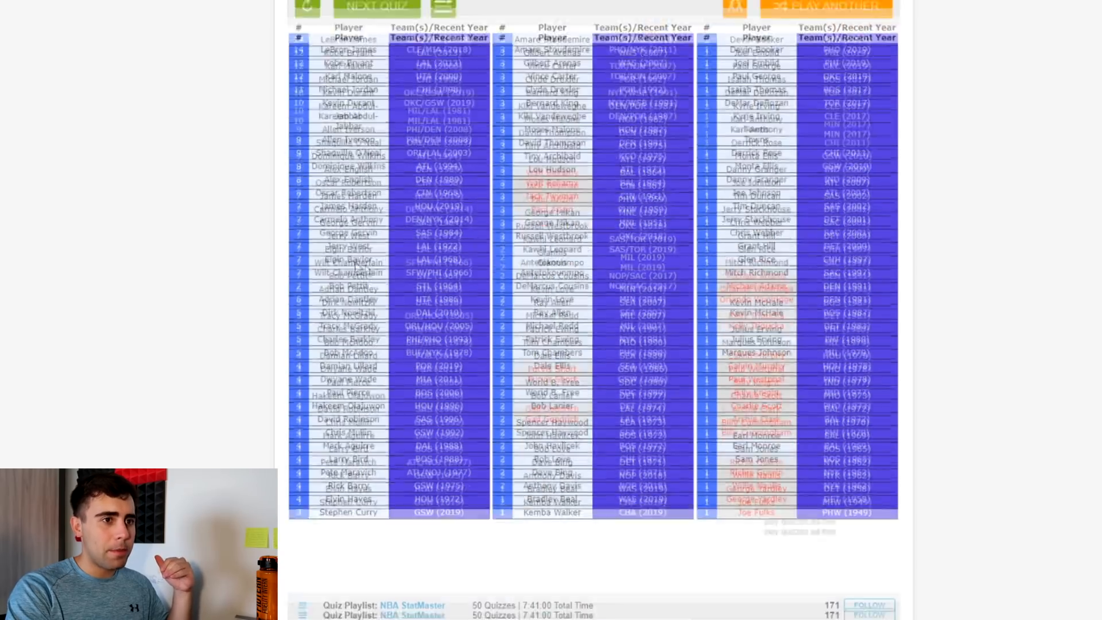